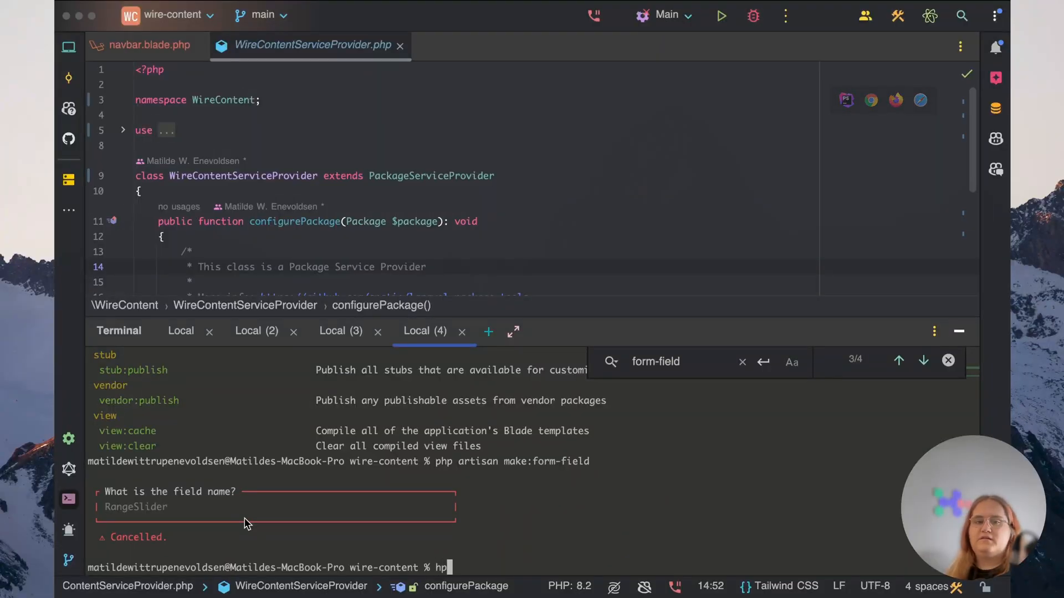
Generate a Filament form field named Slug with php artisan make:form-field
text(php artisan make:)
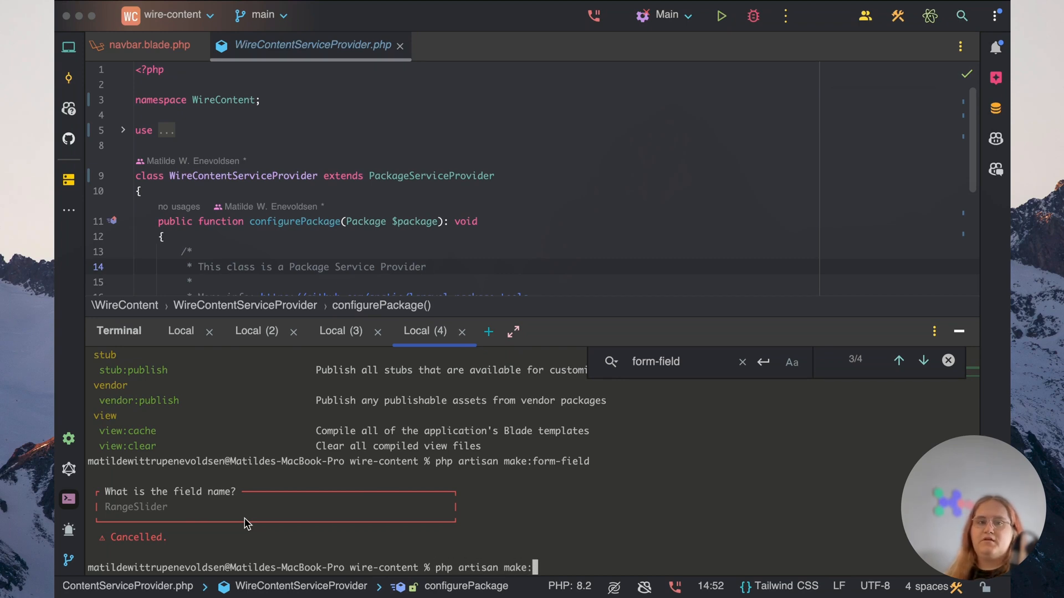
text(form-field)
text(Slug)
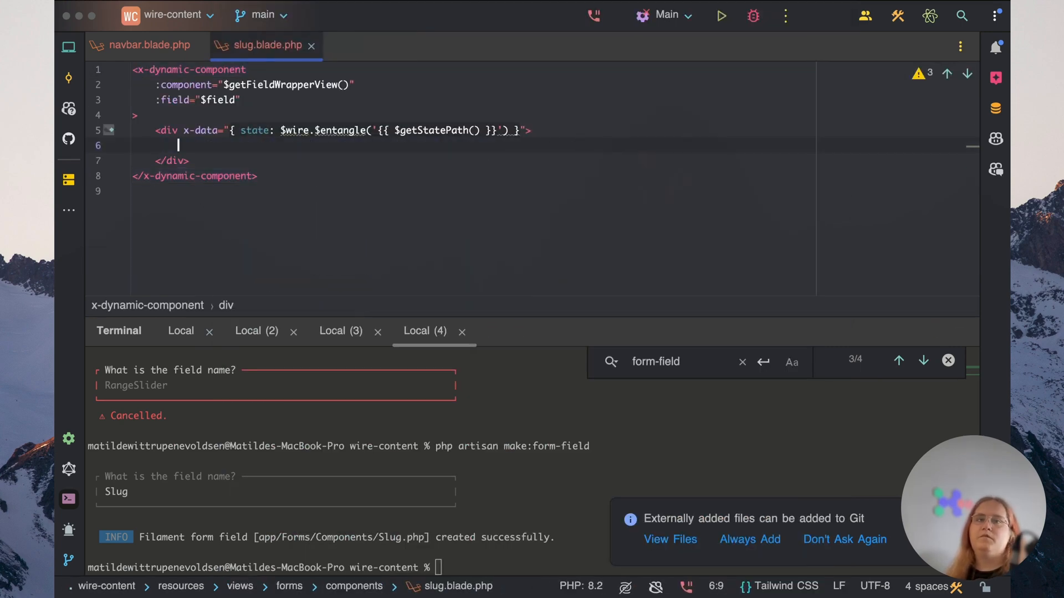
Review the generated Slug.php class, then bring the slug.blade.php view back up
click(670, 539)
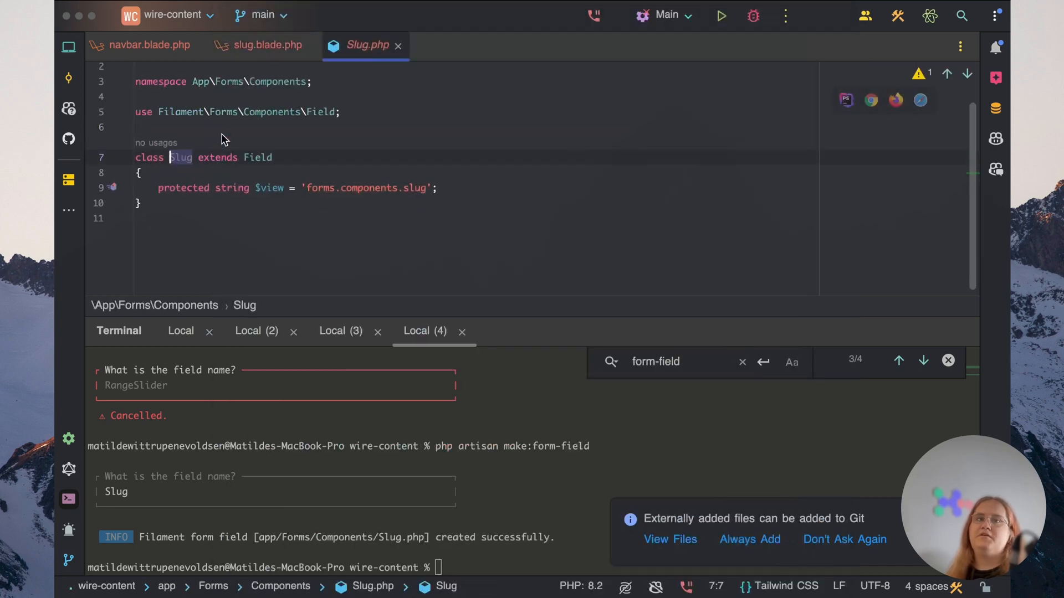
scroll(up, 3)
text(slug.)
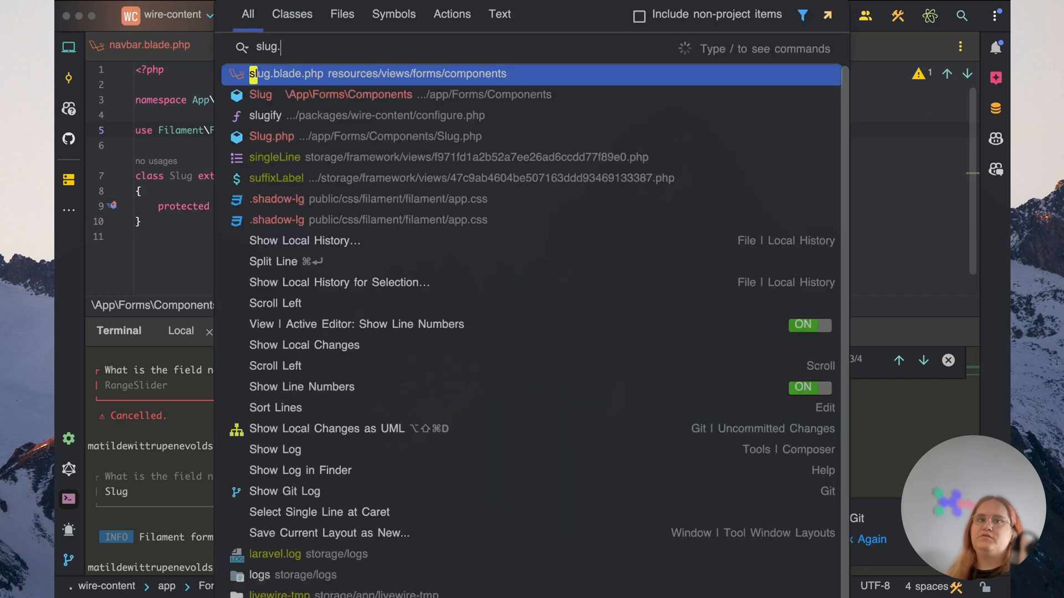
click(378, 73)
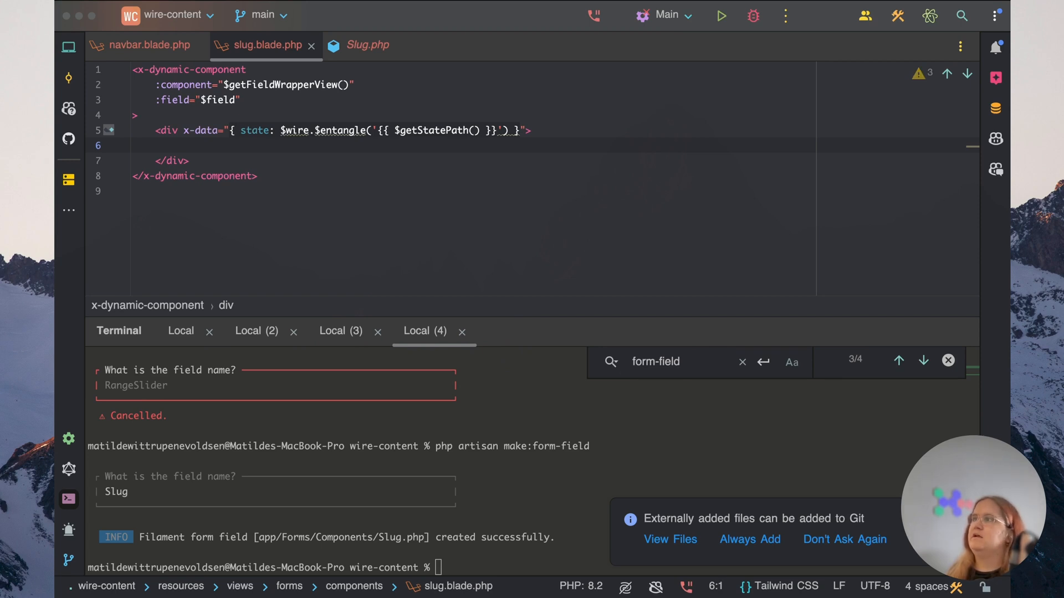
mouse_move(261, 112)
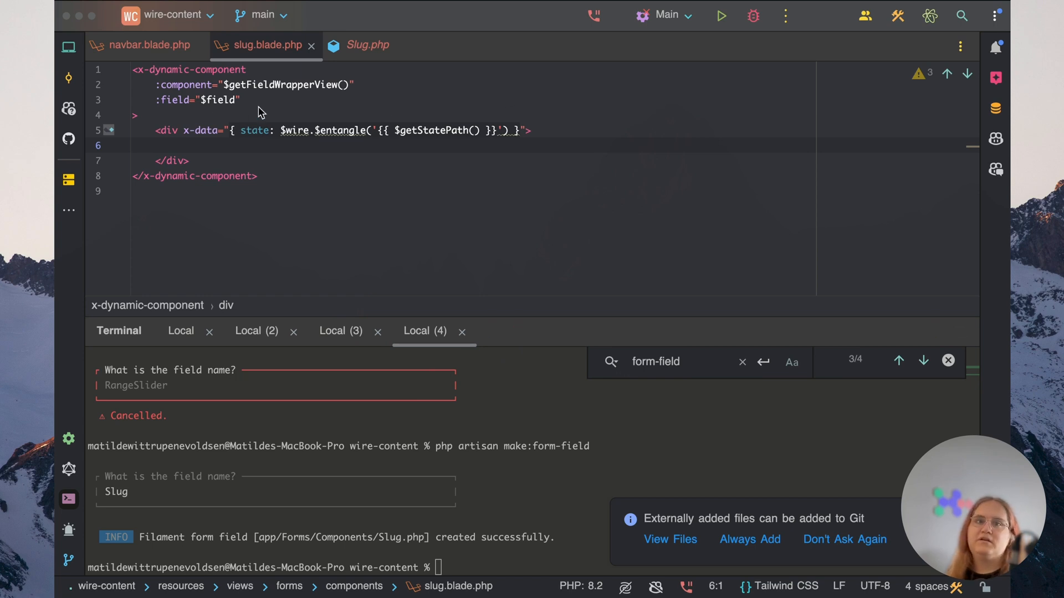
mouse_move(304, 115)
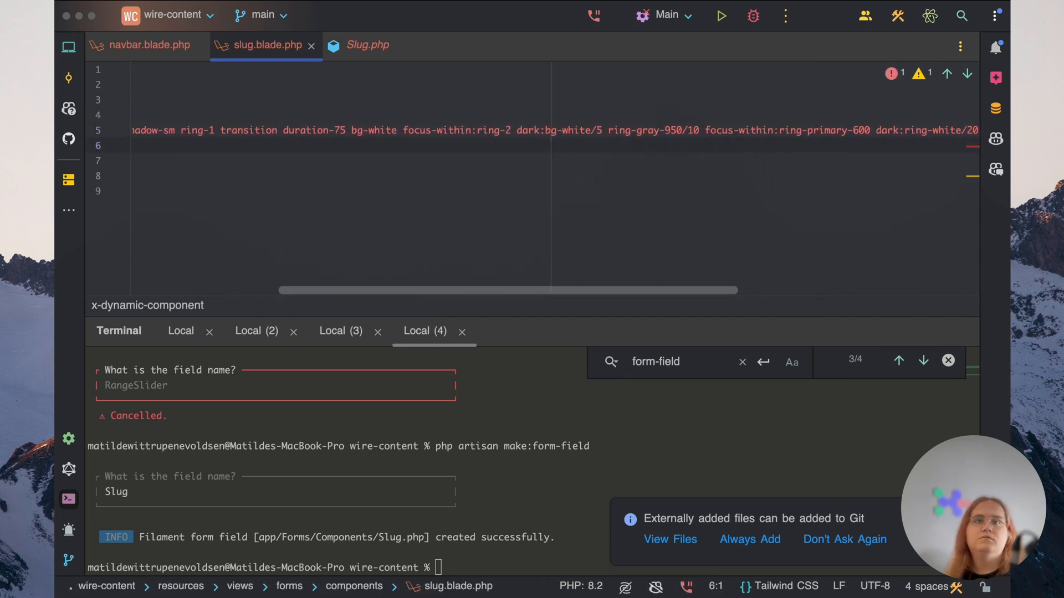
Add the fi-input-wrp class to the div and an input with Filament's fi-input classes
scroll(left, 3)
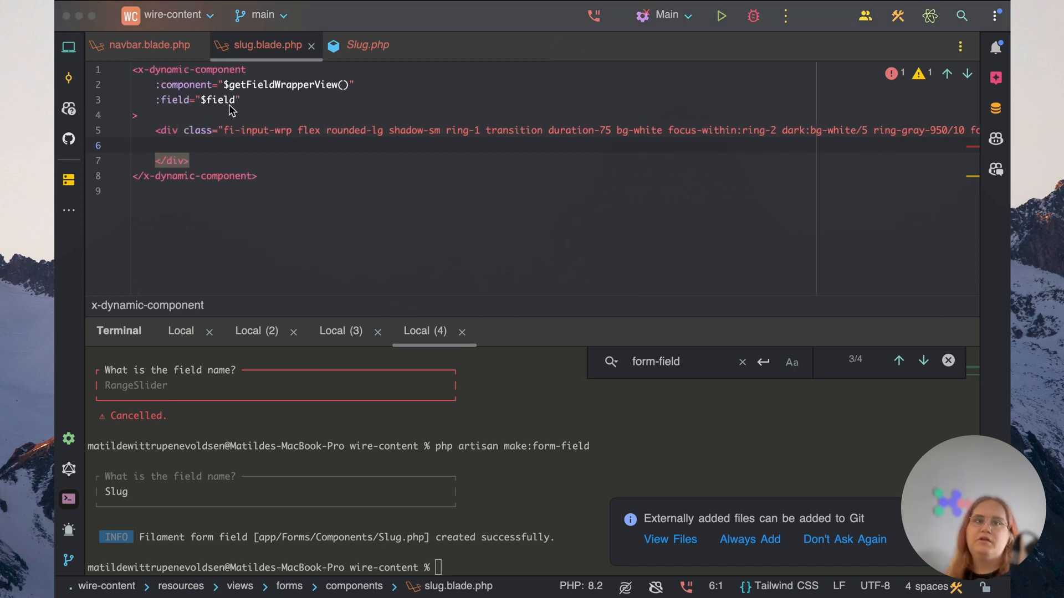
scroll(right, 3)
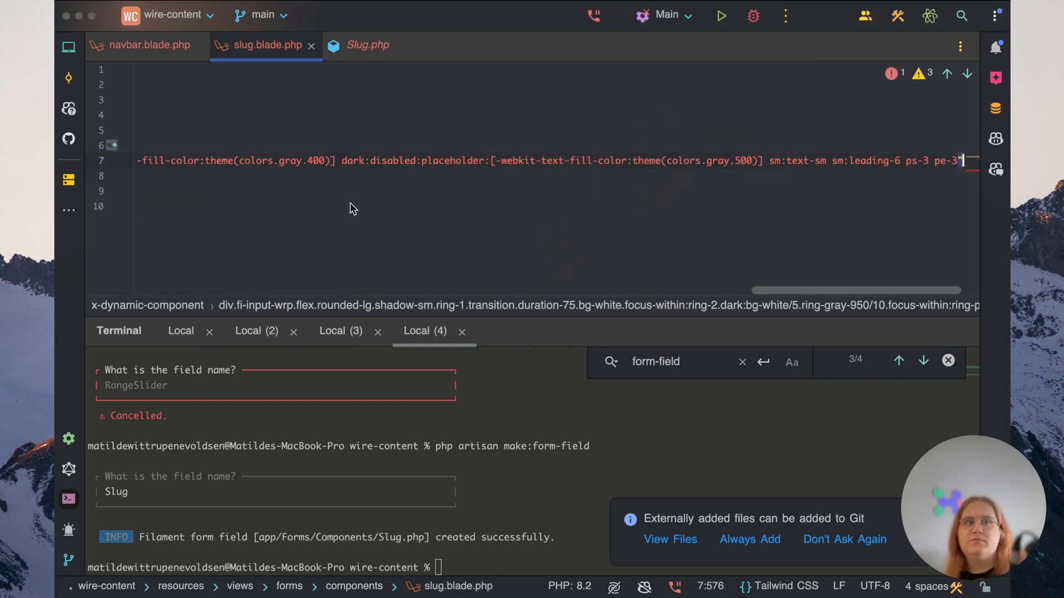
scroll(left, 3)
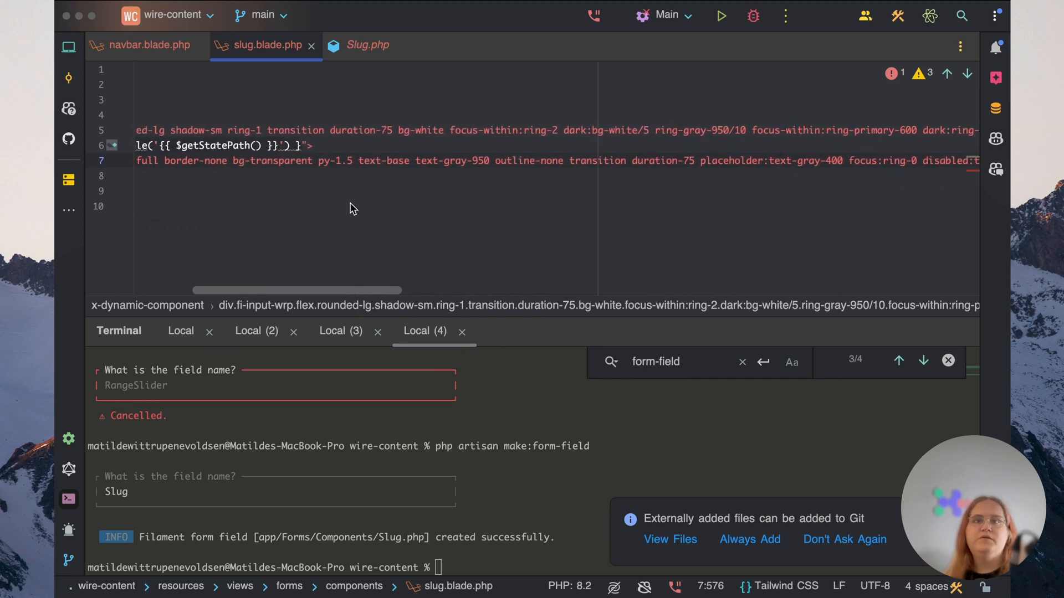
scroll(right, 3)
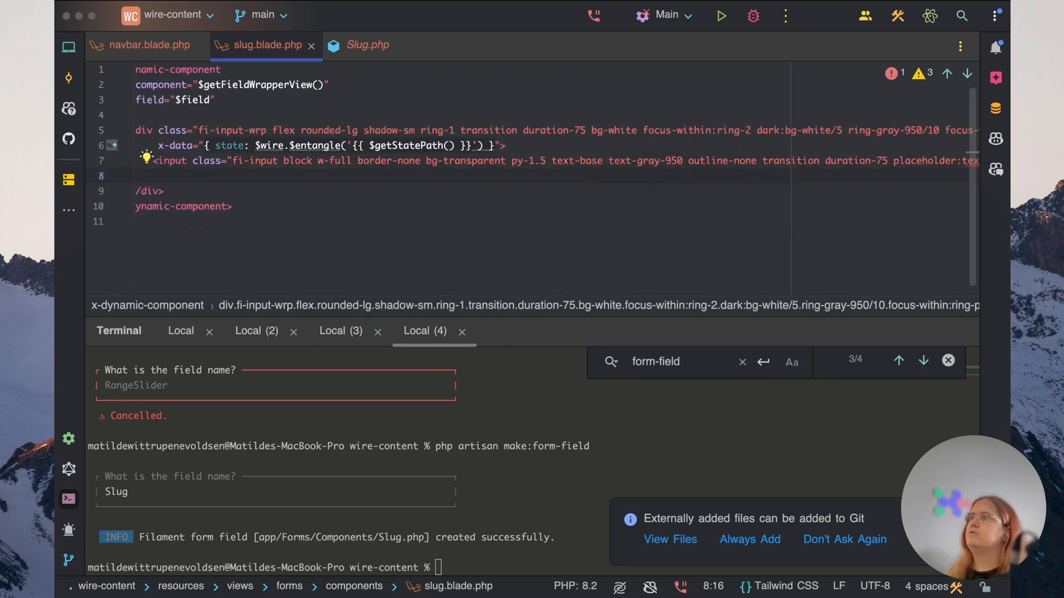
Give the input type="text", x-model="state", and a toLowerCase/replace hyphenating x-on:input handler
text(type="text")
text(x-")
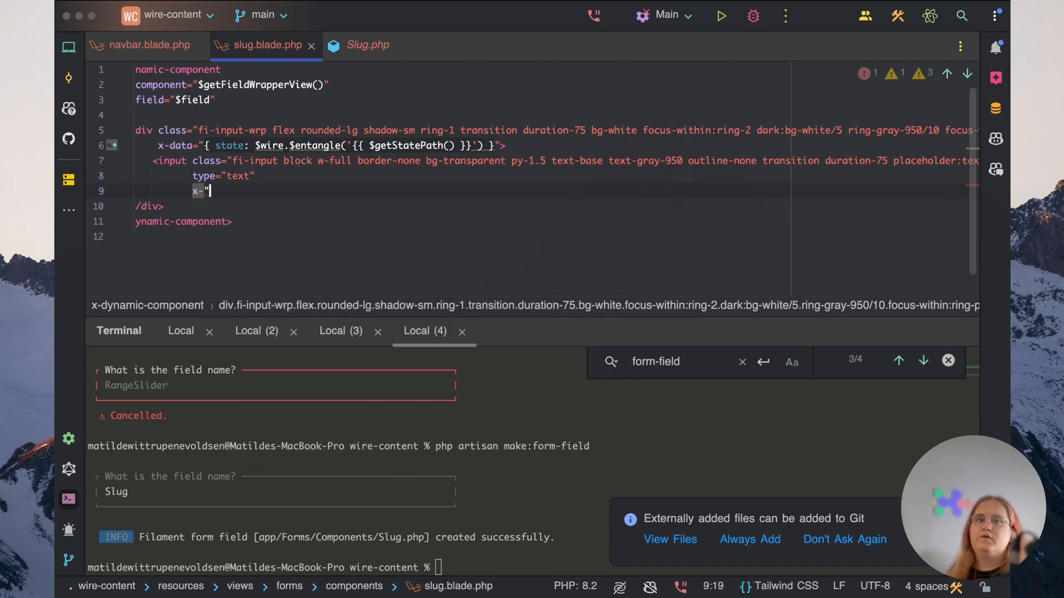
text(-model="state)
text(x-on:inpu)
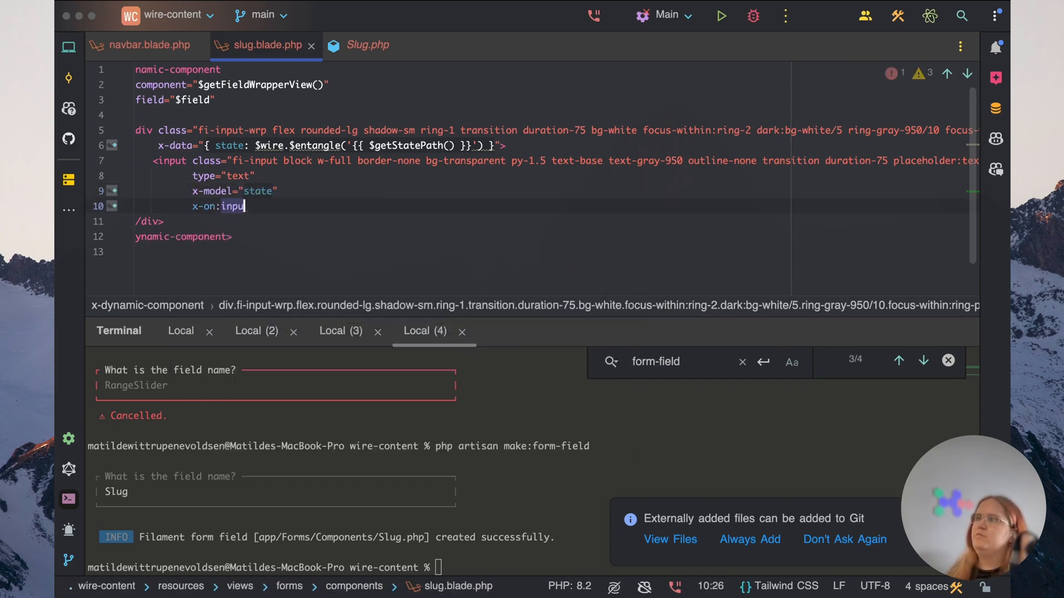
text(="s")
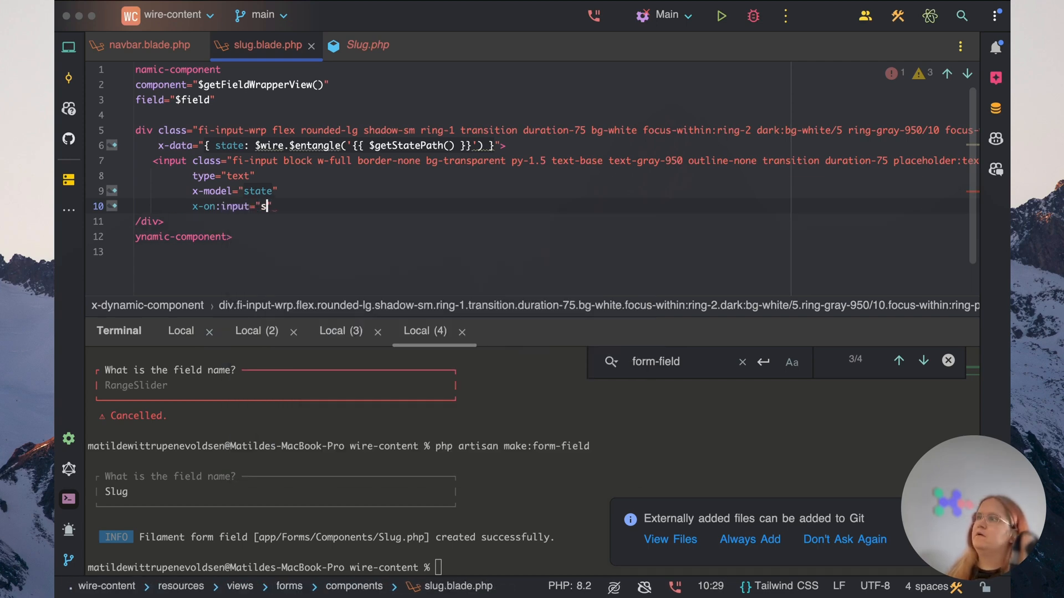
text(tate =)
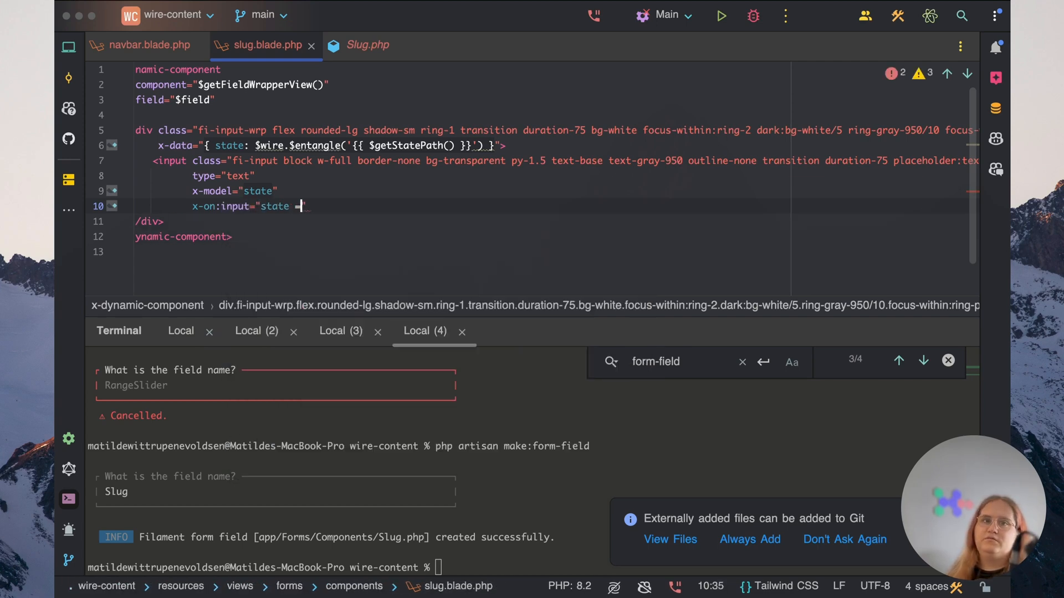
text(= $event.target.value()
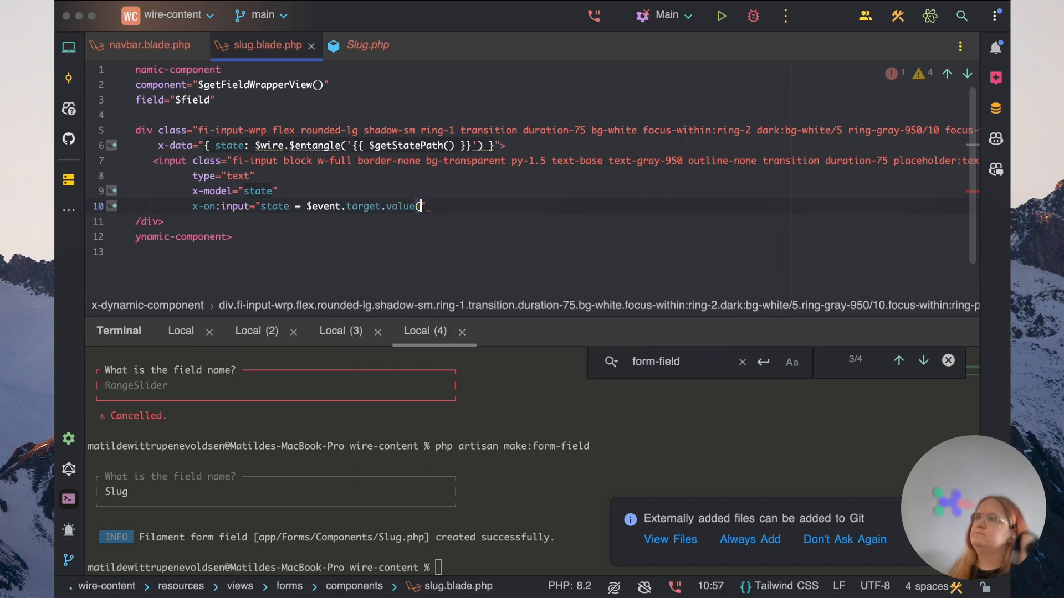
text(.toLowerCase().replace()
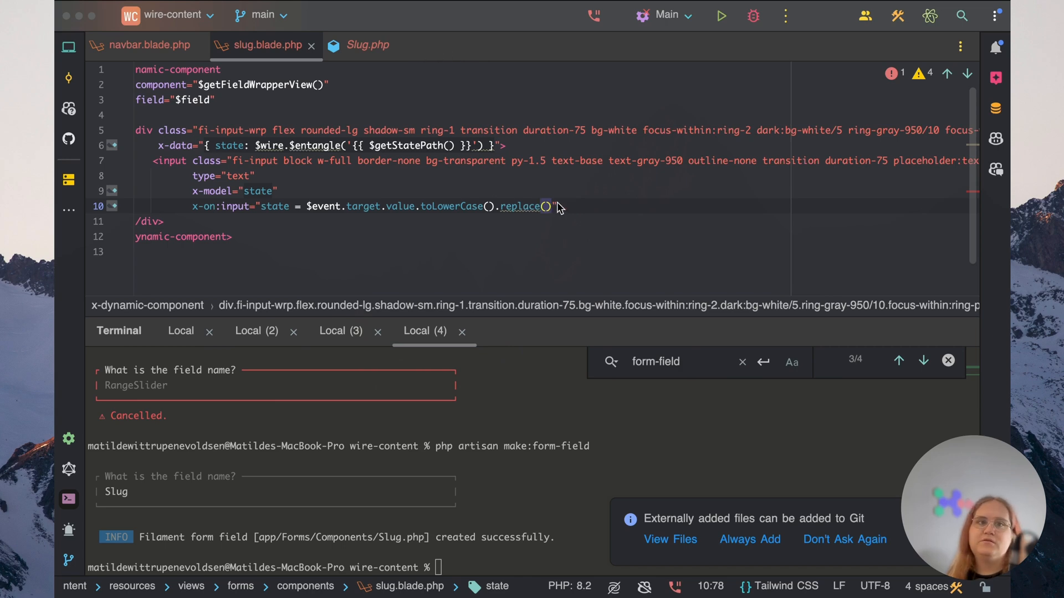
text(/[^a-z0-9]/g, '-')
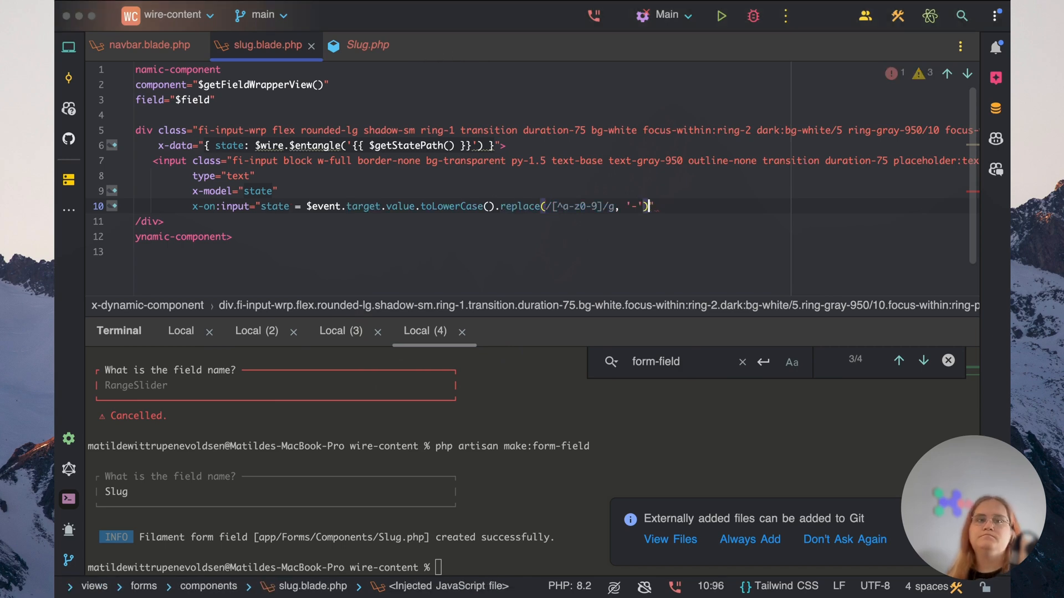
text(.replace(/-+/g, '-)
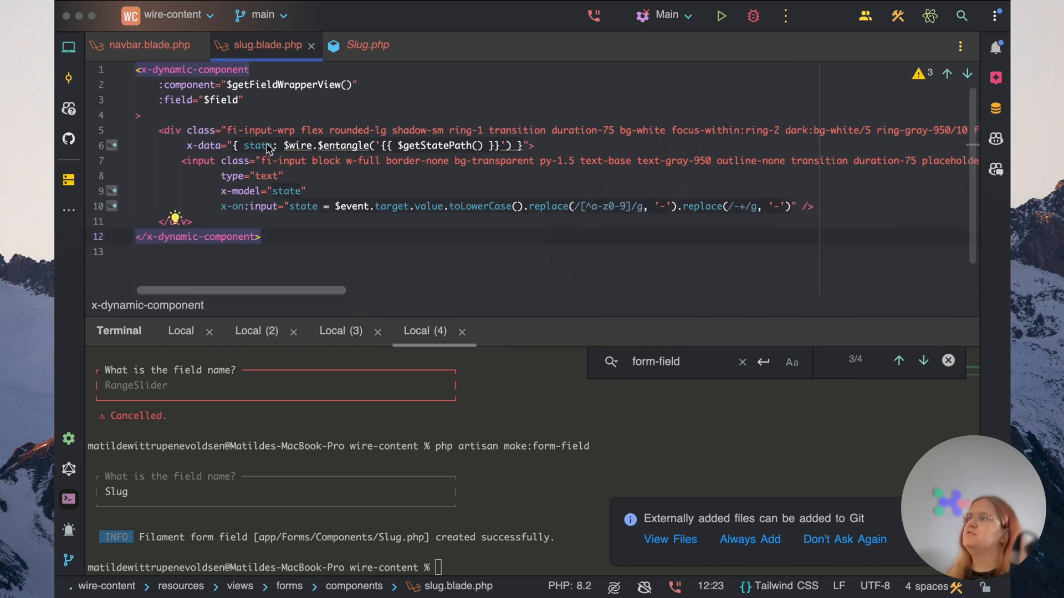
Add getValue(): string to Slug.php returning Str::slug(parent::getValue()), importing Str
click(368, 45)
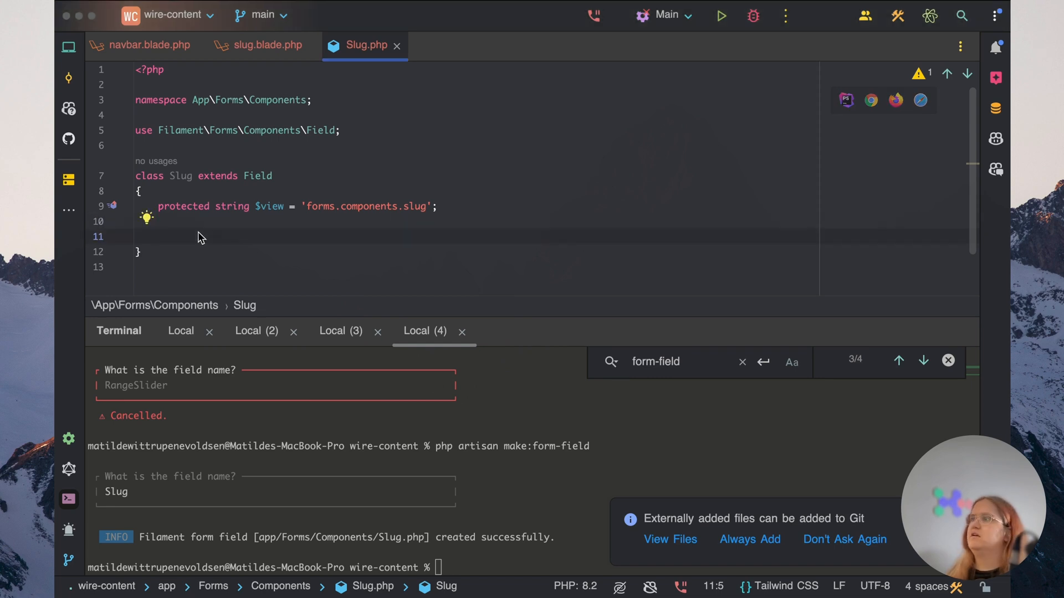
click(159, 206)
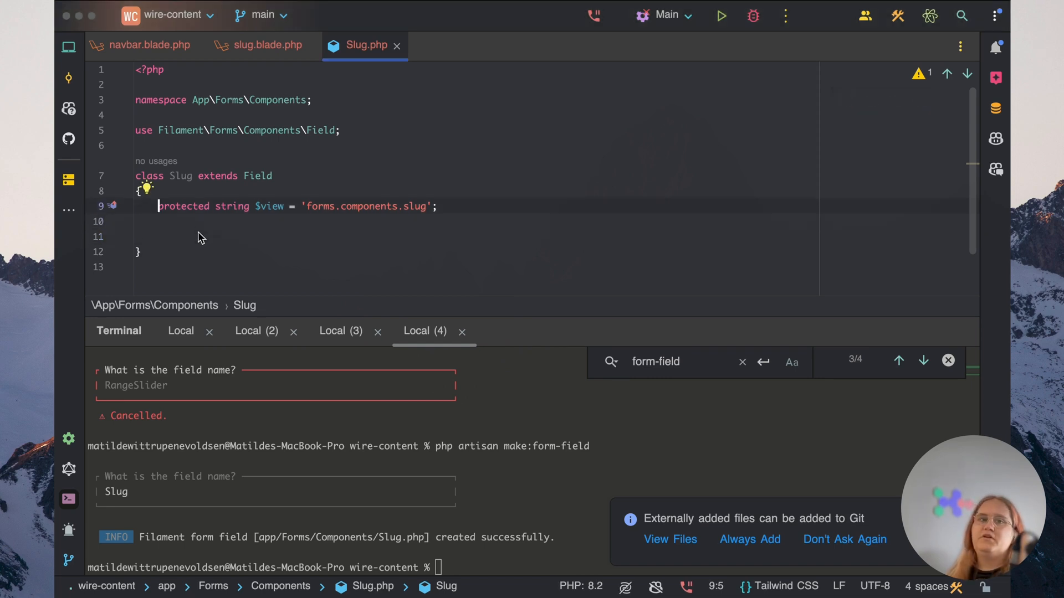
text(p)
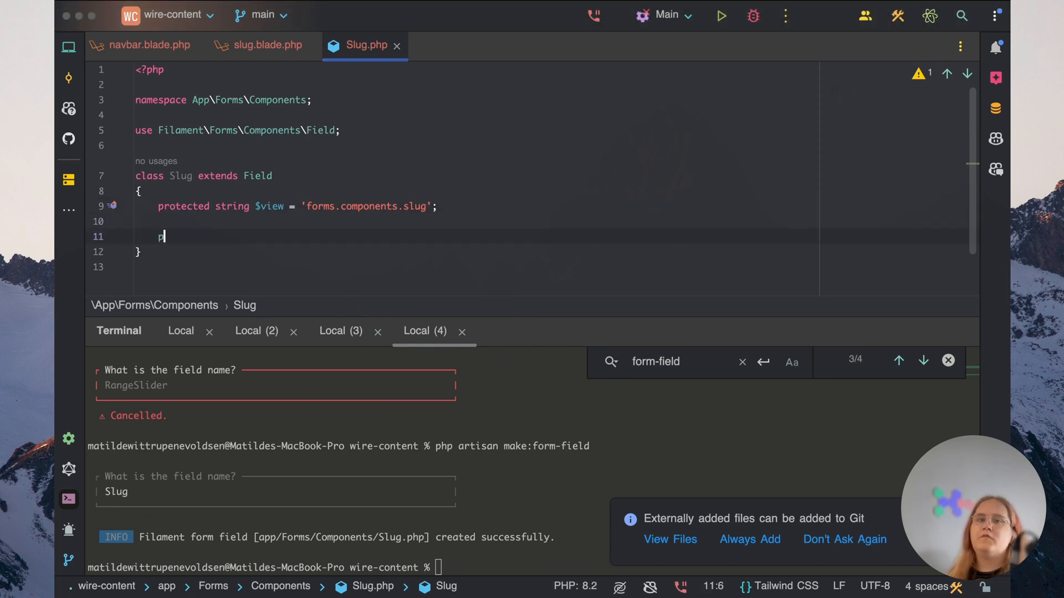
text(public function getValue(): string)
text({)
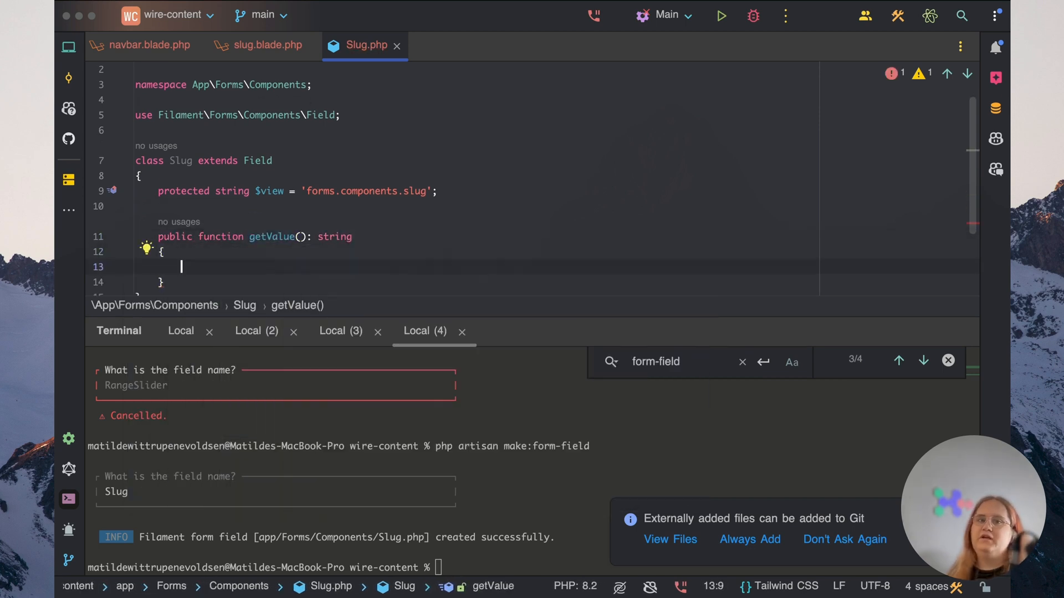
text($value)
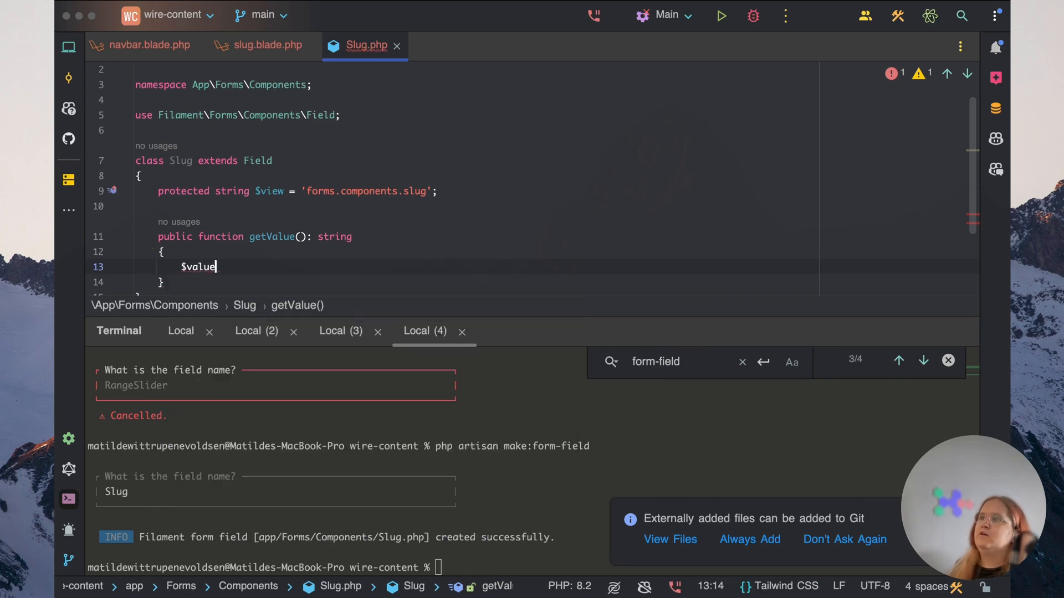
text(= parent::getValue();)
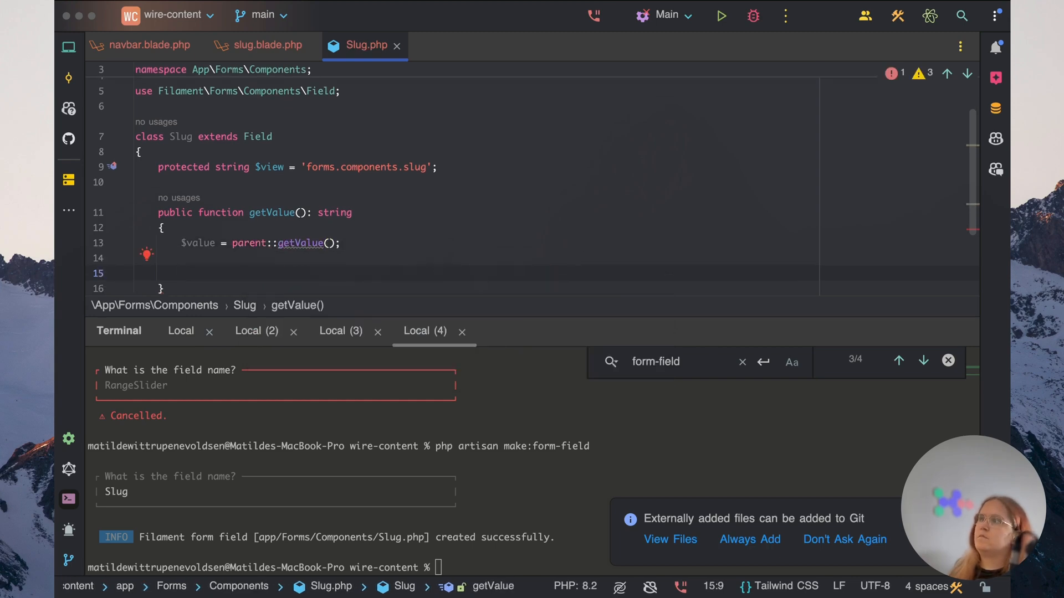
text(return St)
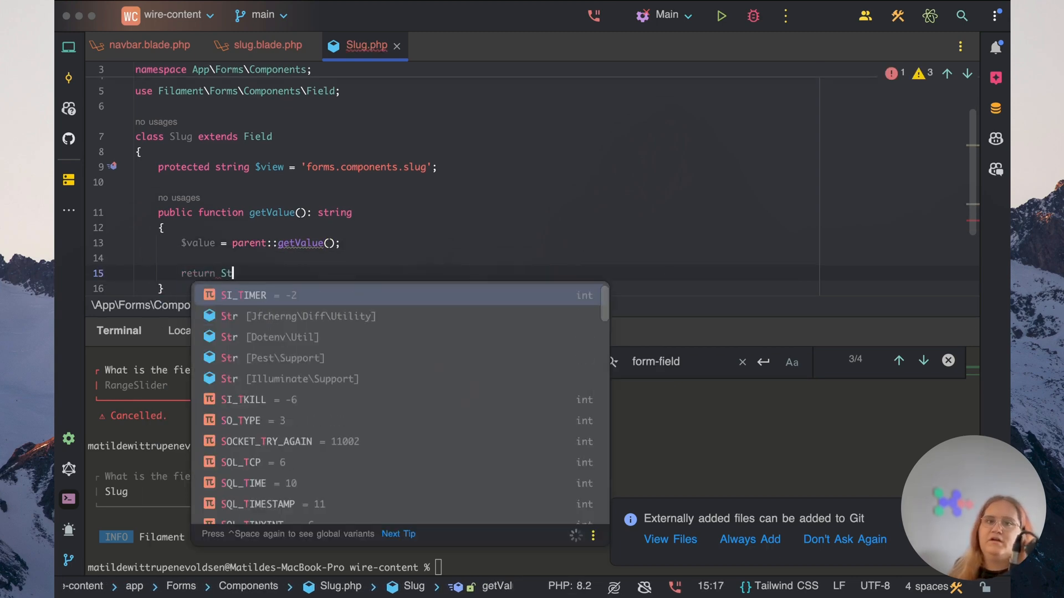
text(r::slug($value);)
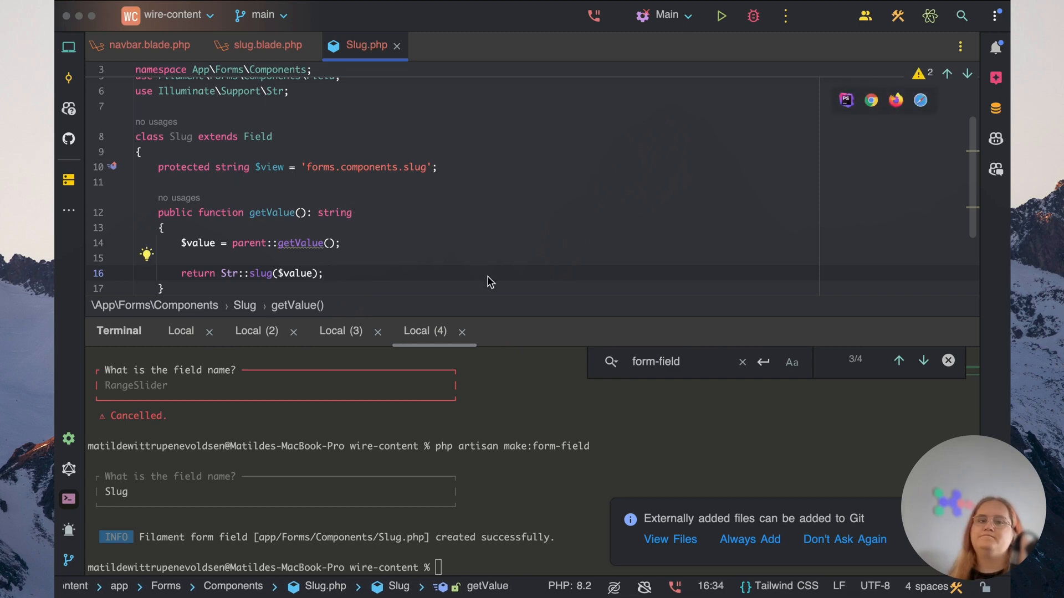
text(Art)
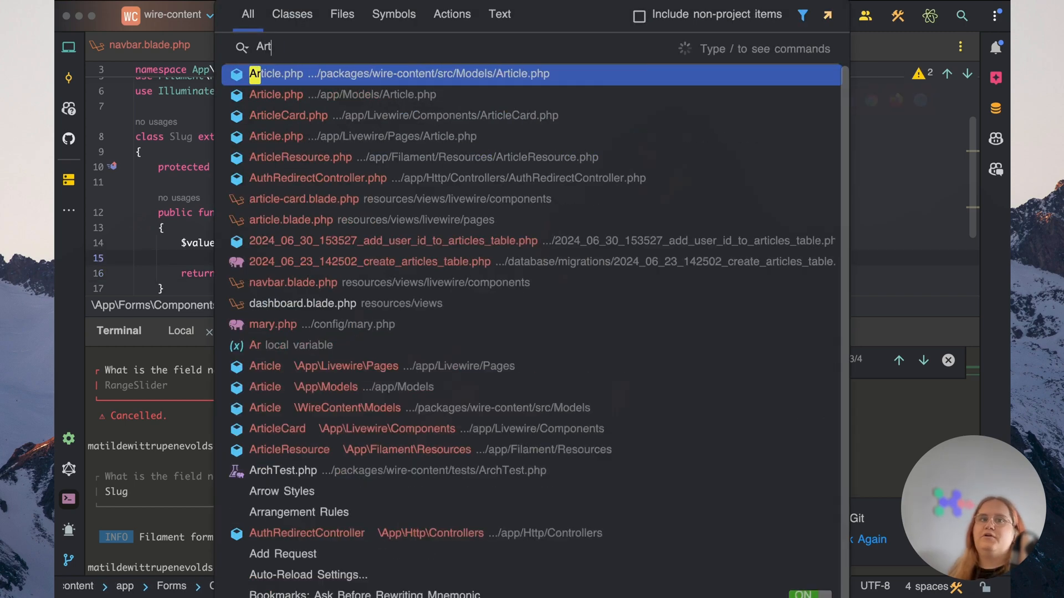
Search Everywhere for the Article files
text(Ae)
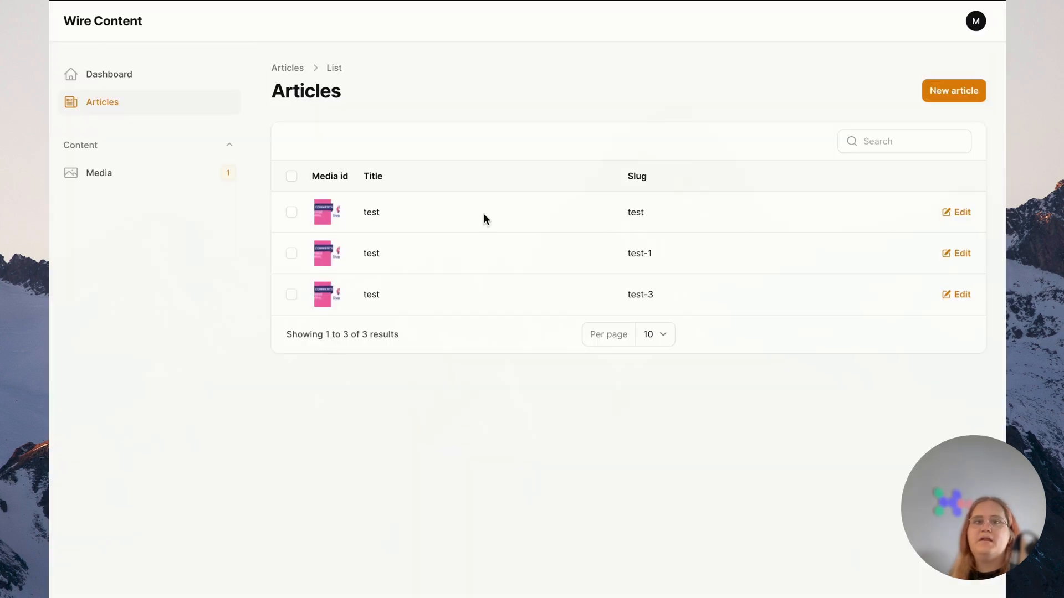
mouse_move(364, 210)
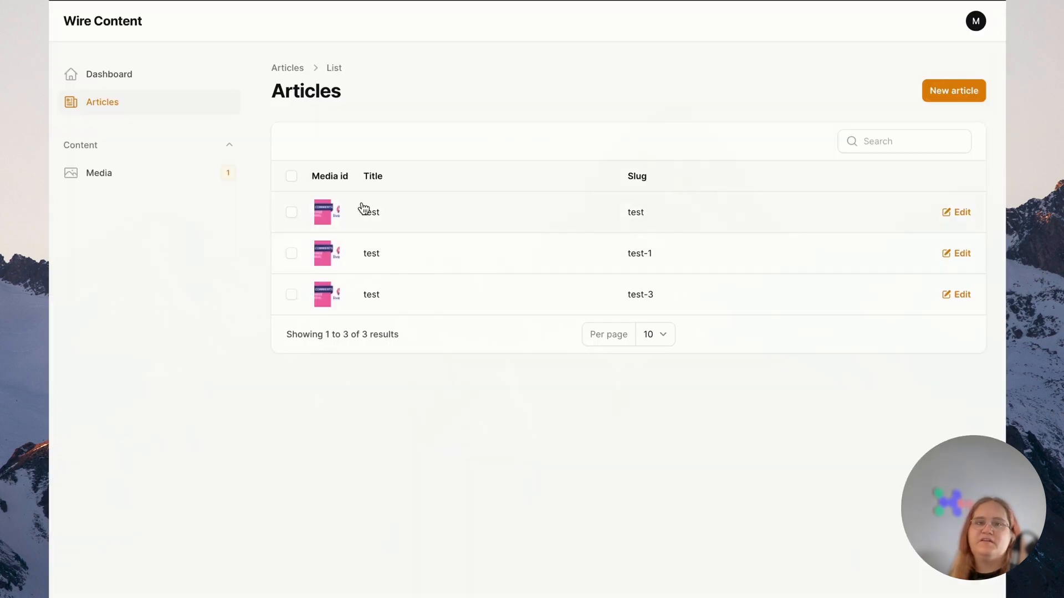
Clean the first test article's junk slug back to 'testing' and save changes
click(960, 212)
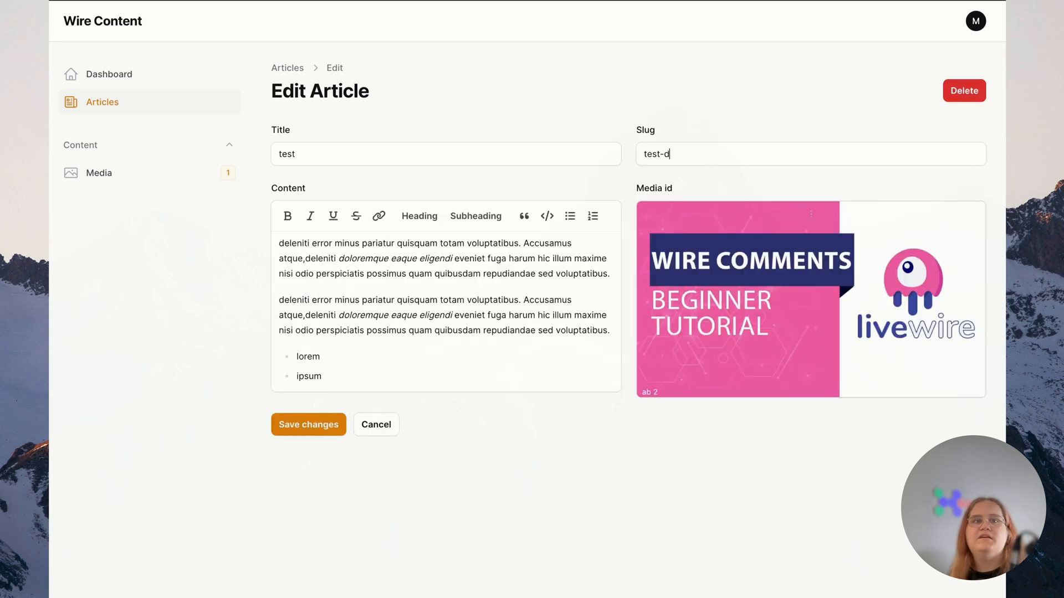
text(d-sdk-)
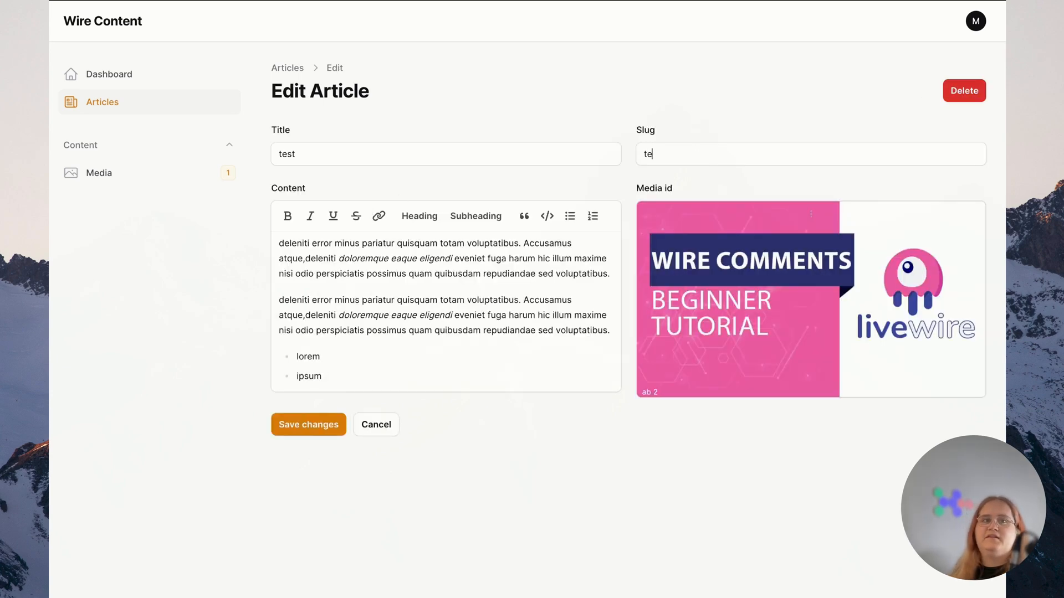
text(sting-)
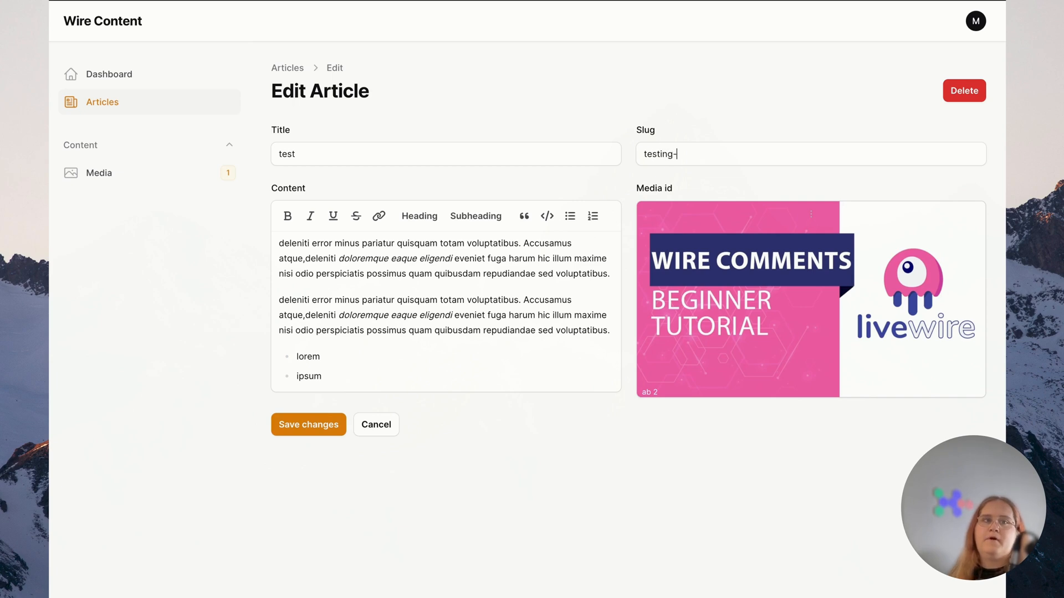
text(fskdkdf)
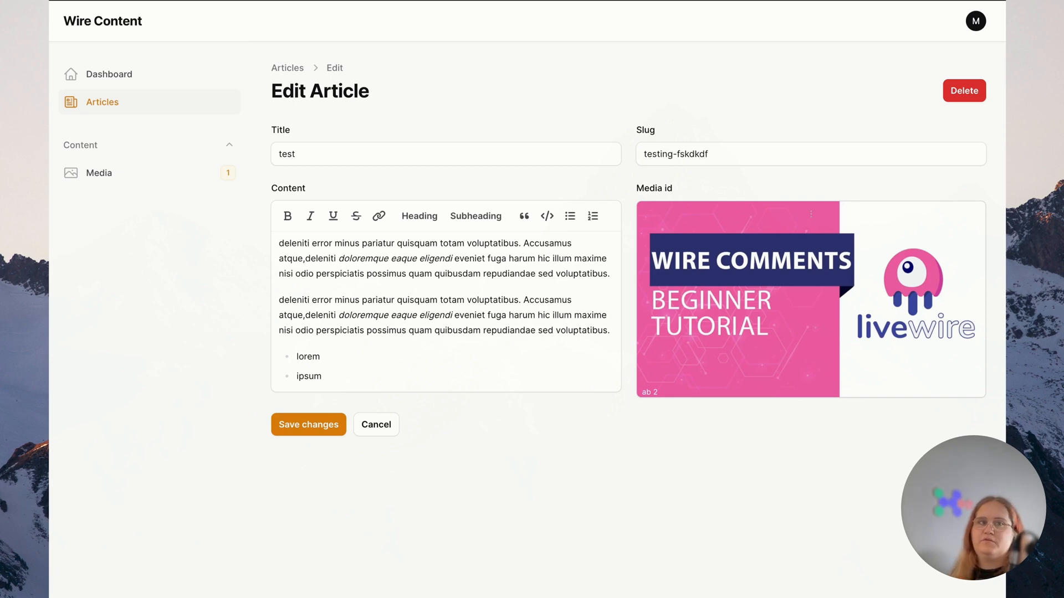
text(-)
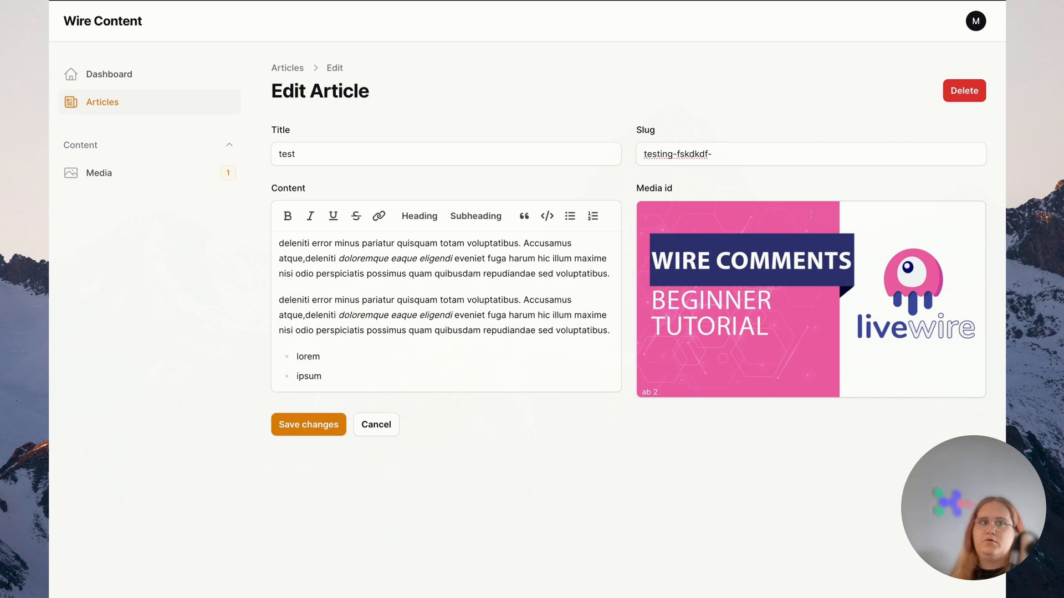
text(djf)
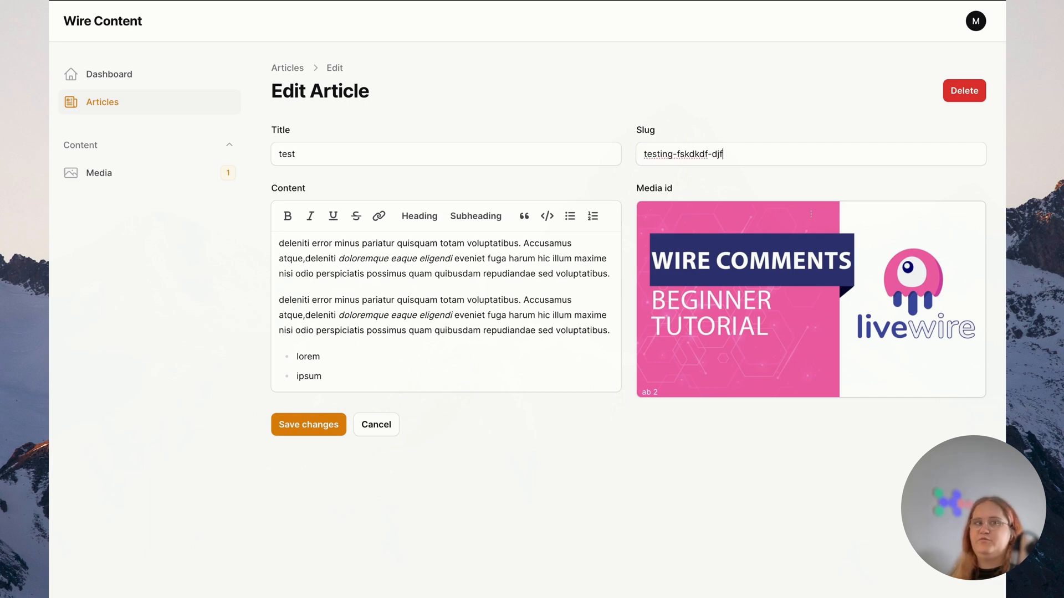
key(Backspace)
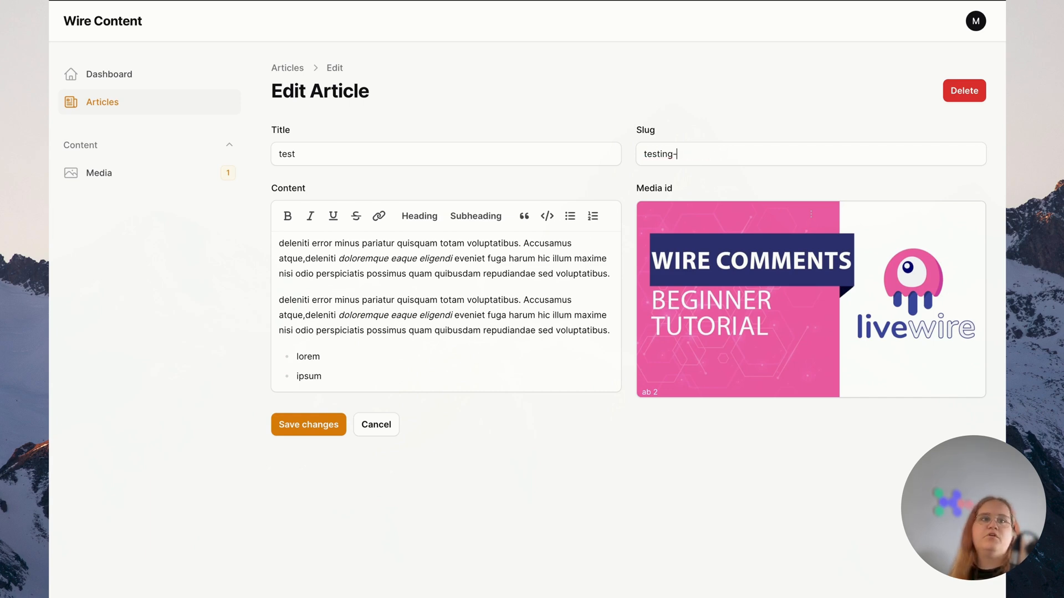
click(308, 424)
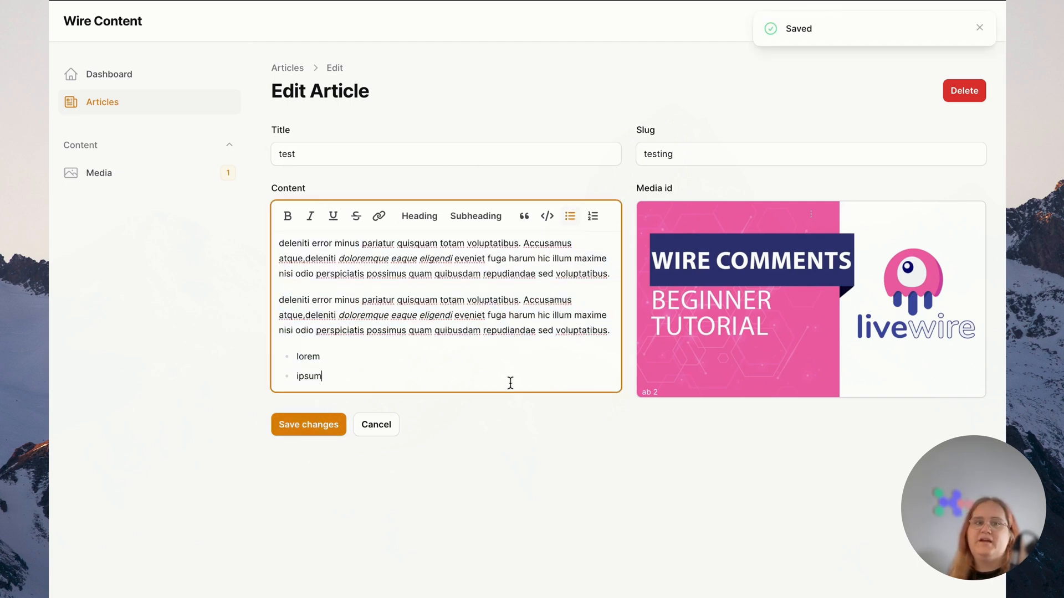
double_click(657, 154)
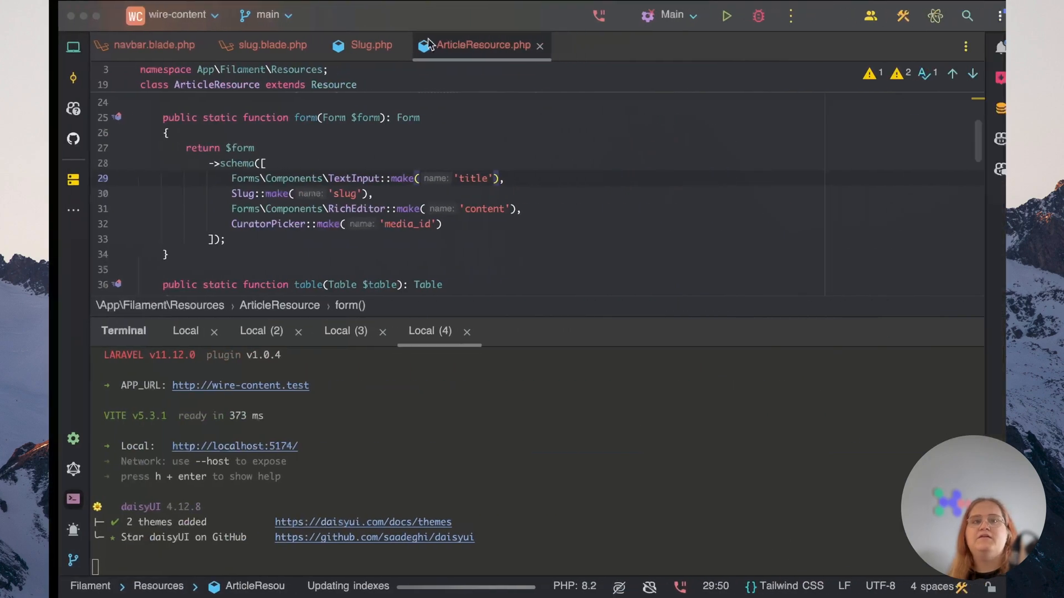
Review the div and input class attributes in slug.blade.php
click(270, 44)
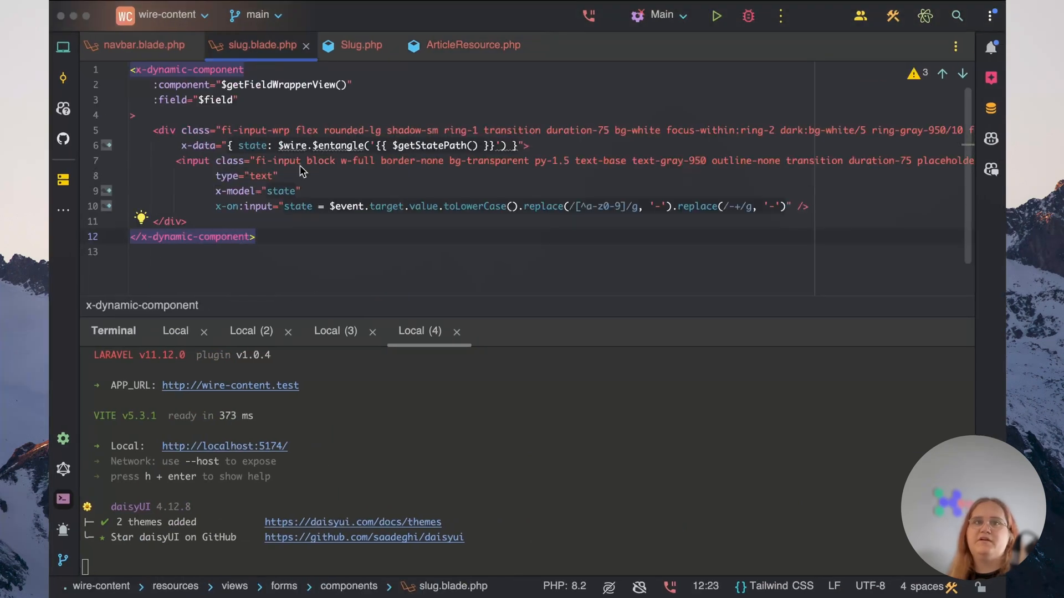
mouse_move(322, 172)
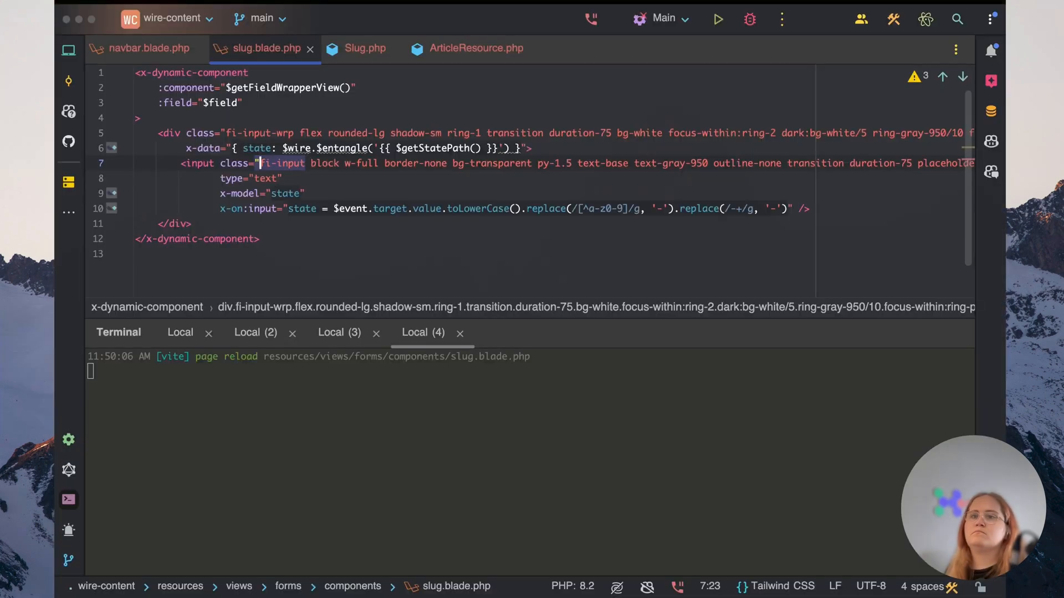
text(ing)
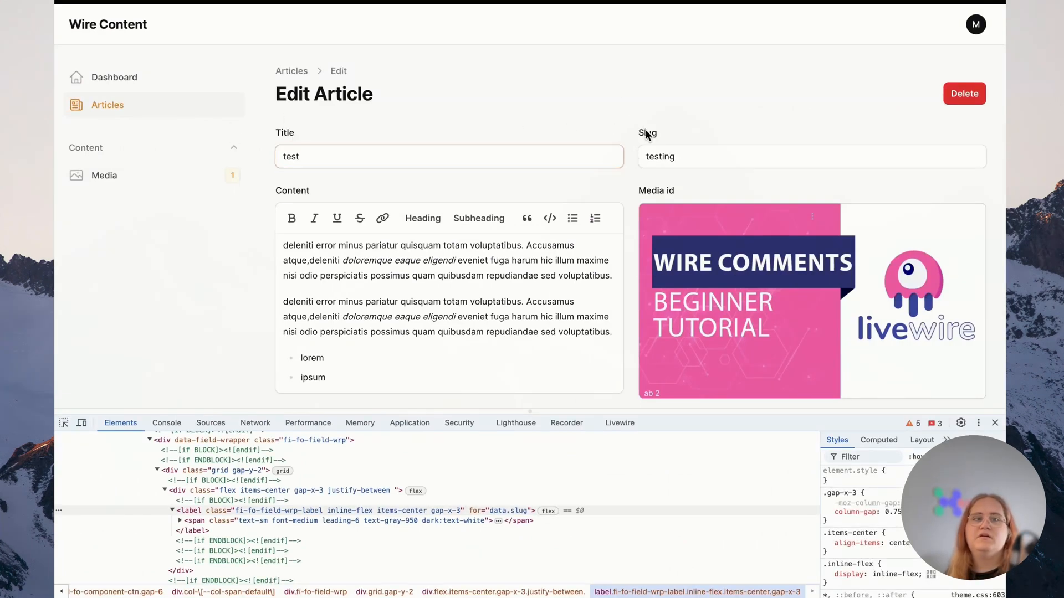
Focus the Slug input showing 'testing' to compare its markup with Title's
click(448, 156)
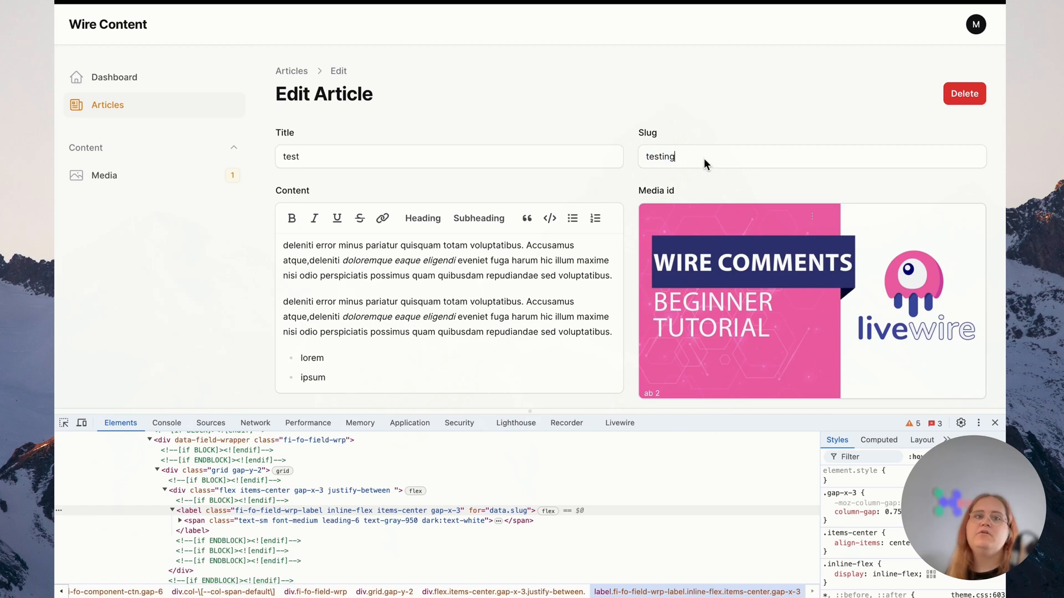
mouse_move(508, 150)
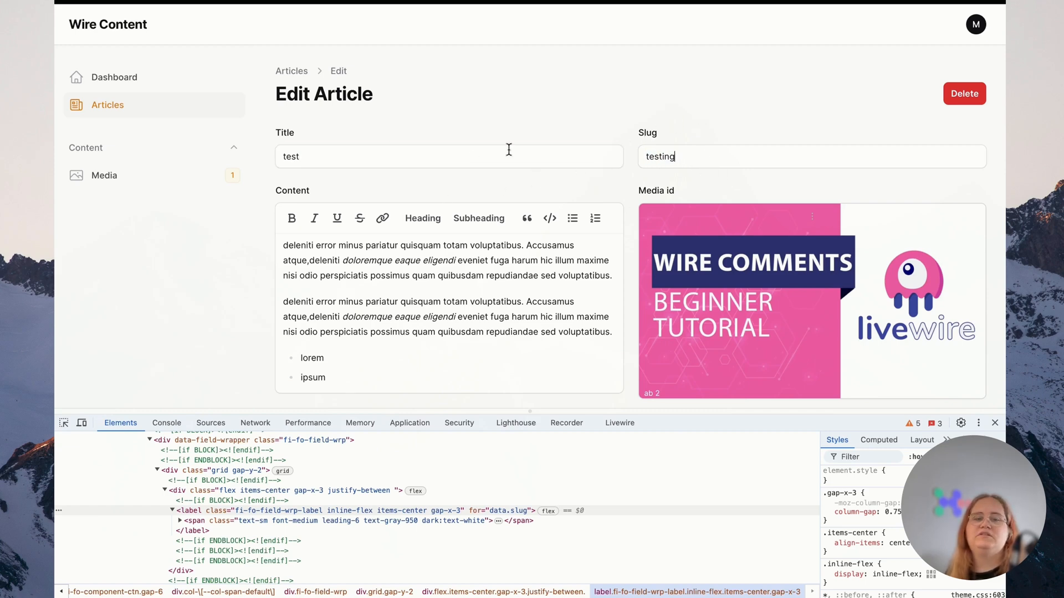
mouse_move(126, 255)
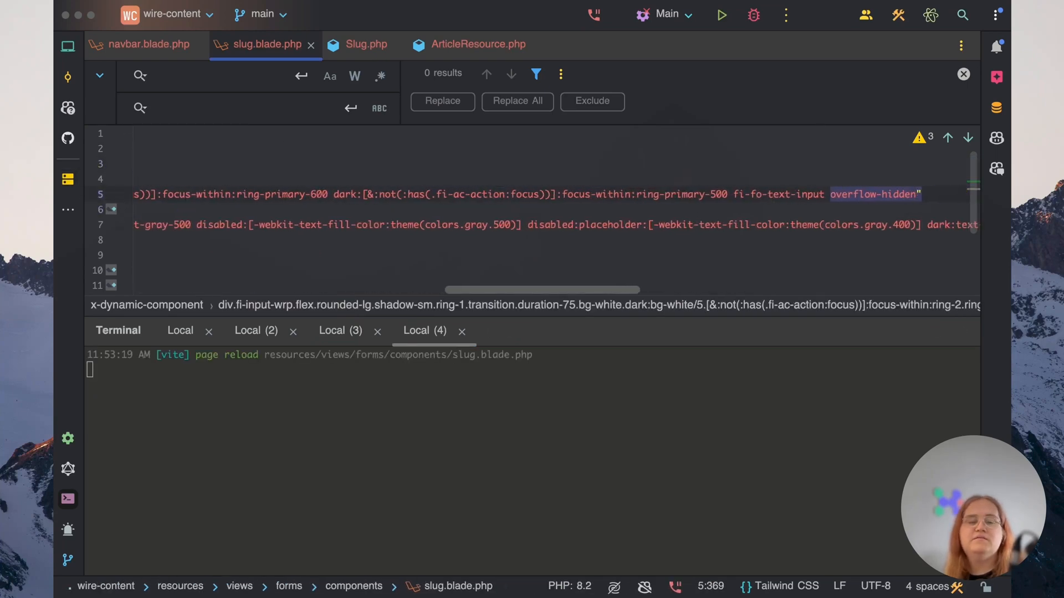
Give the slug input id="{{ $getId() }}" and check the Slug label focuses it
scroll(left, 3)
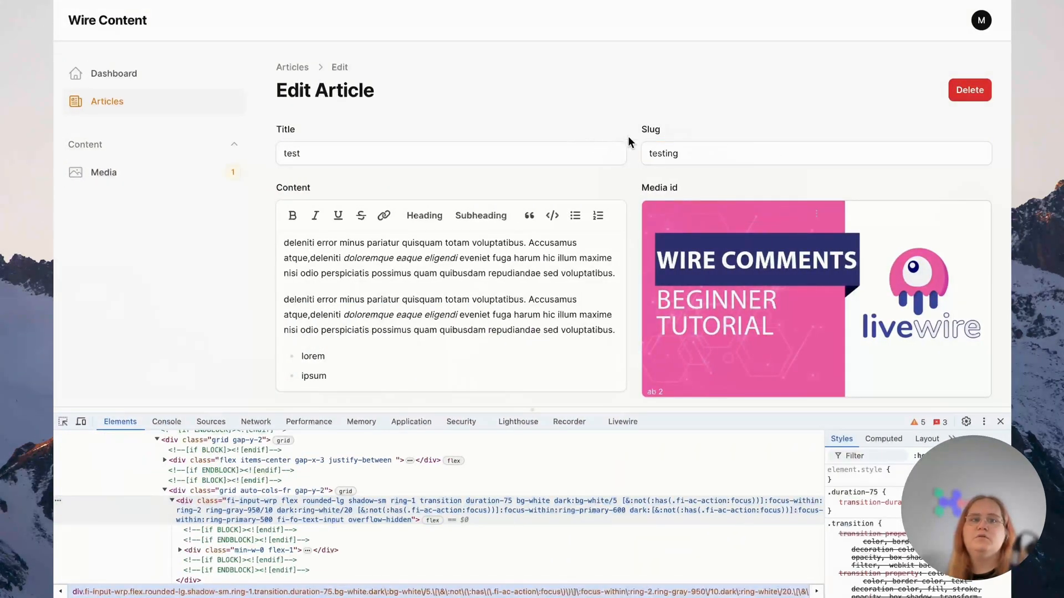
click(450, 153)
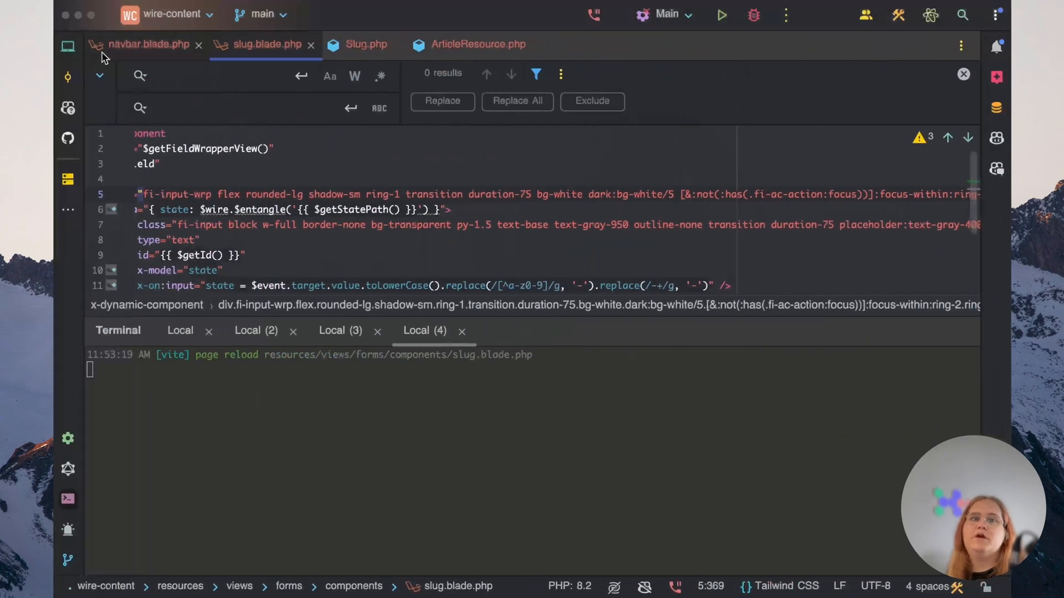
In ArticleResource's form, chain ->required() onto Slug::make('slug'), then return to the Slug class
click(478, 45)
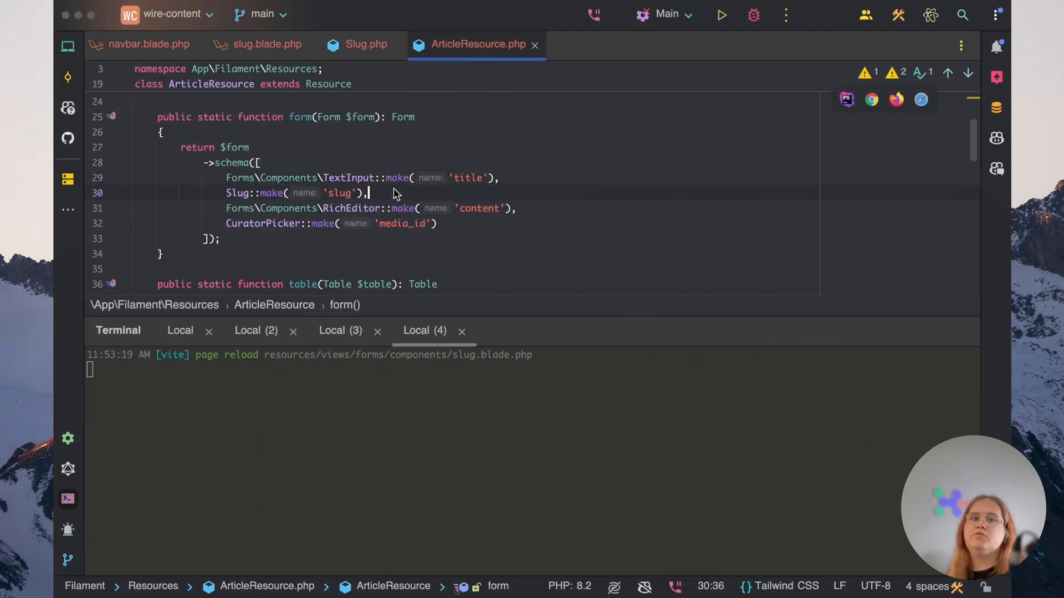
text(->required()->l)
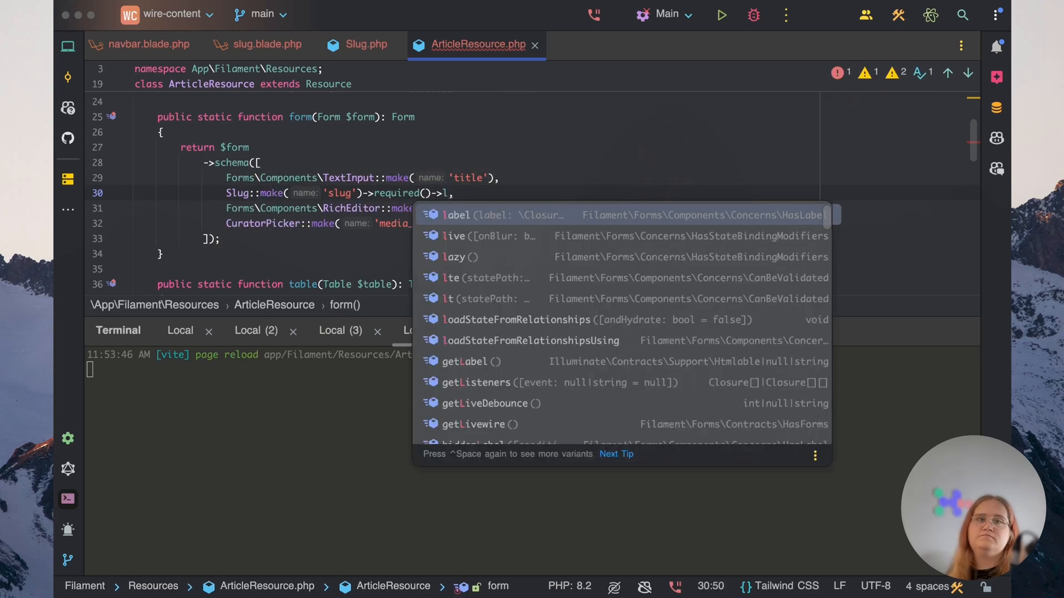
text(min)
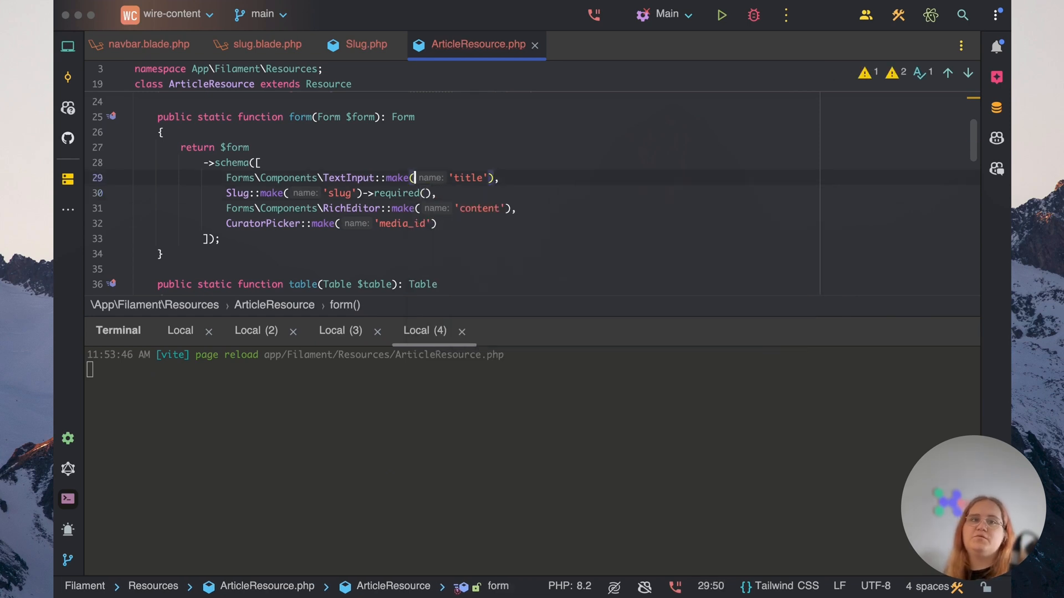
text(->mi)
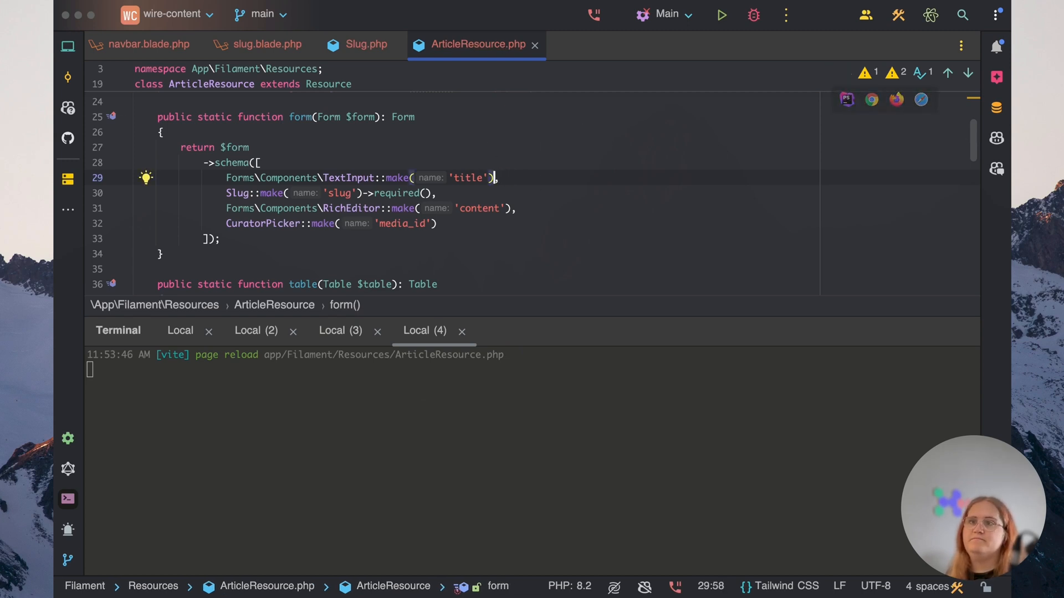
click(360, 45)
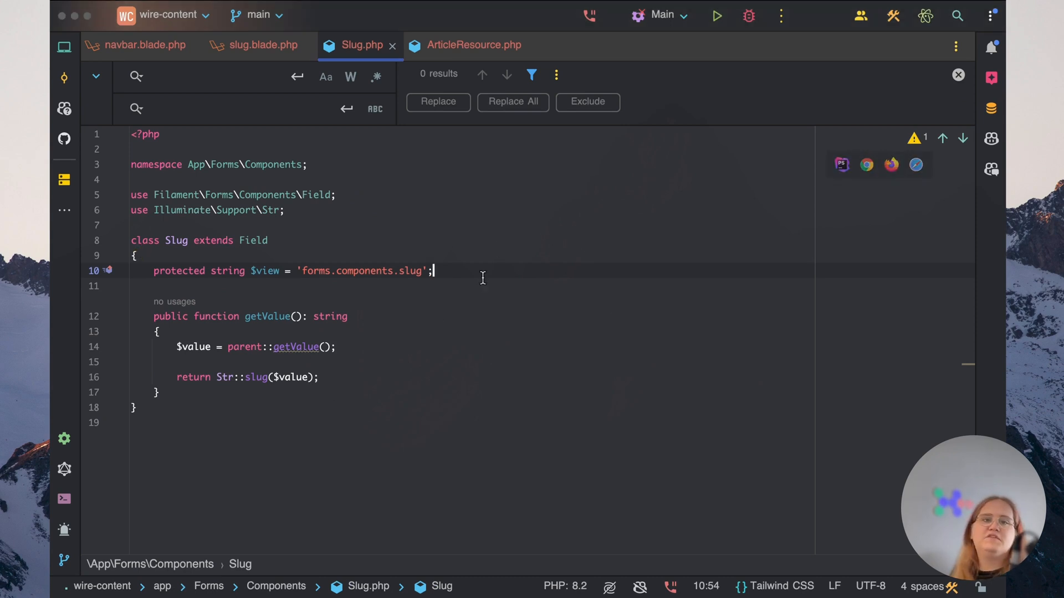
Declare protected ?int $minLength = null; and protected ?int $maxLength = null; below $view
text(protected)
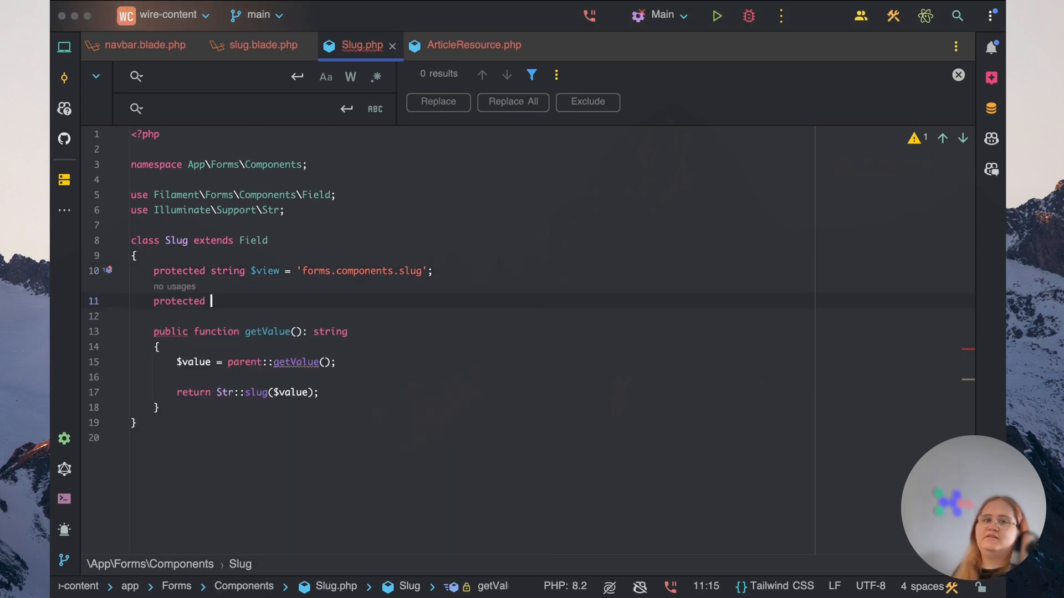
text(?int)
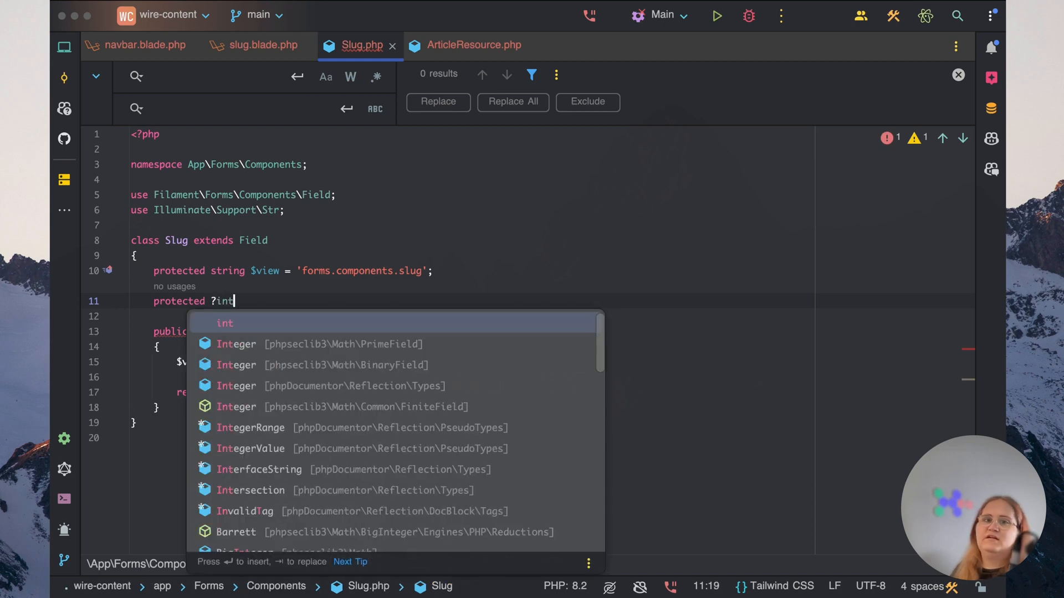
text($m)
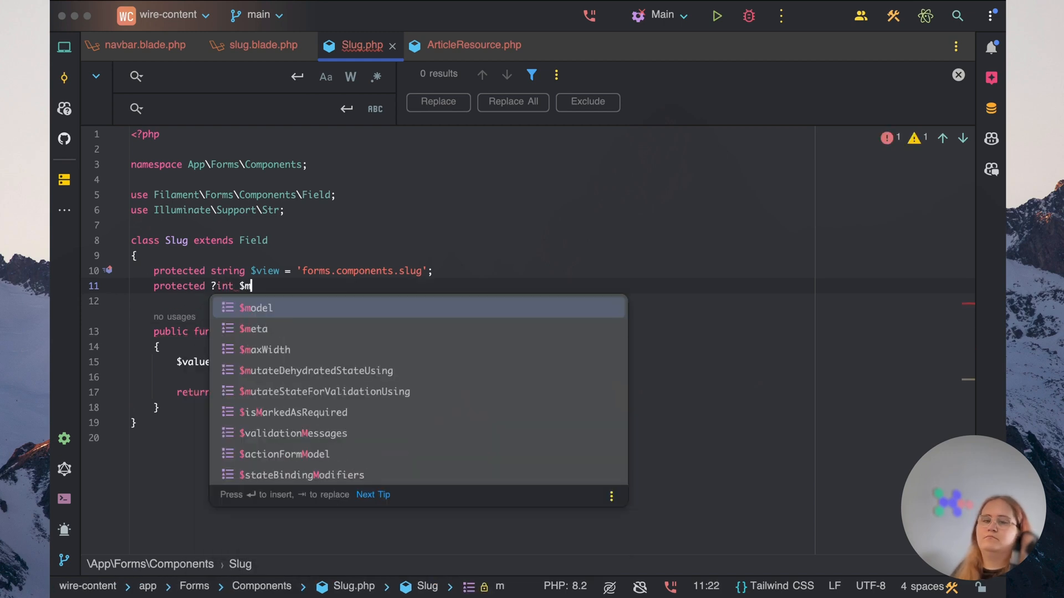
text(inLength =)
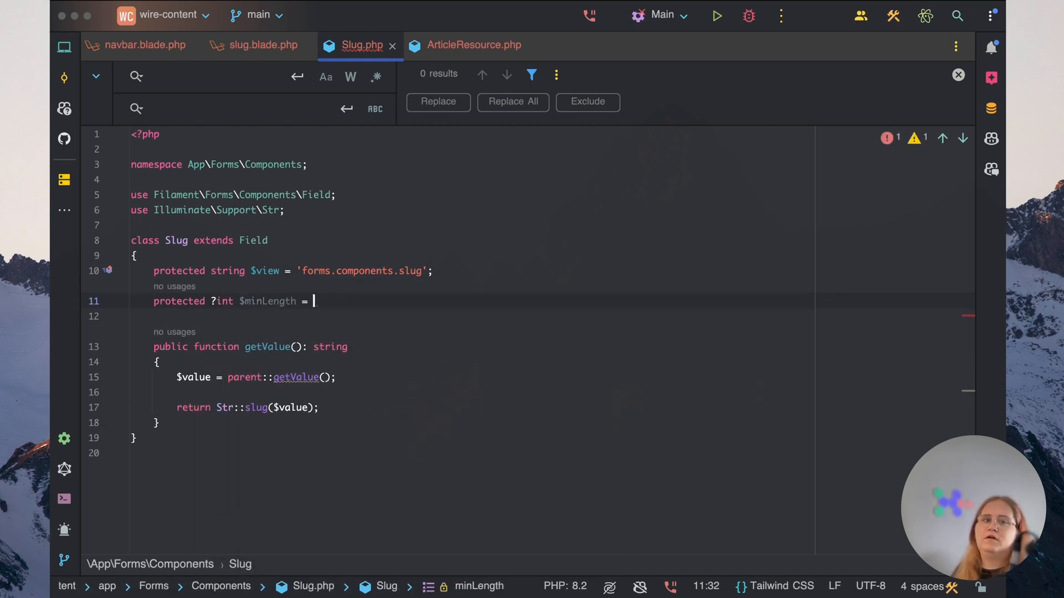
text(null;)
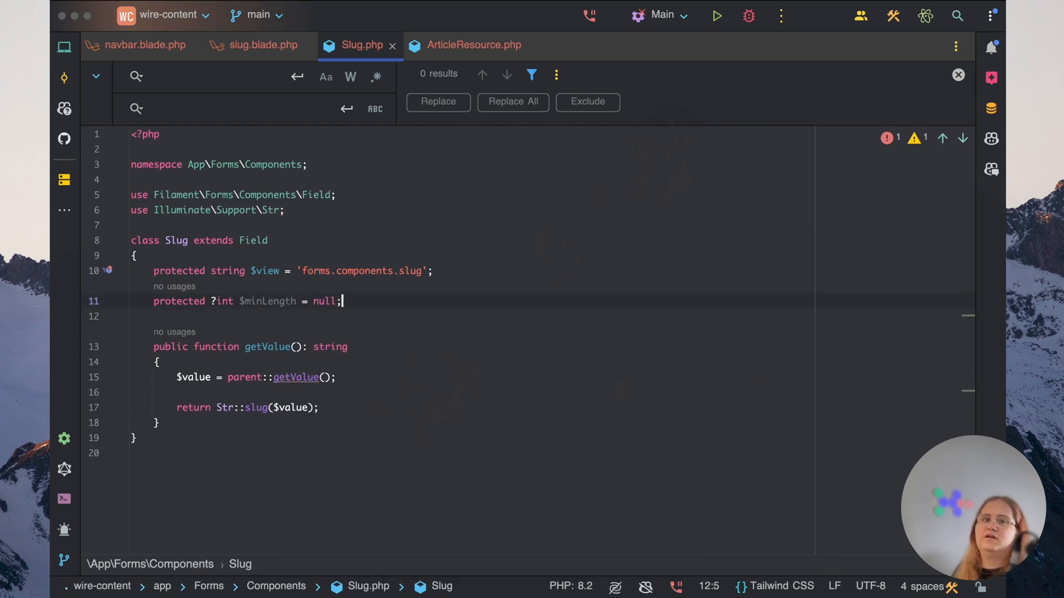
text(protected ?int  = null;)
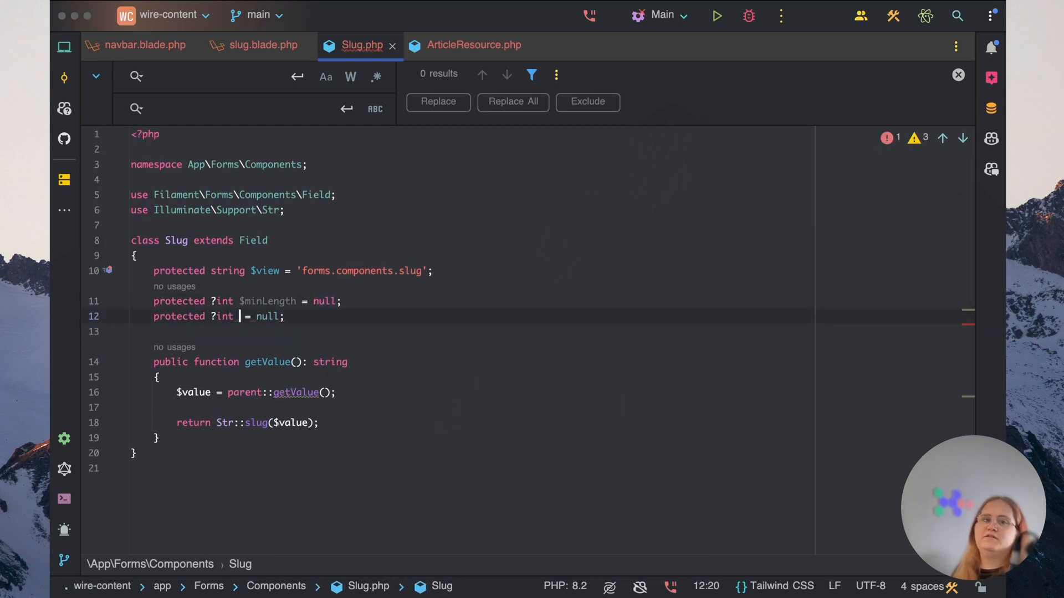
text($maxLength)
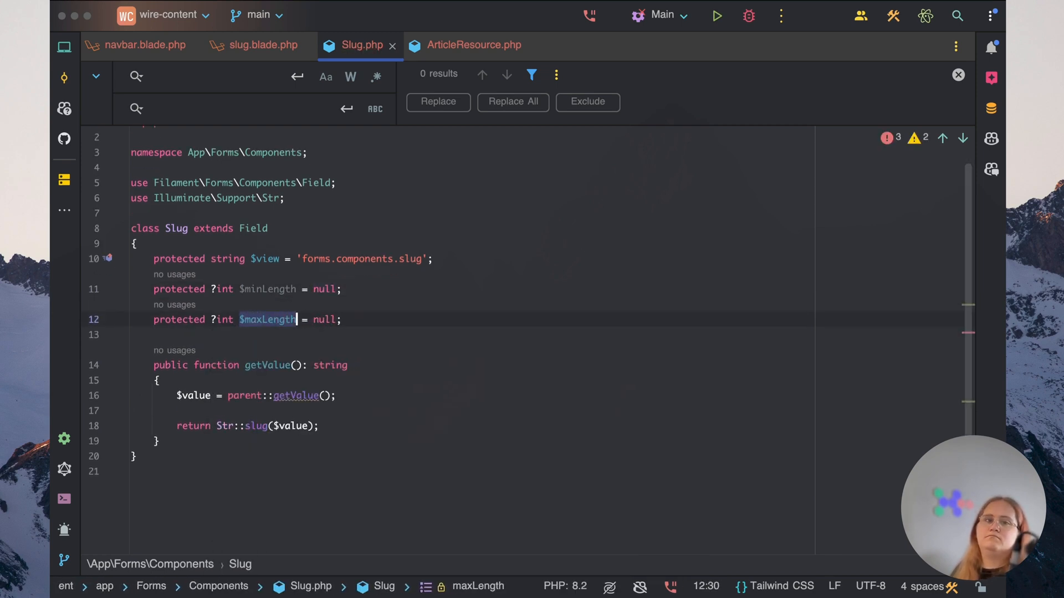
key(enter)
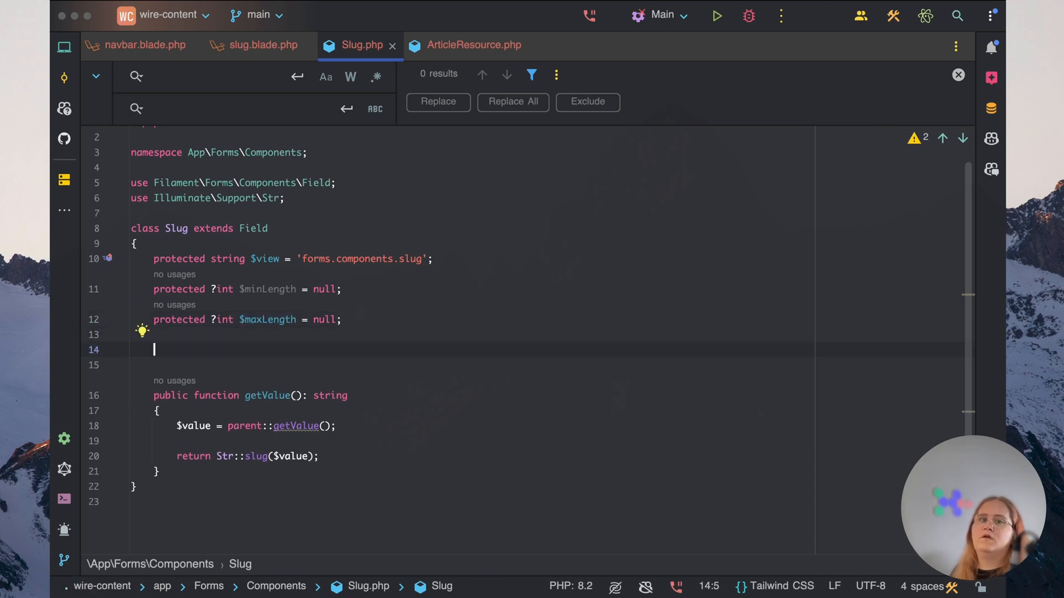
Add a protected setUp(): void override that calls parent::setUp()
text(protected function ()
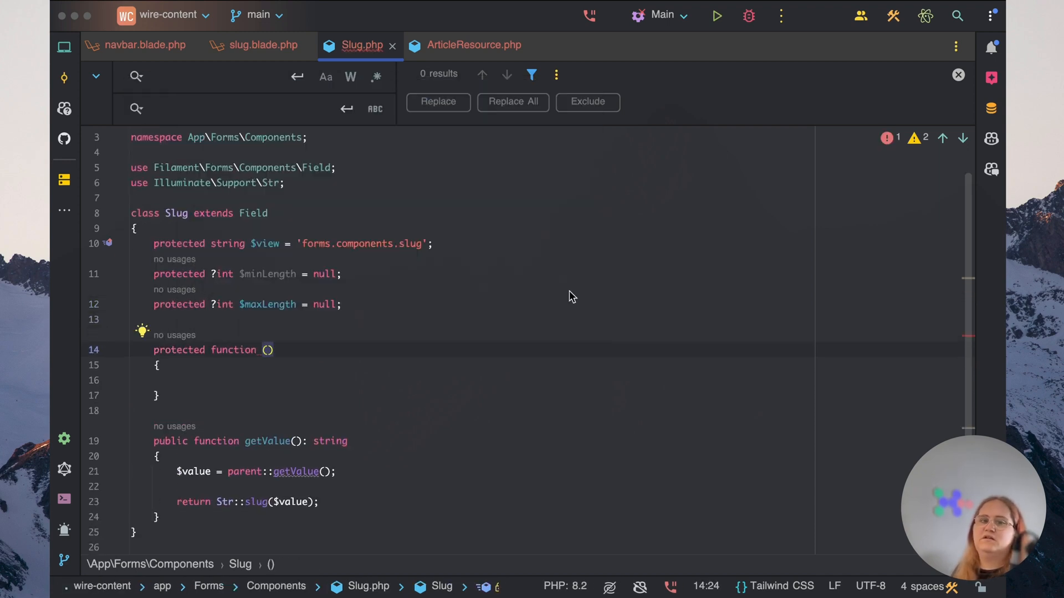
text(setUp)
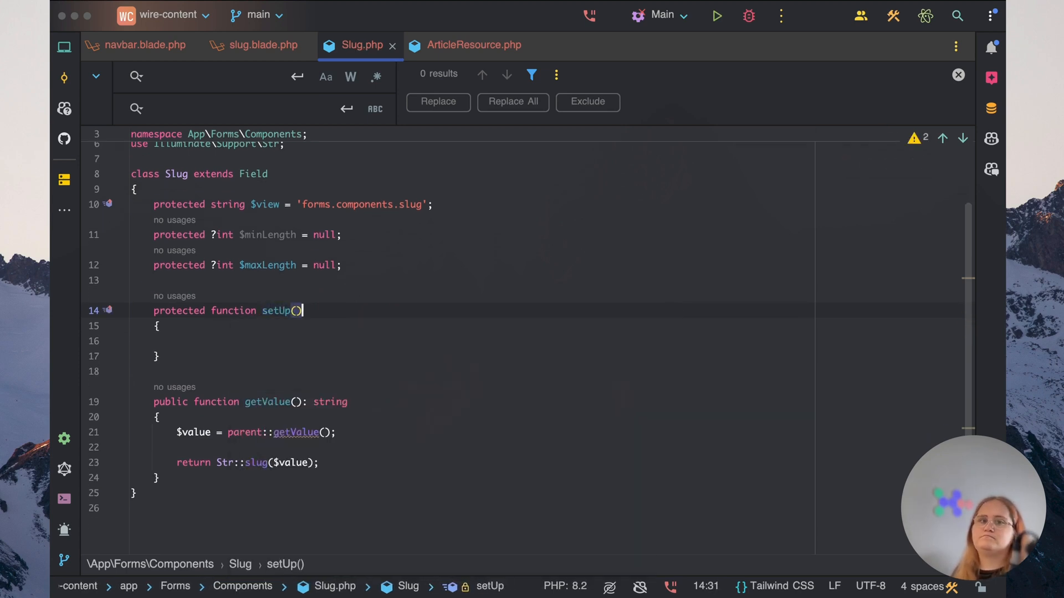
text(:)
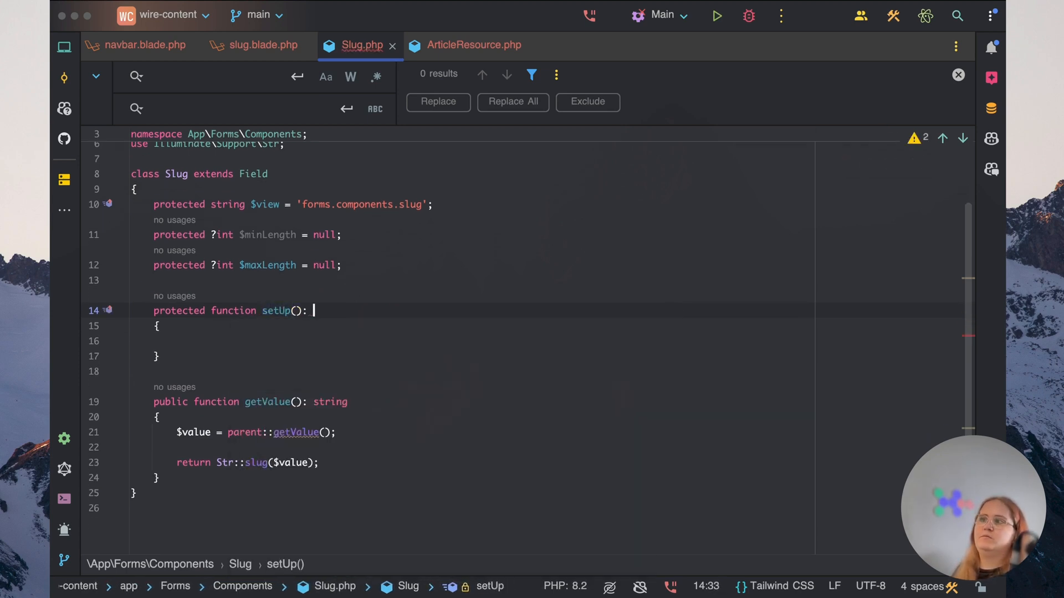
text(void)
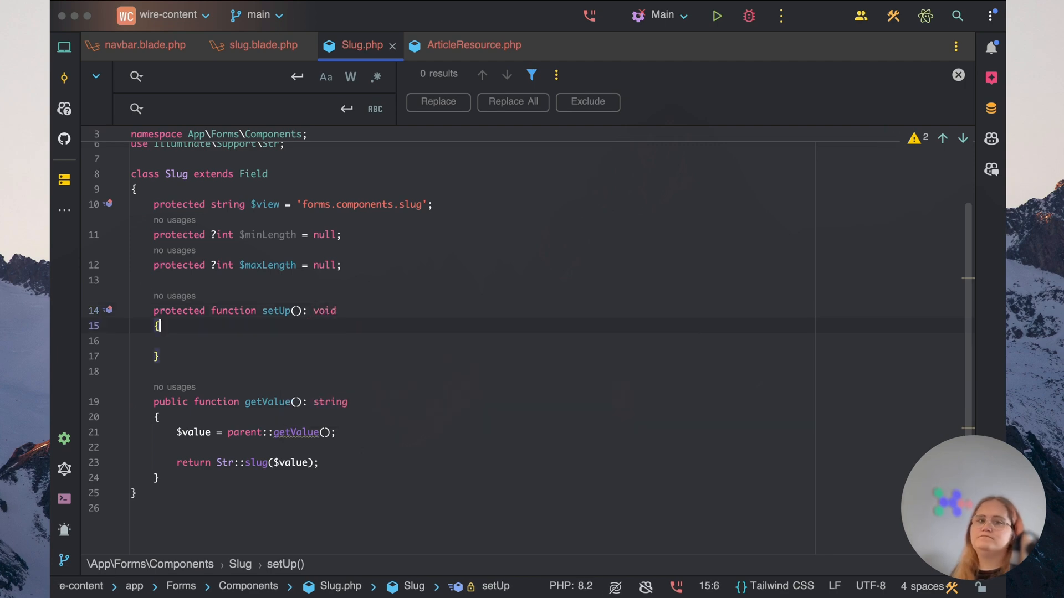
text(parent::se)
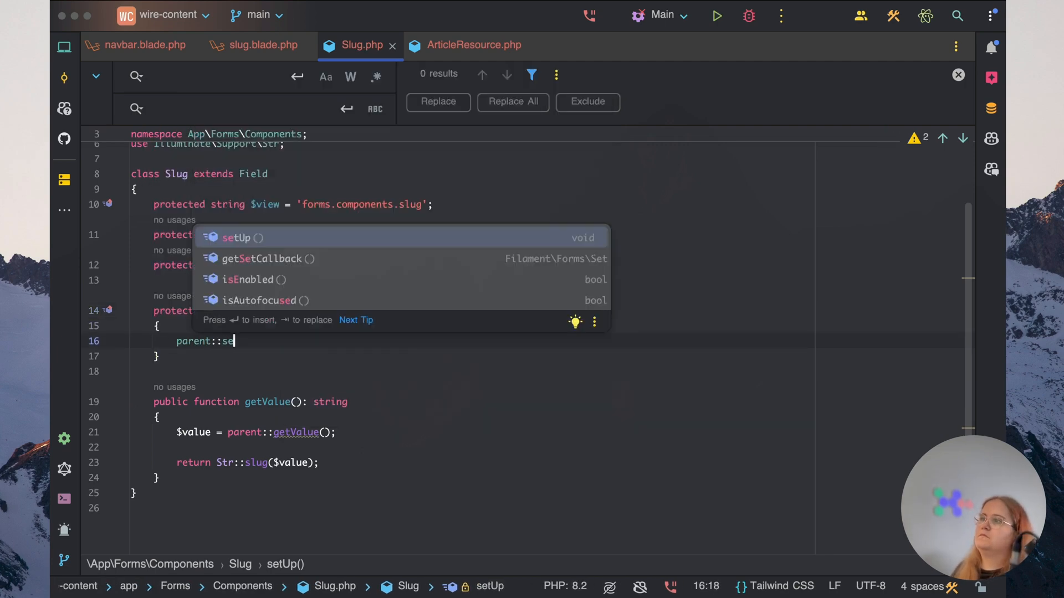
Register an afterStateHydrated(Slug $component, $state) callback setting the id from getIdAttribute()
text($)
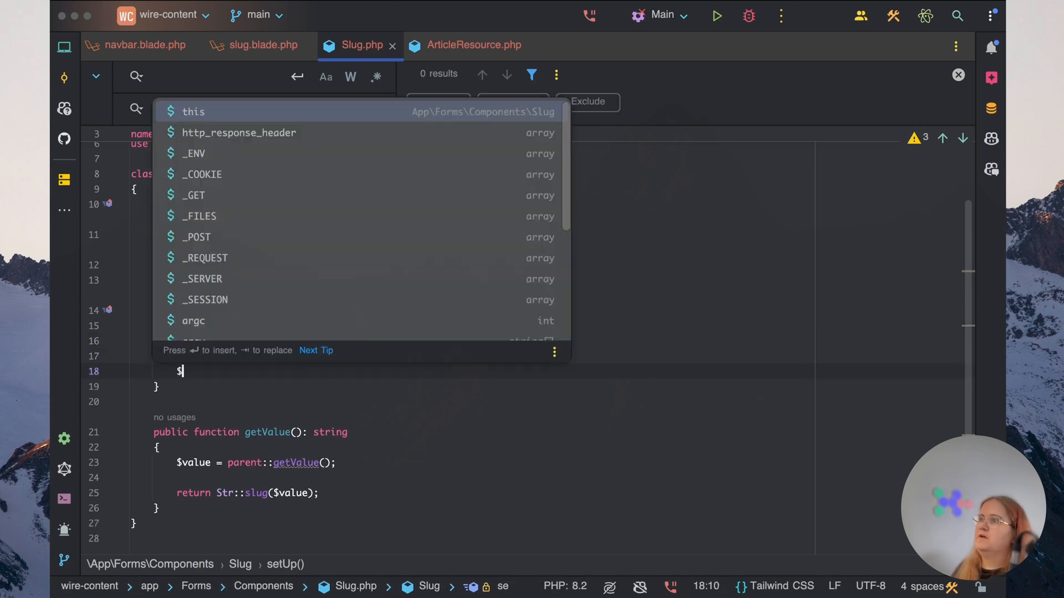
text(this->after)
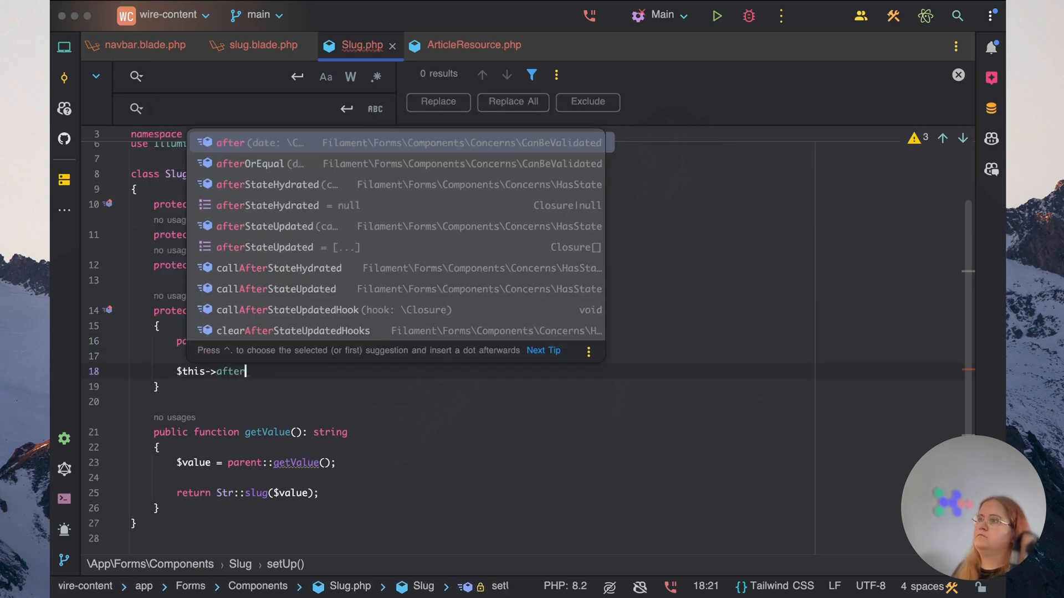
text(StateHydrated(function ()
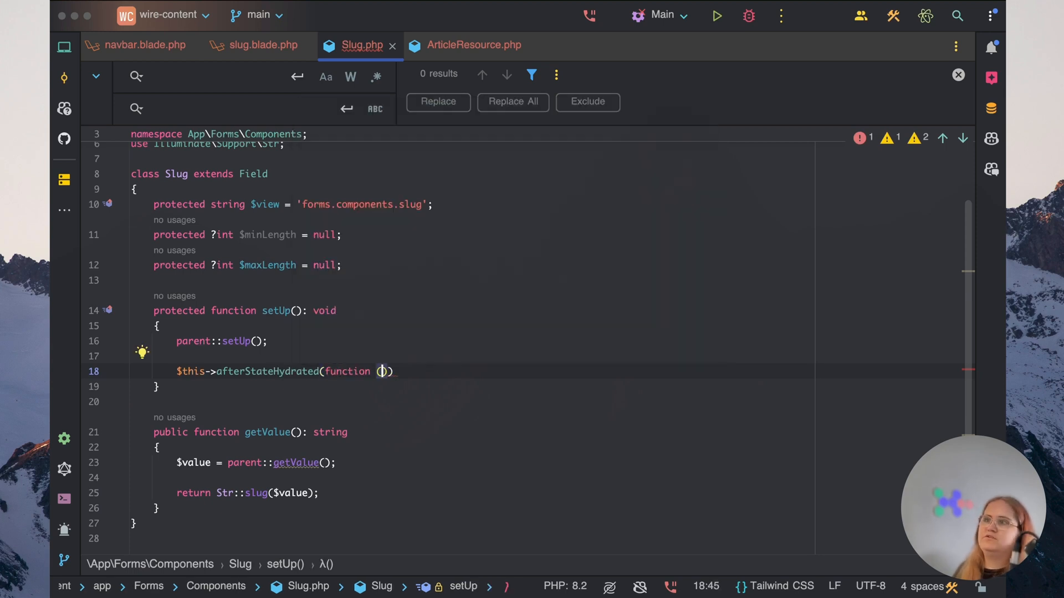
text(Slug)
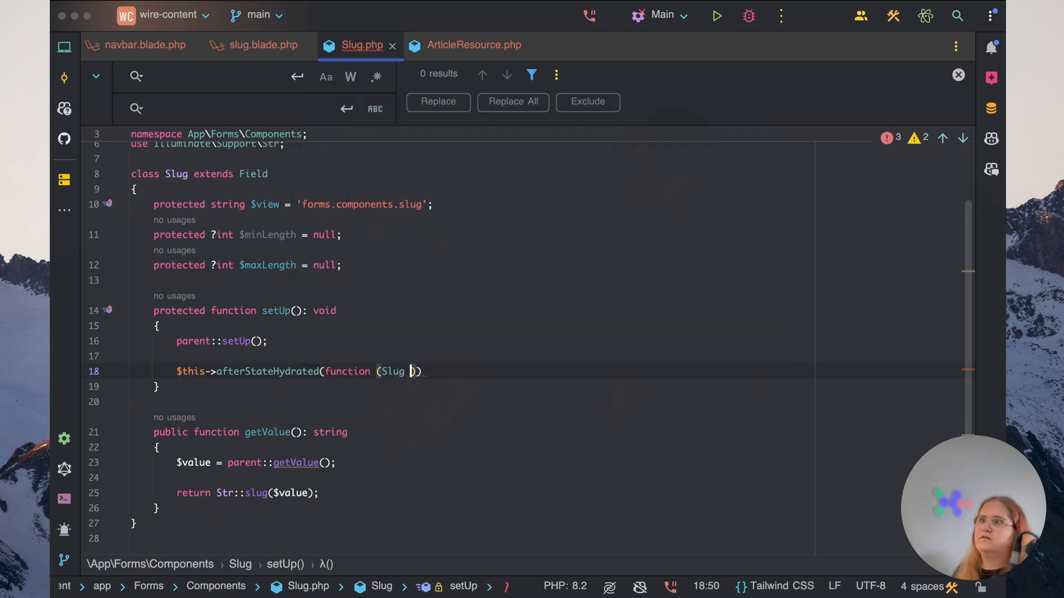
text($component, $state)
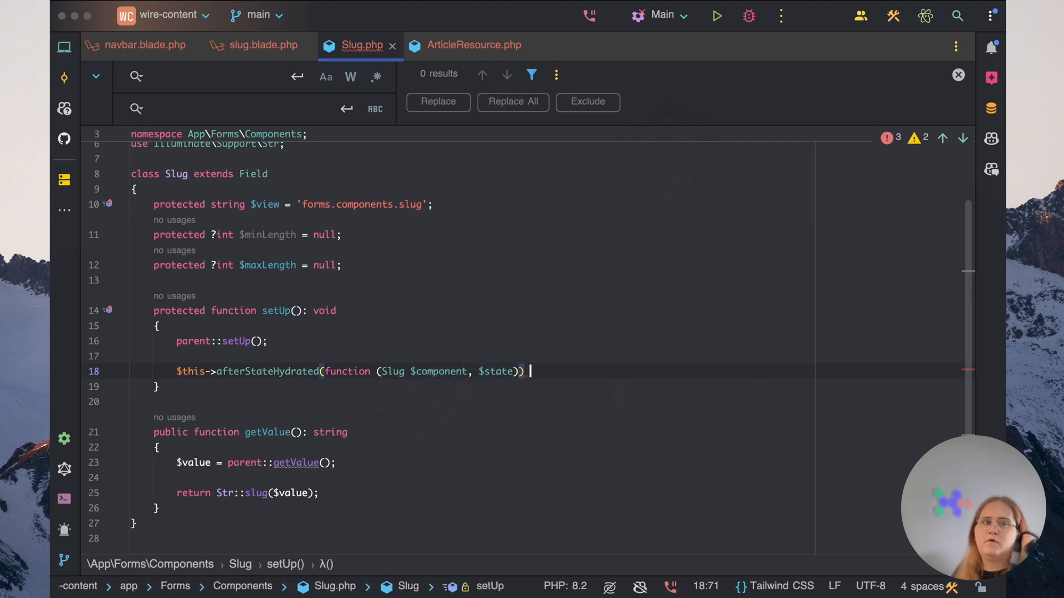
key(Backspace)
text( {)
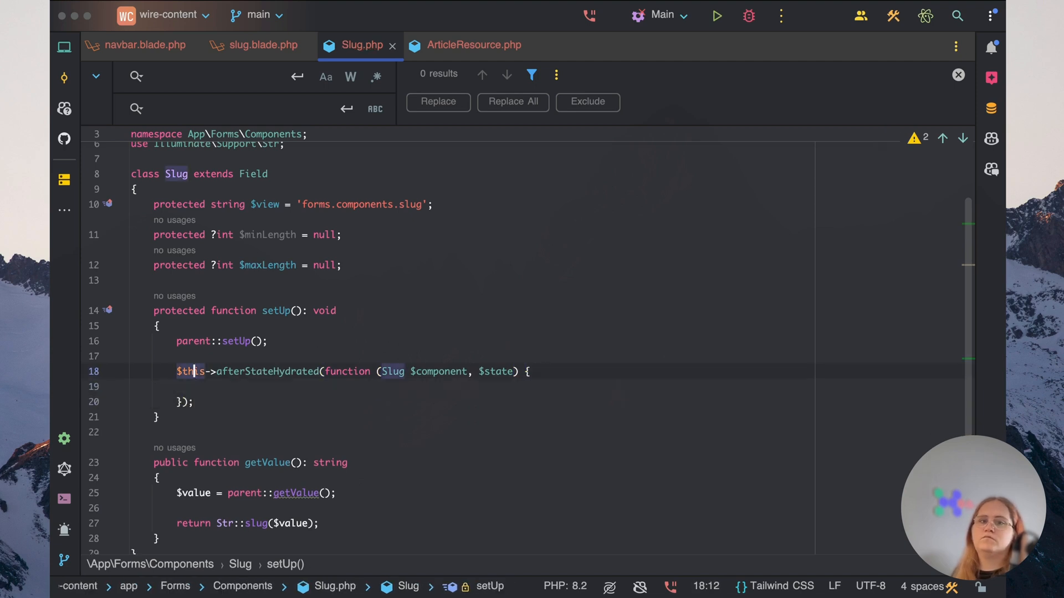
click(200, 386)
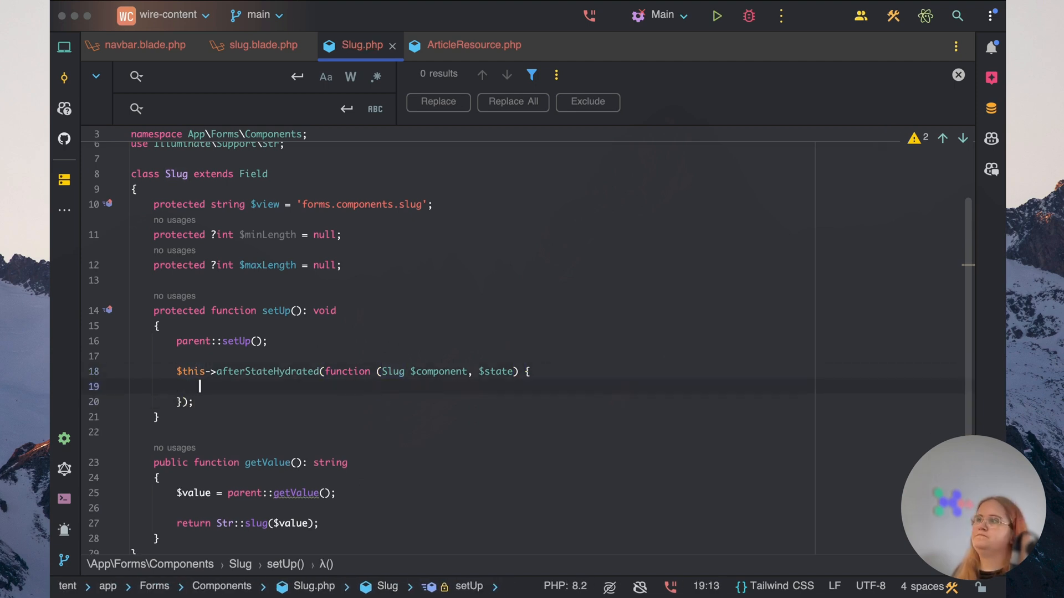
text($component->id($component)
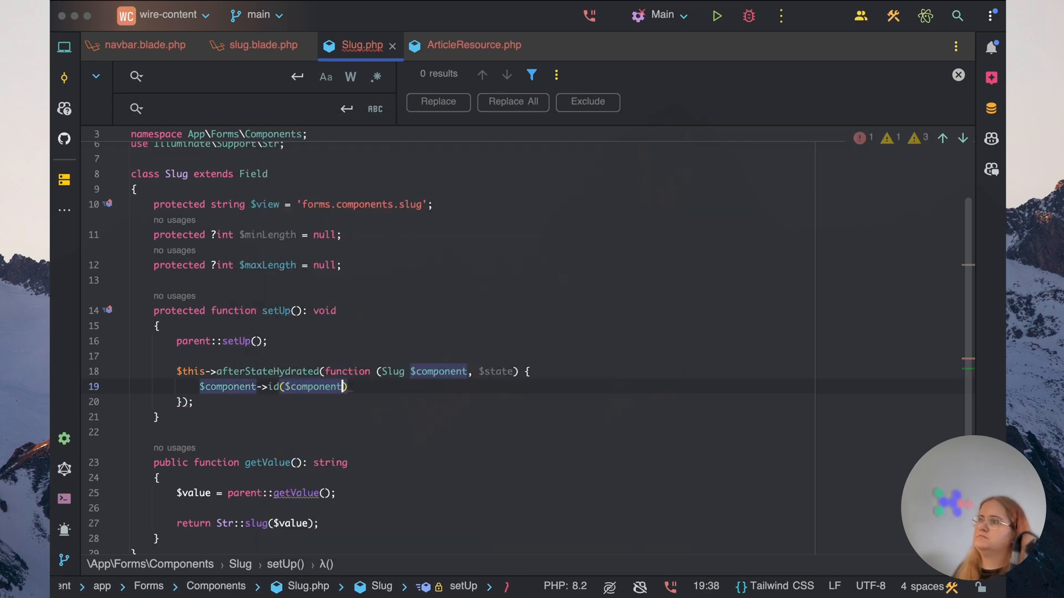
text(->getIdAttribute()
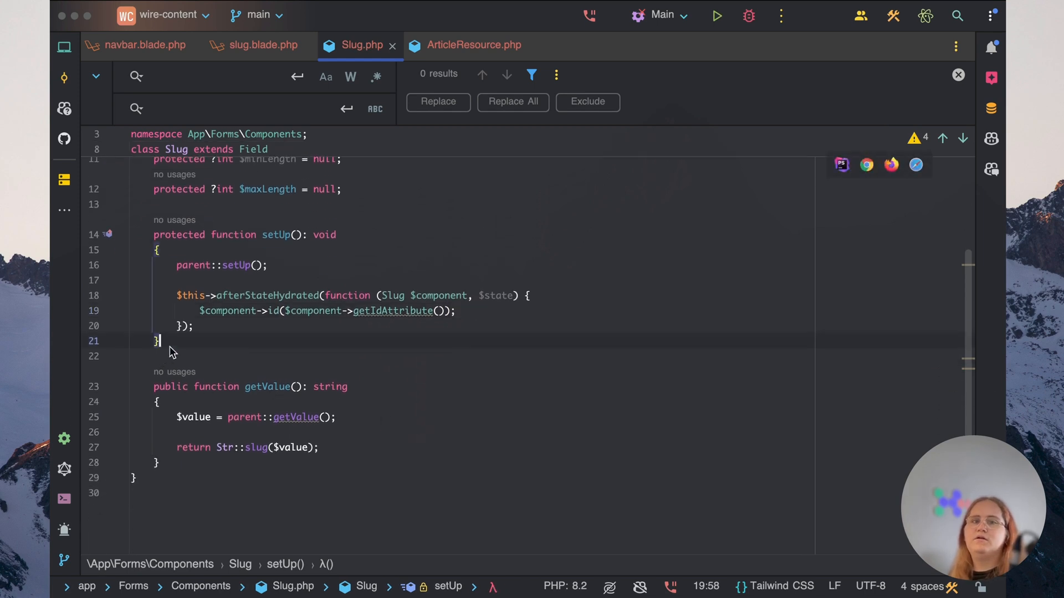
Write public getIdAttribute(): string returning 'slug-' . Str::slug($this->getLabel())
text(public)
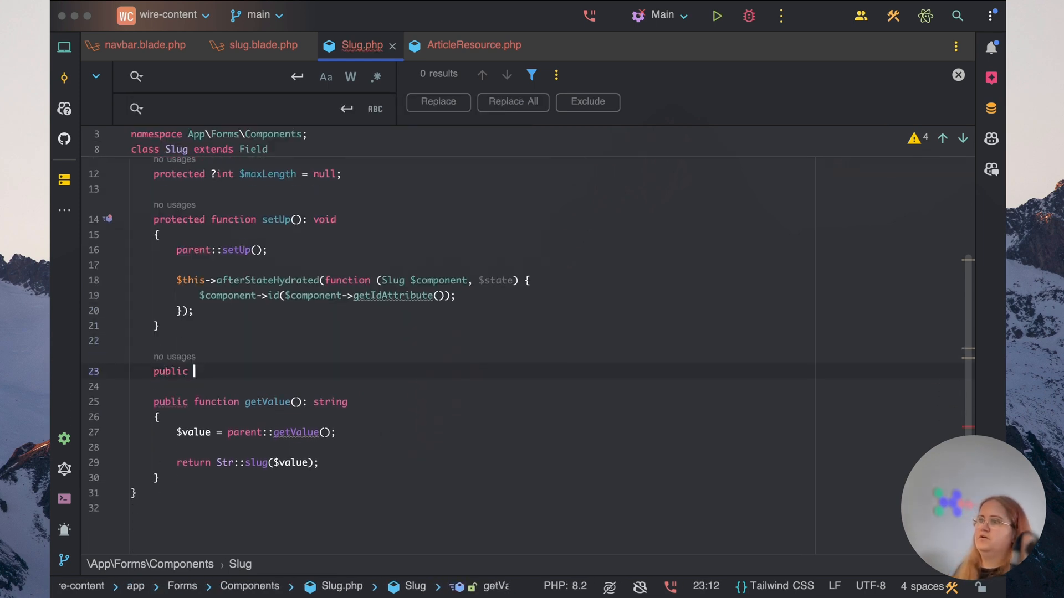
text(function getIdAttribute())
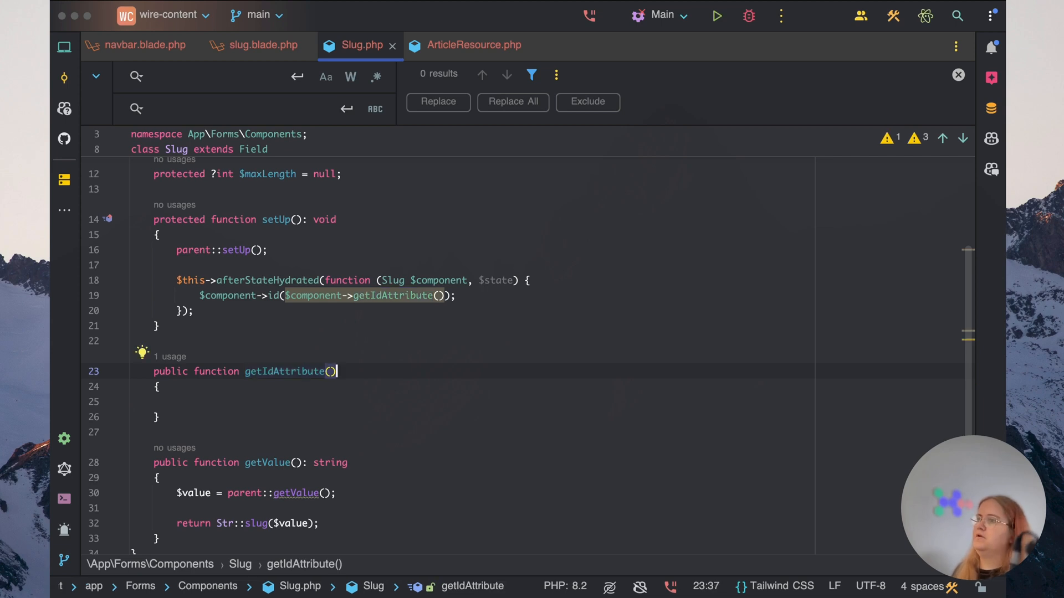
text(: string)
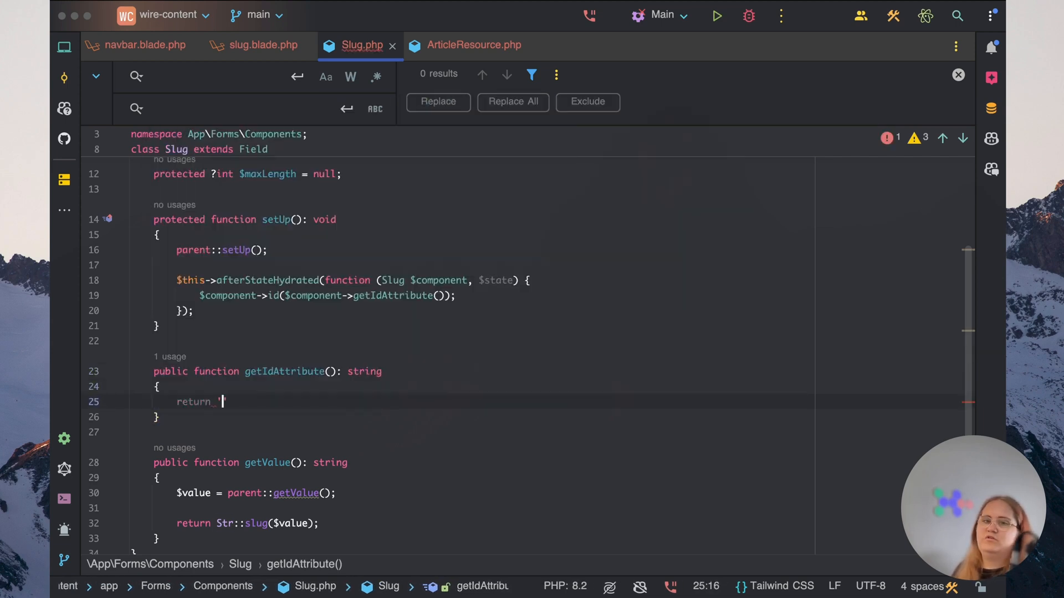
text('slug-')
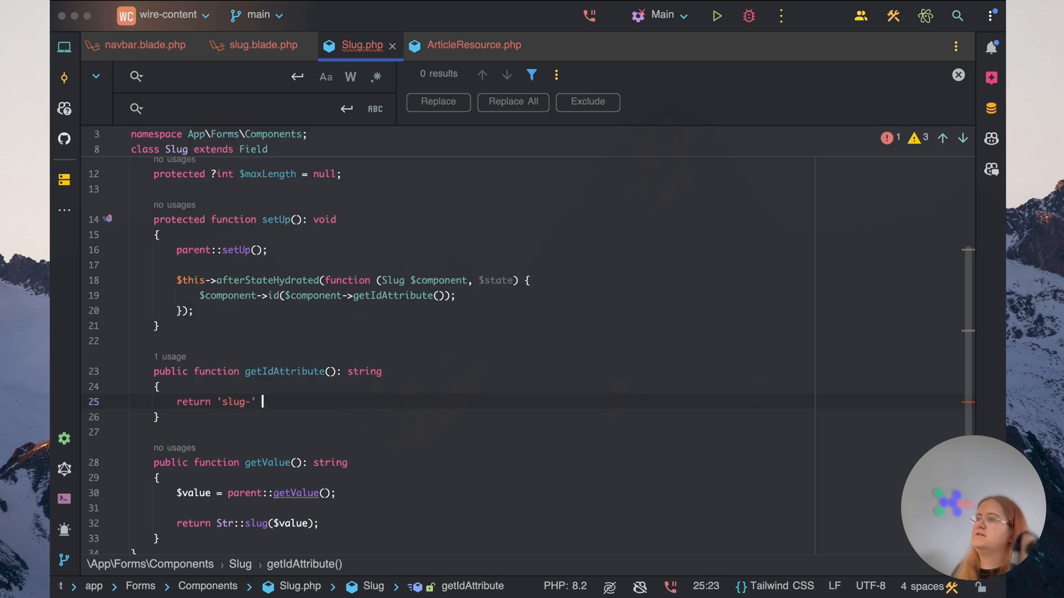
text(. Str::)
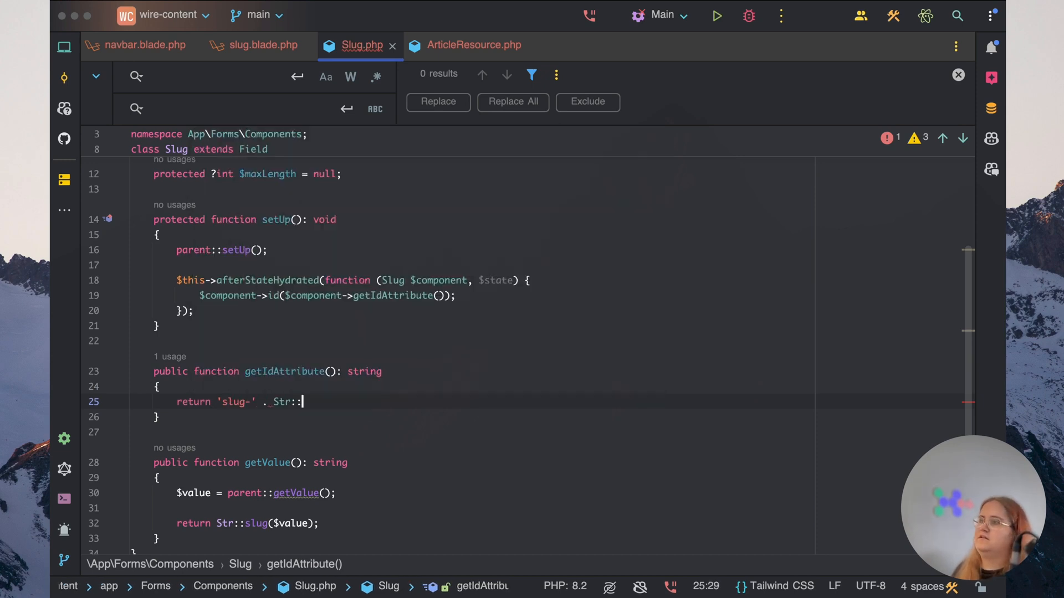
text(slug($this->)
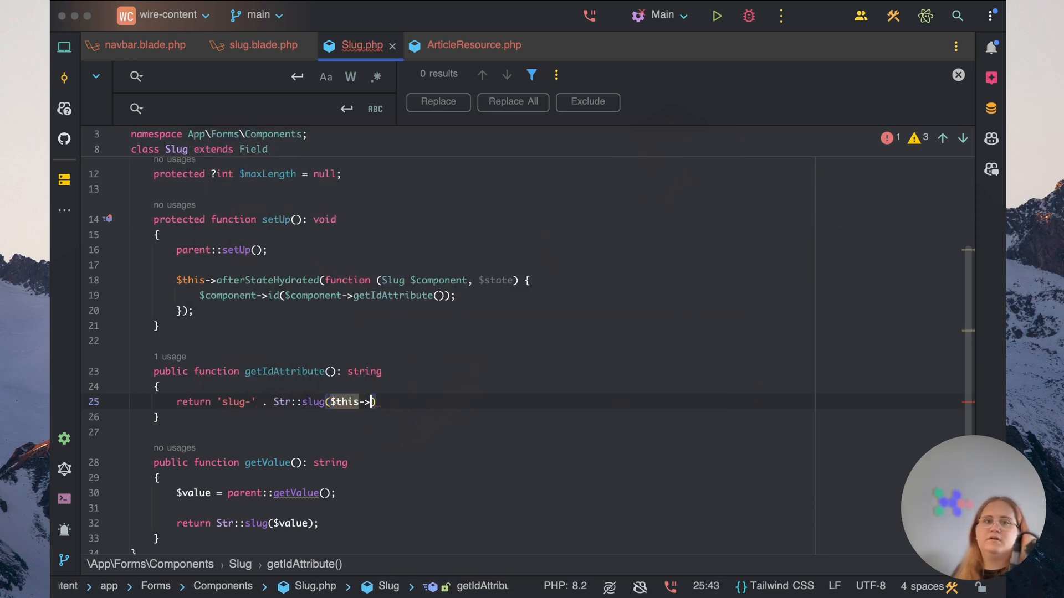
text(getLabel())
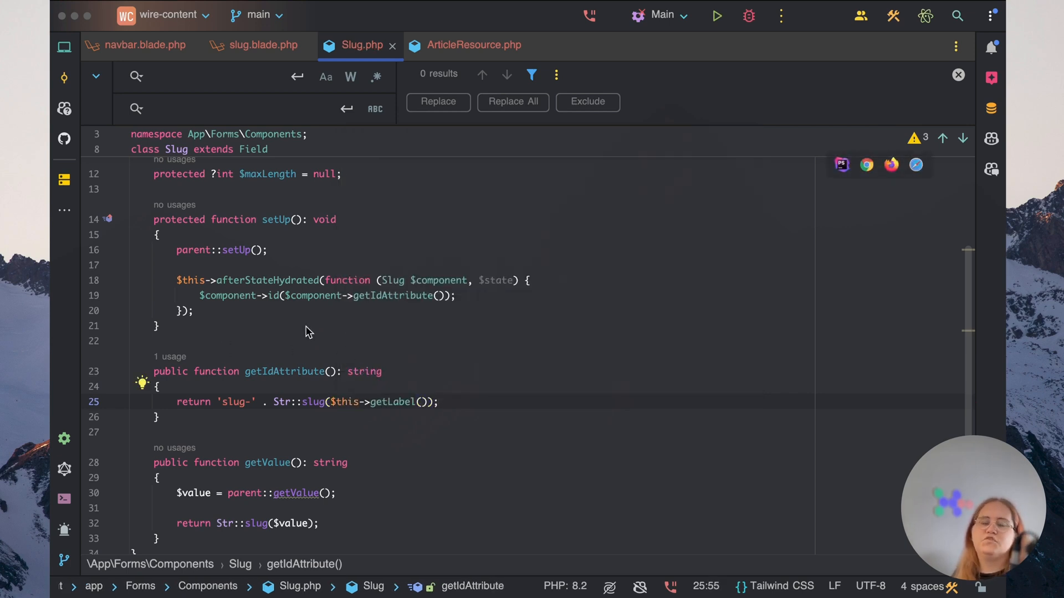
scroll(down, 3)
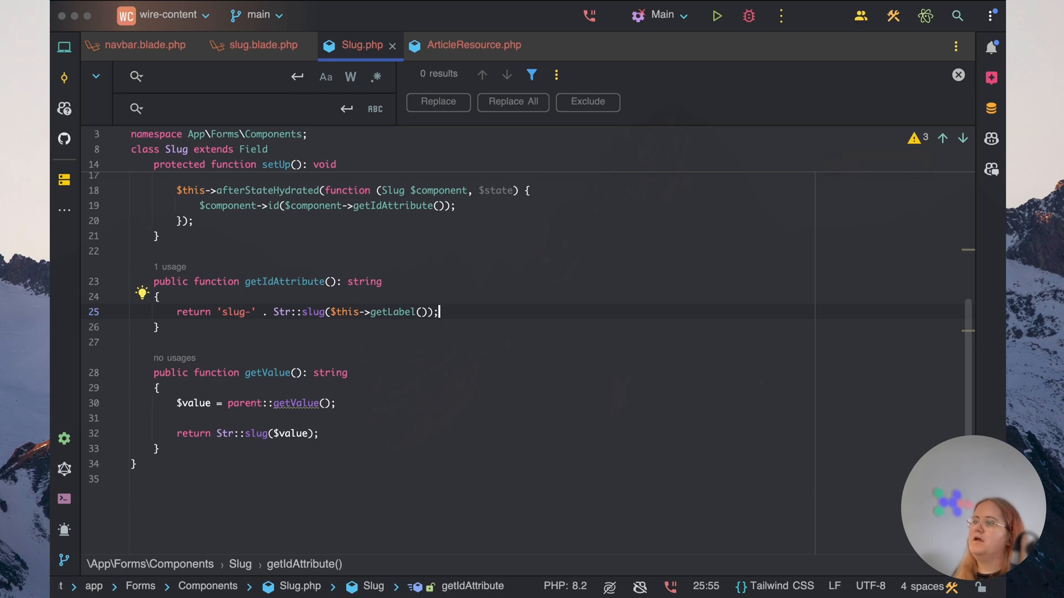
mouse_move(174, 357)
text(p)
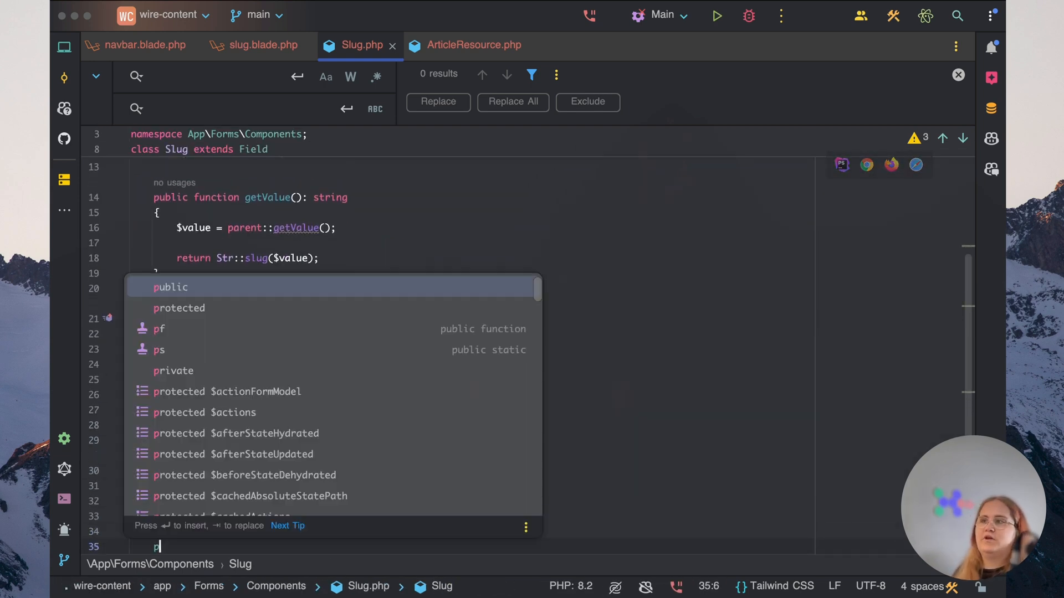
Move getValue() above setUp() and stub minLength(int $length) and maxLength(int $length) returning static
text(u)
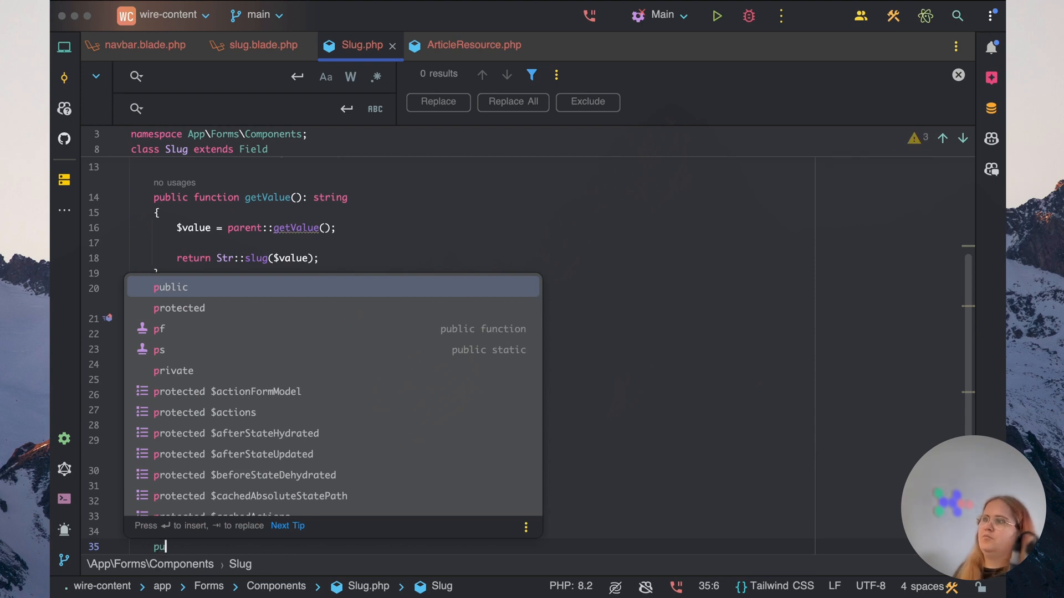
text(blic function minLength():)
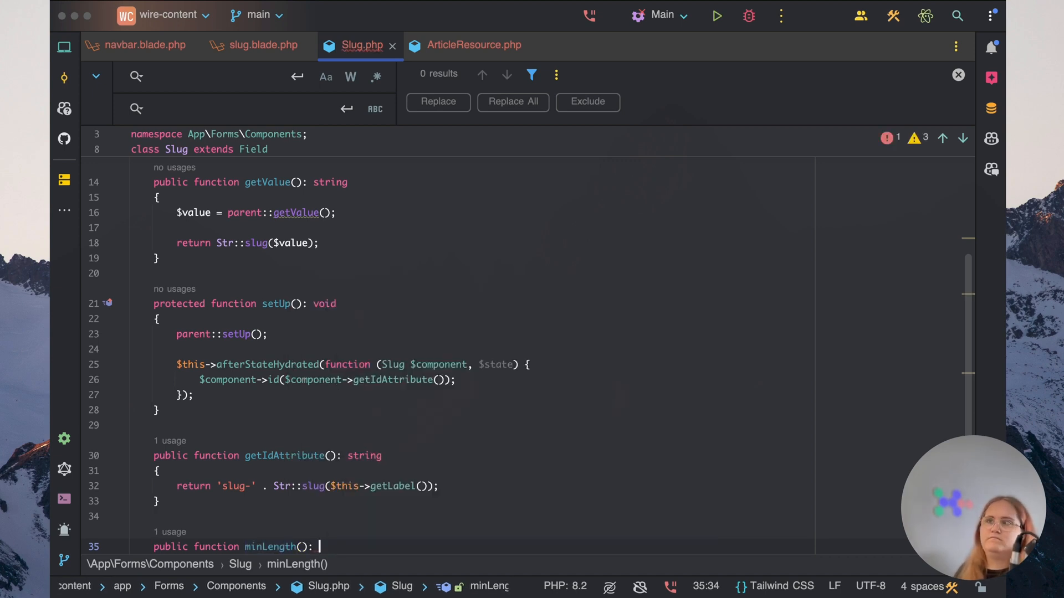
text(std)
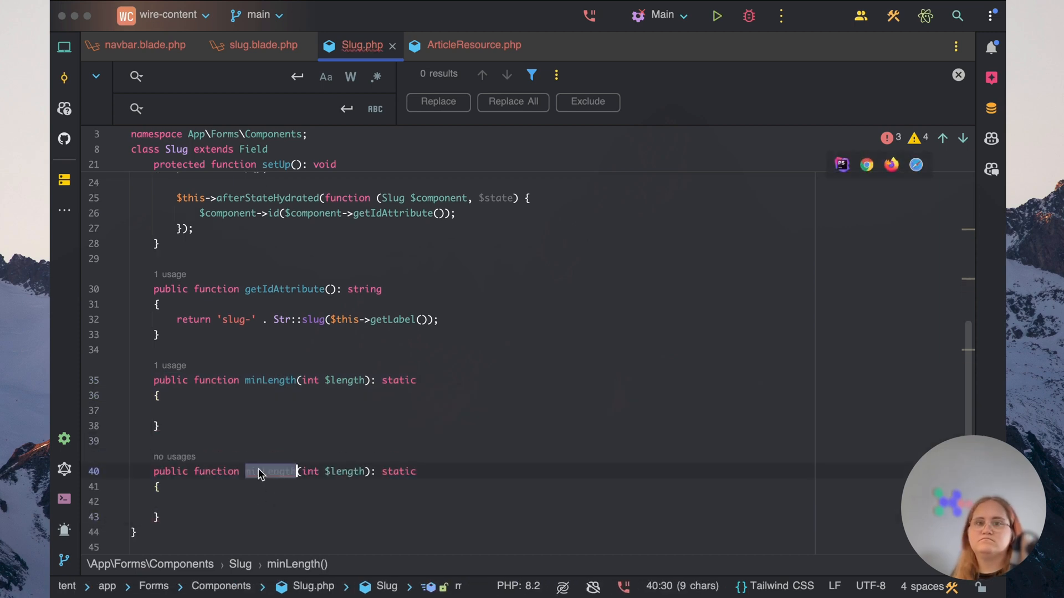
text(maxLength)
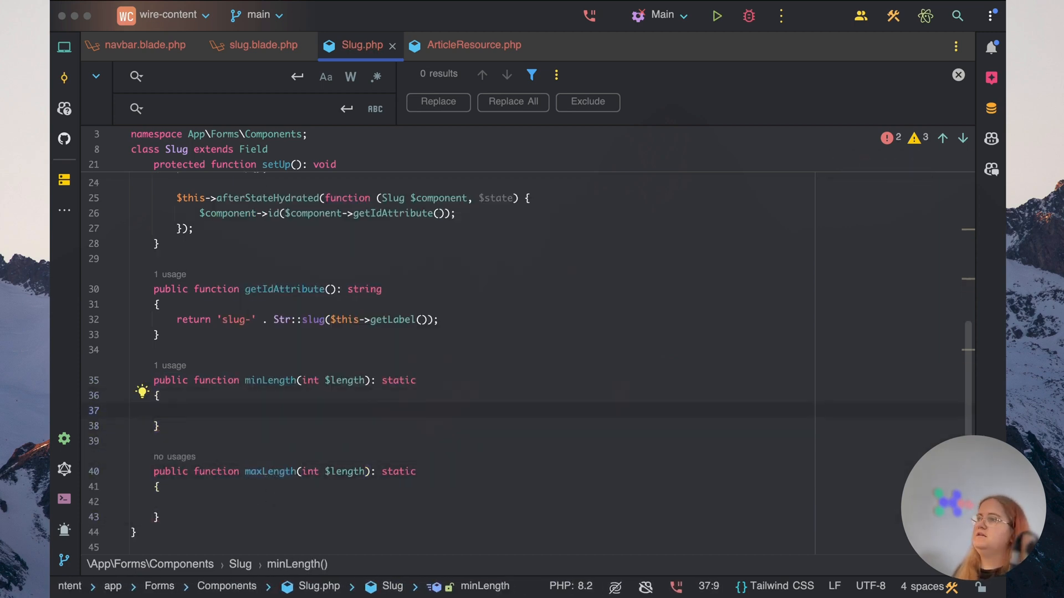
Make minLength store $length, add a 'min:' rule, return $this; mirror it with max
text($this->minLength =)
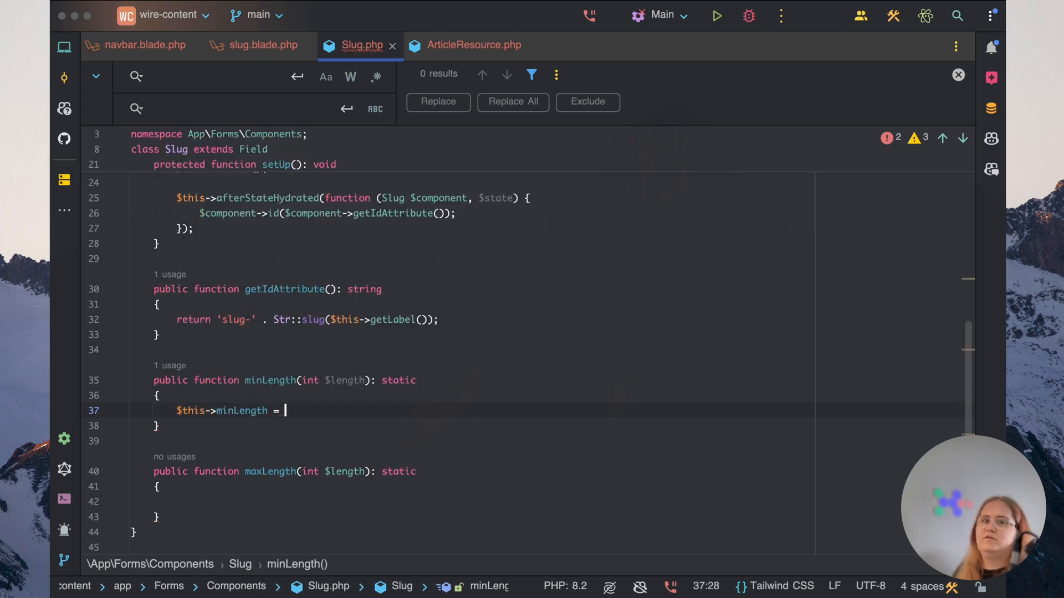
text($length;)
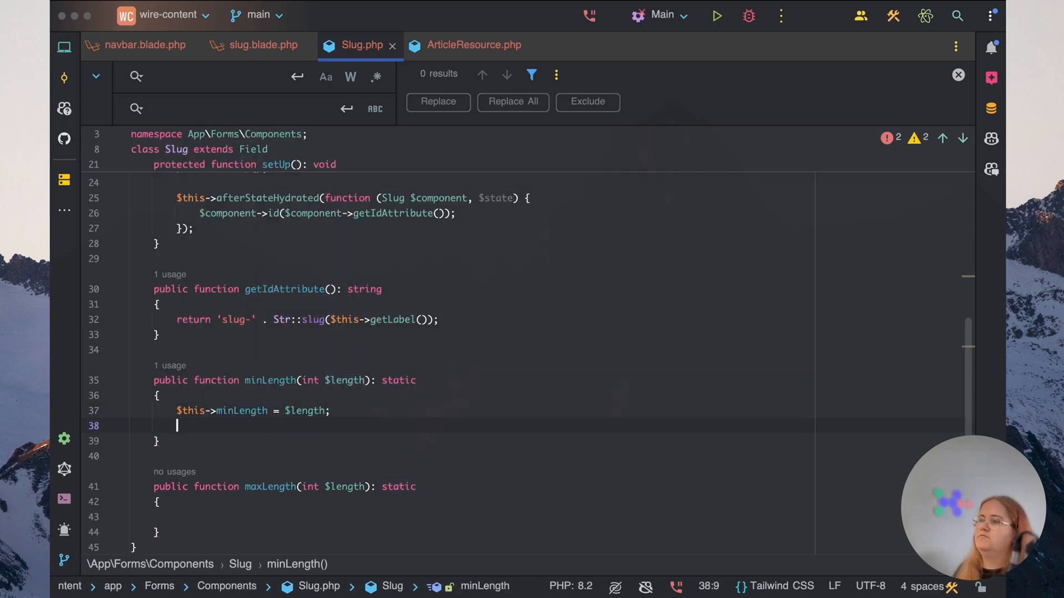
text($this->rule())
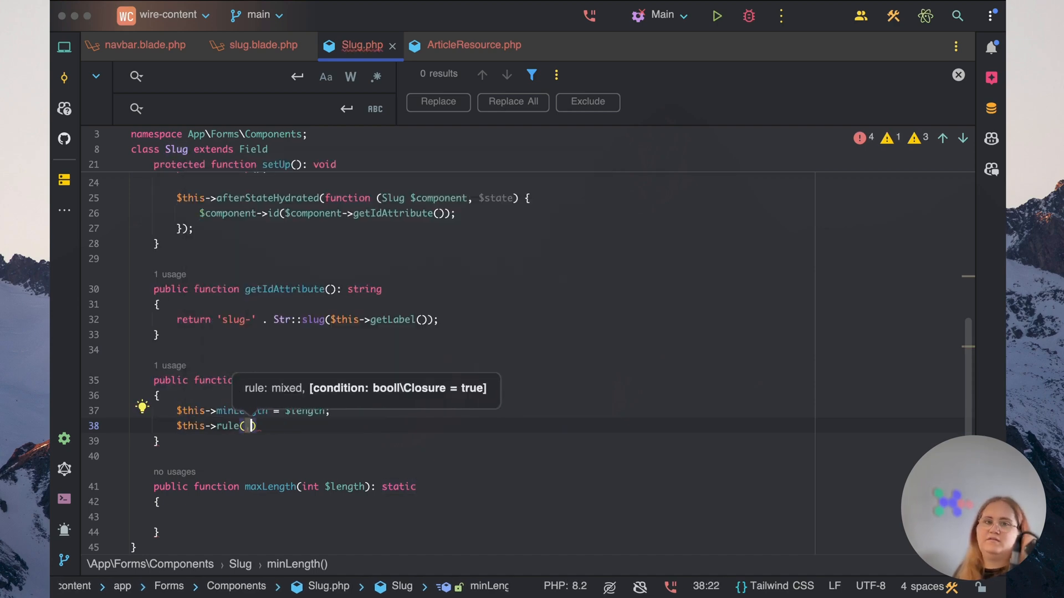
text('min:)
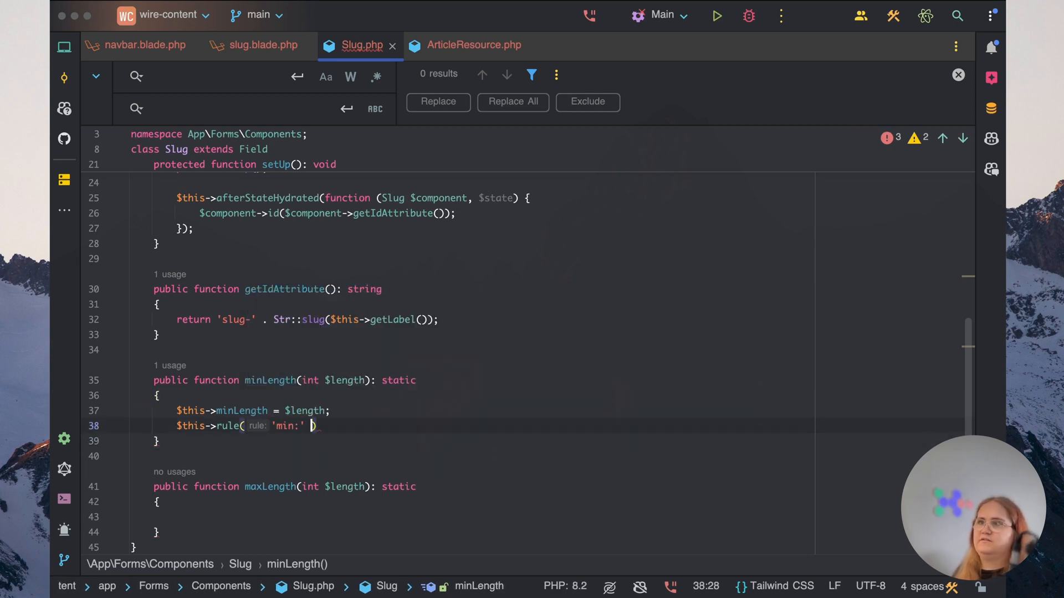
text(. $length)
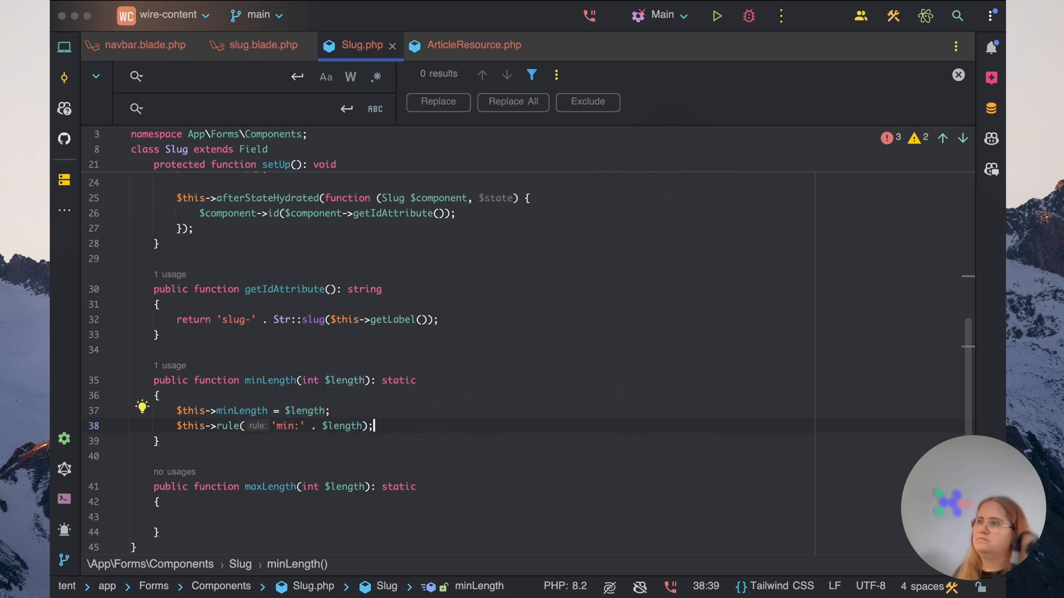
text(return $this;)
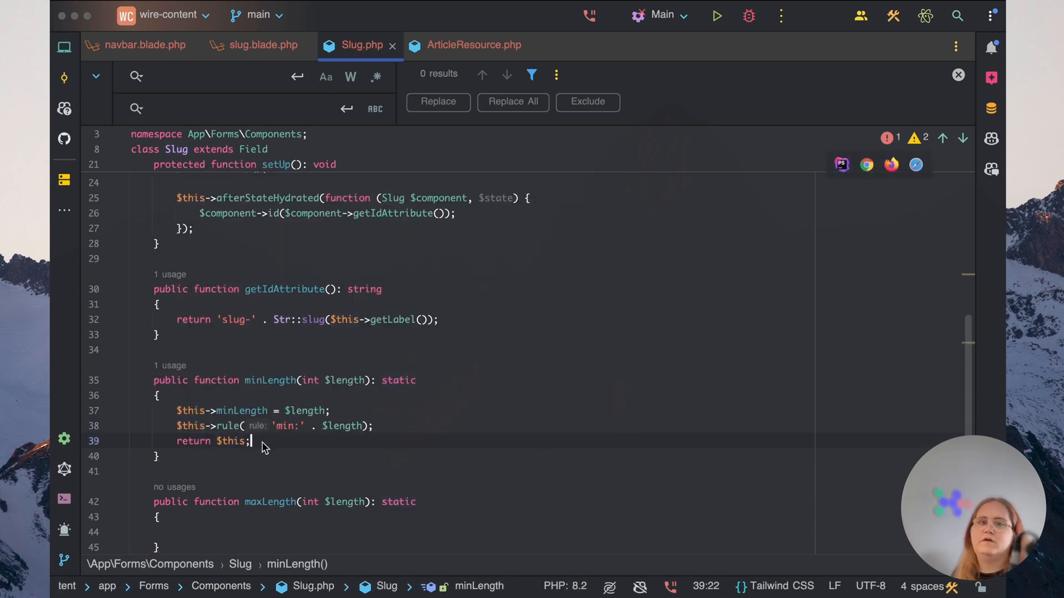
click(213, 531)
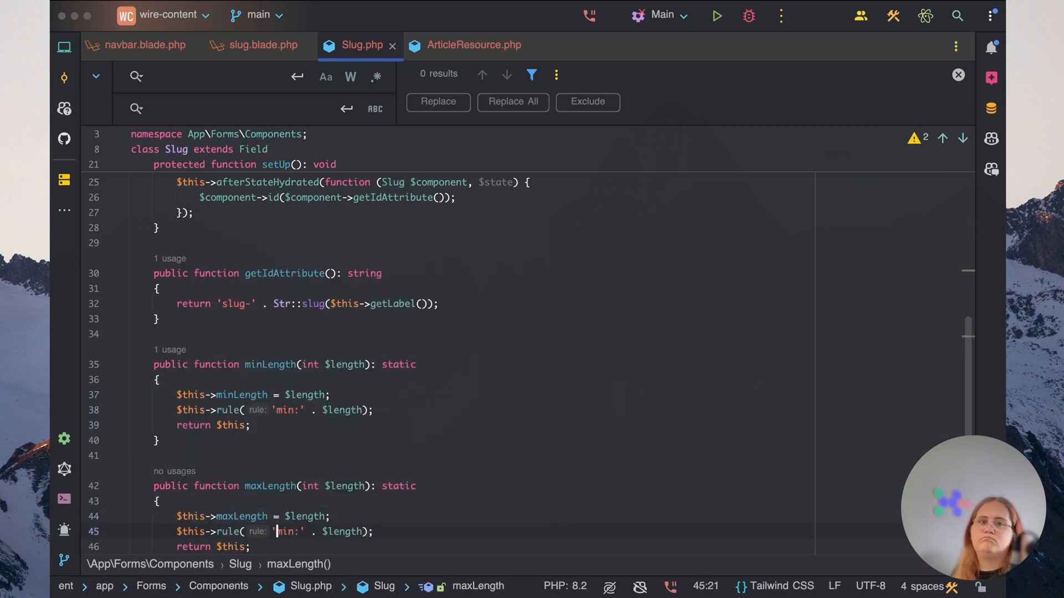
text(max)
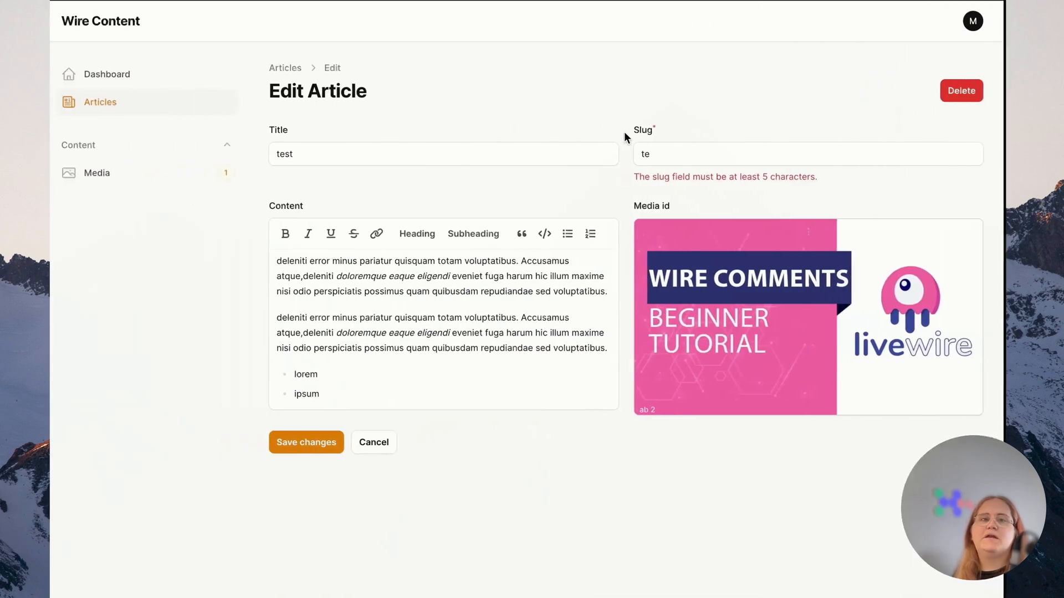
Save the edited test article, then change its slug to deer-sdff and save again
click(306, 442)
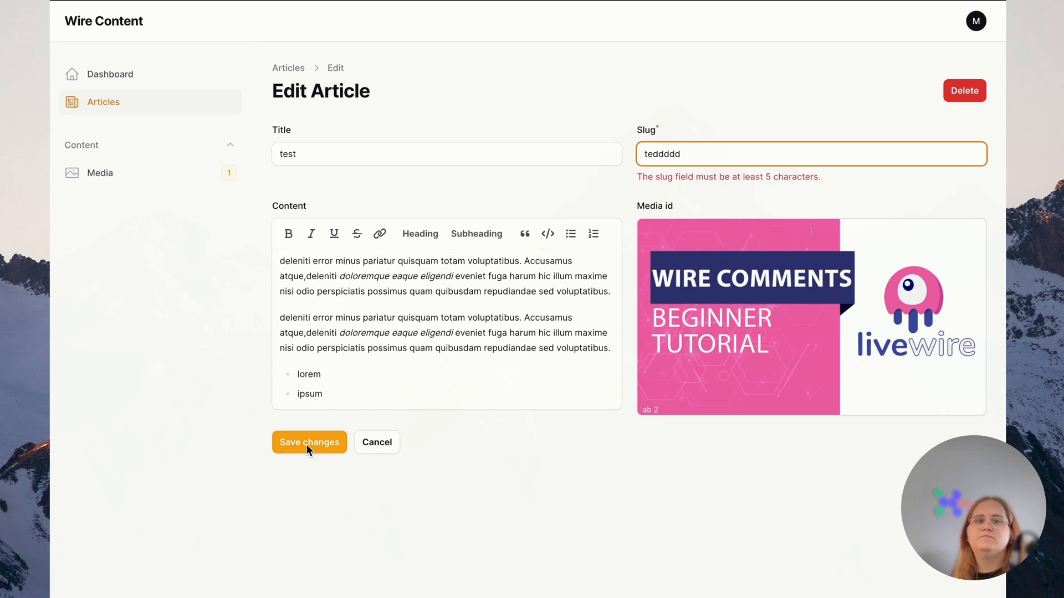
click(309, 442)
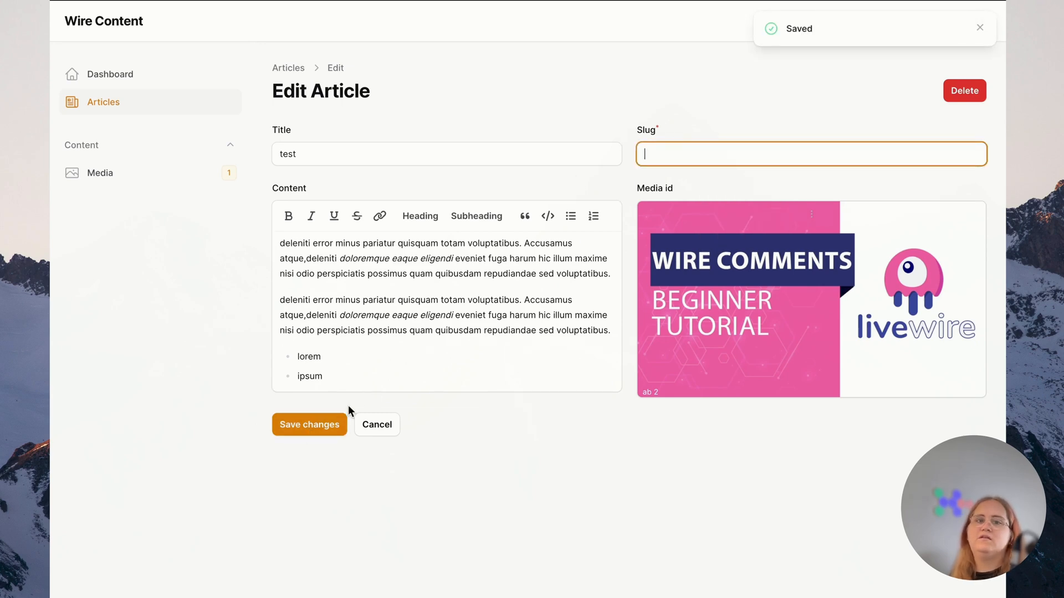
text(deer-sdff)
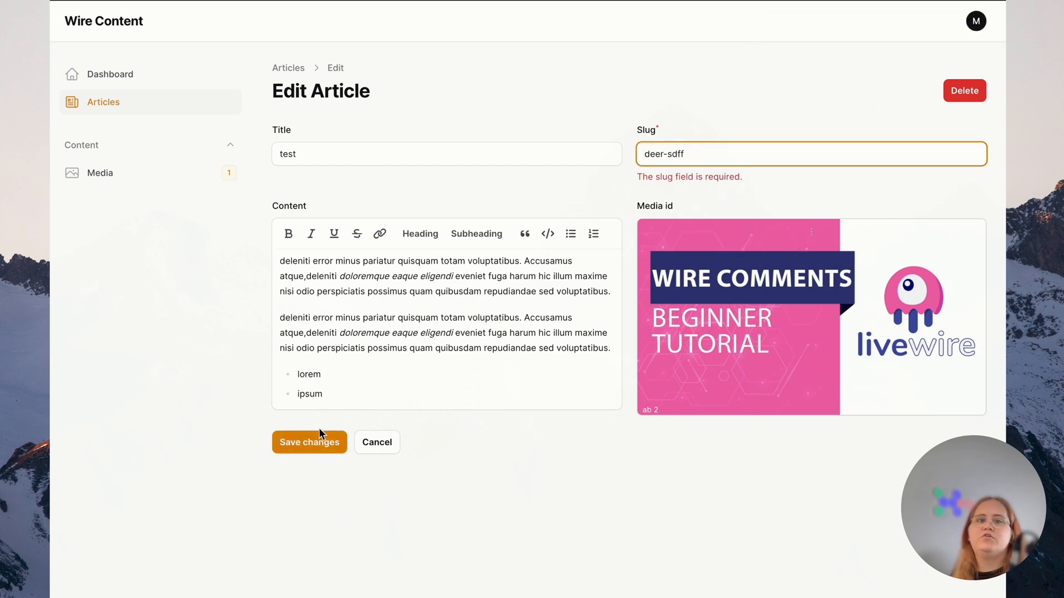
click(309, 442)
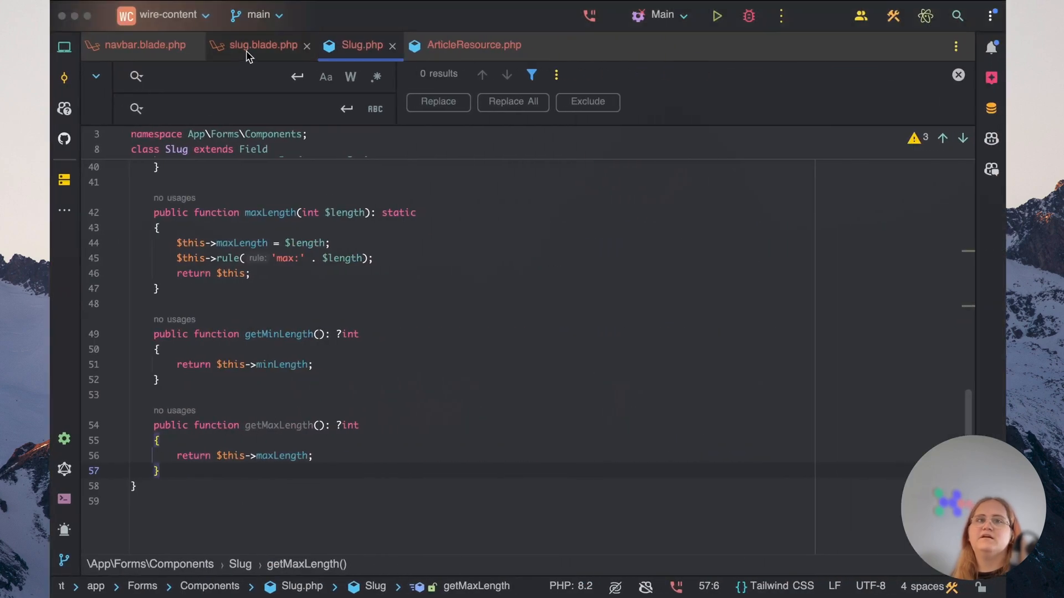
Scroll through Slug.php, enter 'ddd', then review ArticleResource's form and table() definitions
scroll(up, 3)
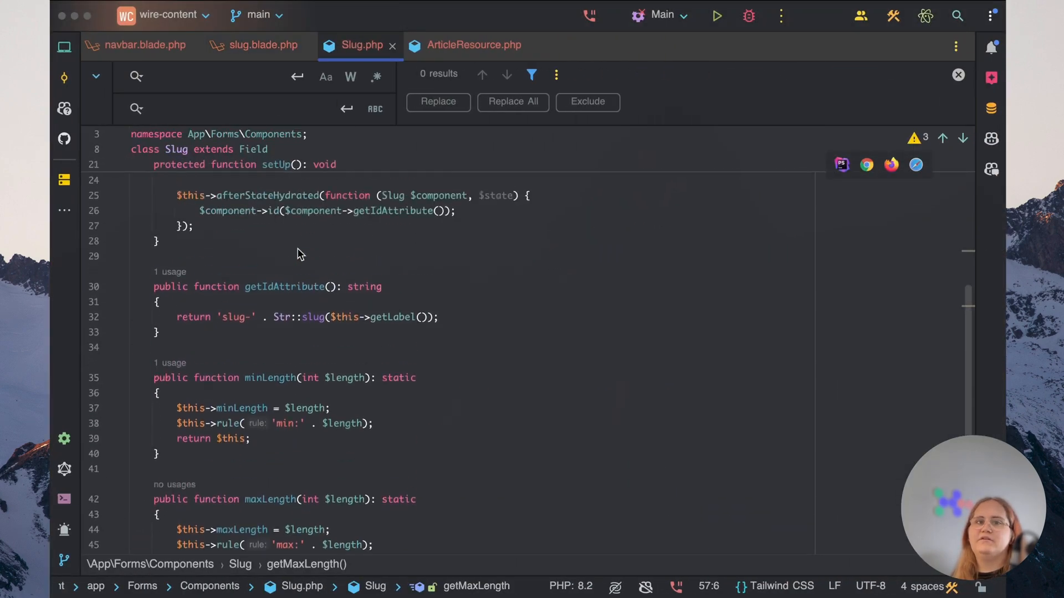
scroll(up, 3)
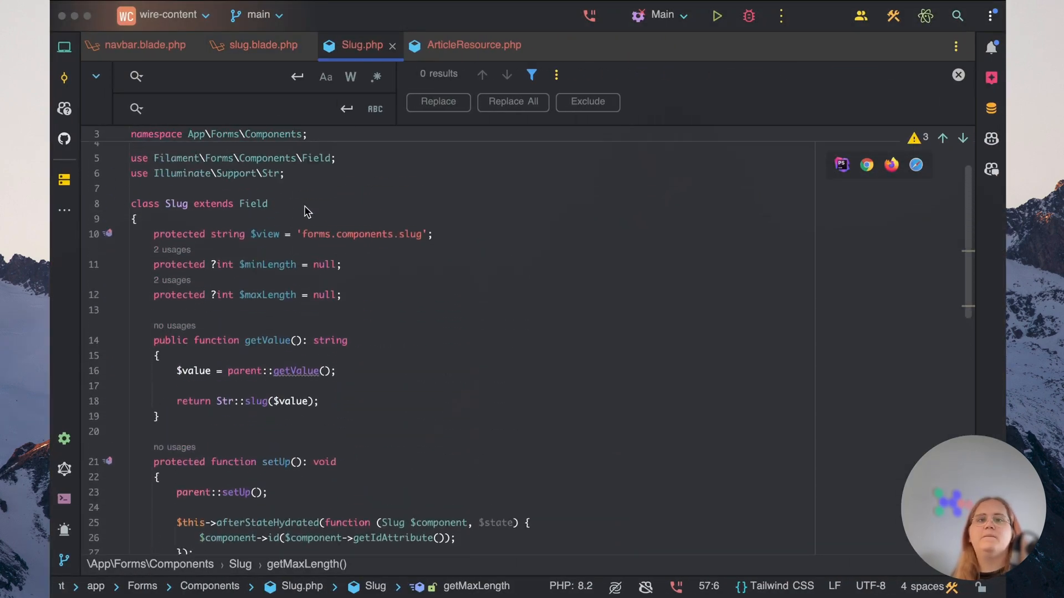
click(472, 45)
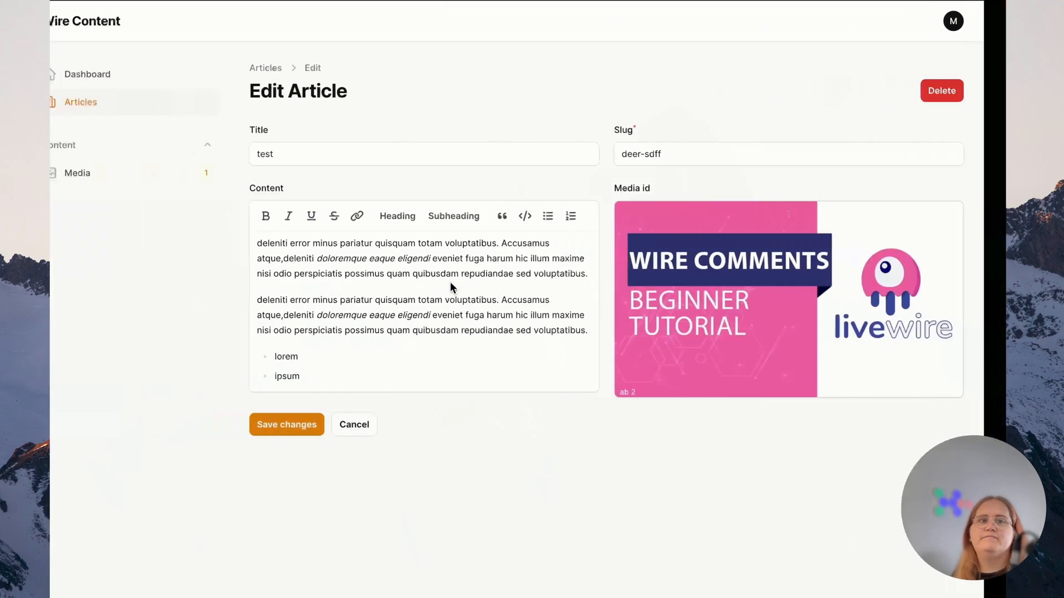
text(ddd)
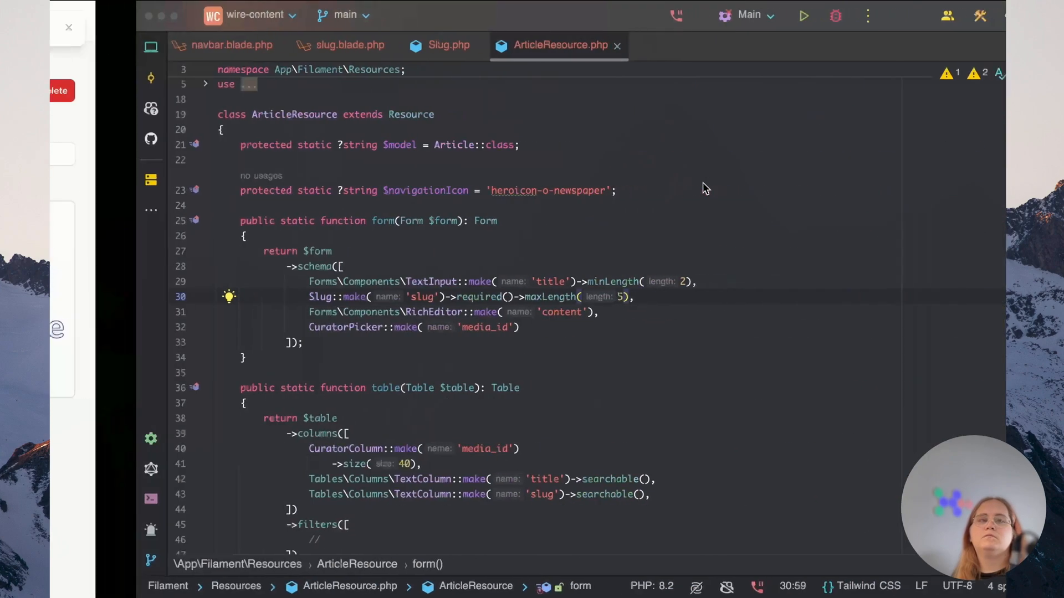
scroll(down, 3)
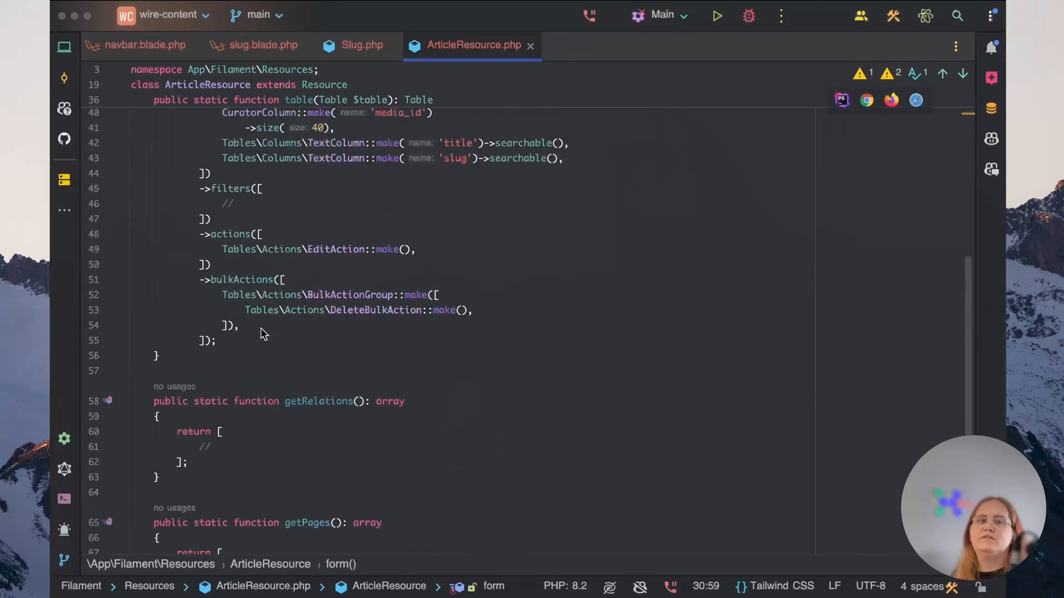
scroll(up, 3)
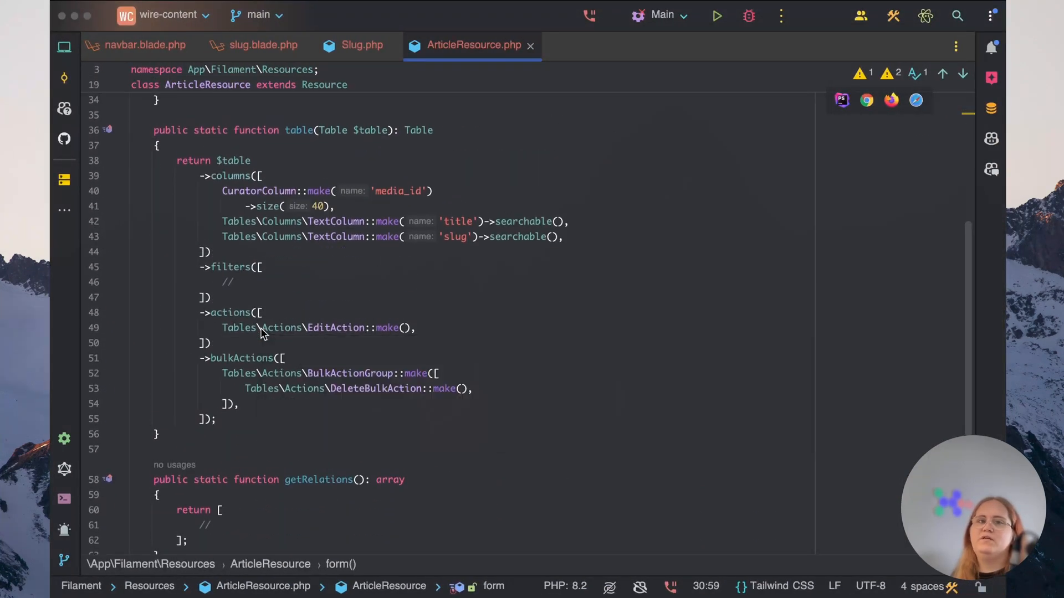
mouse_move(607, 226)
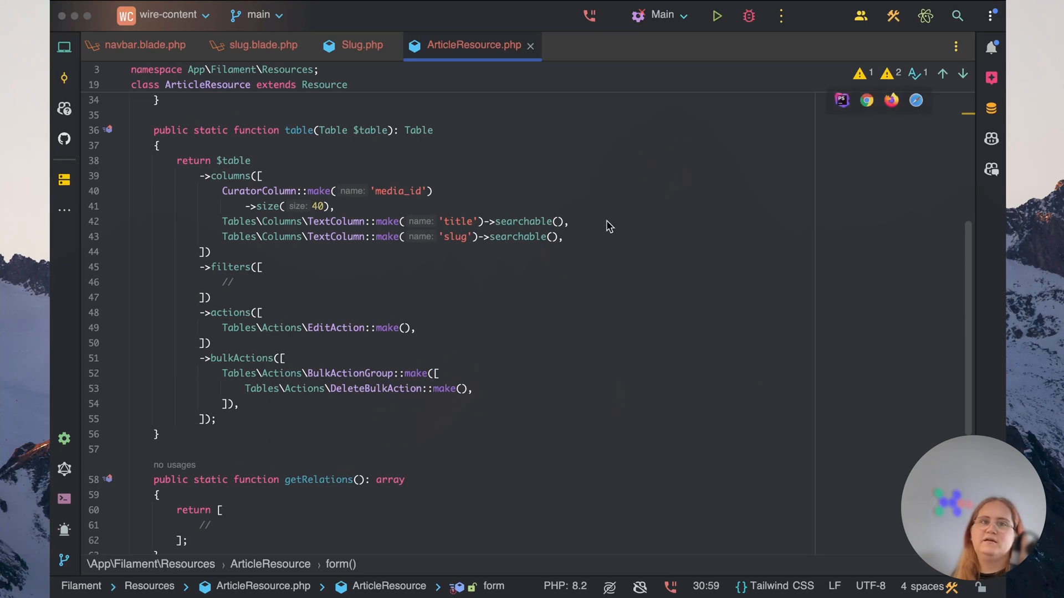
mouse_move(424, 151)
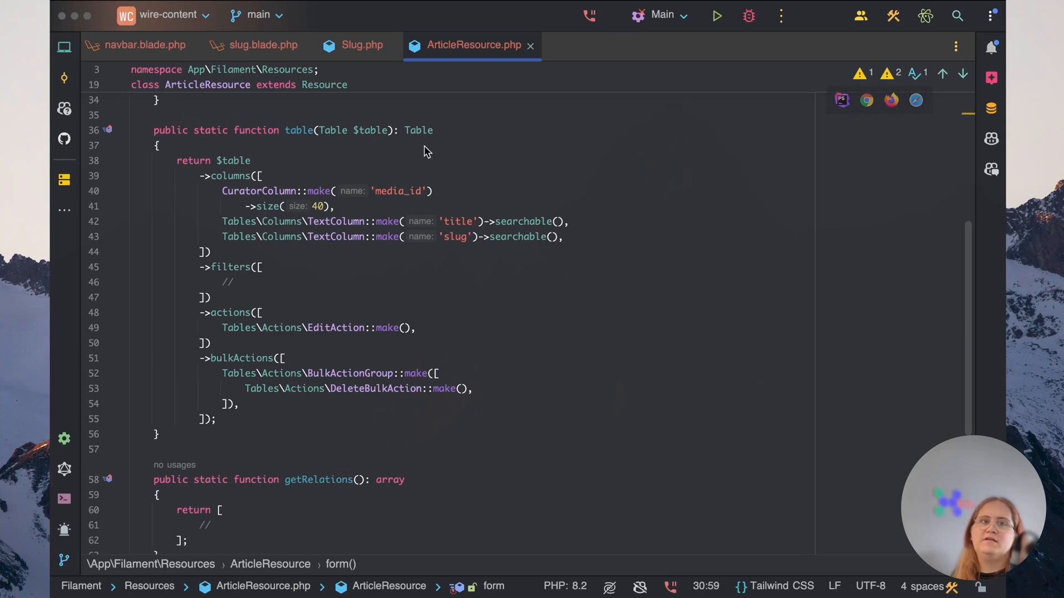
mouse_move(276, 178)
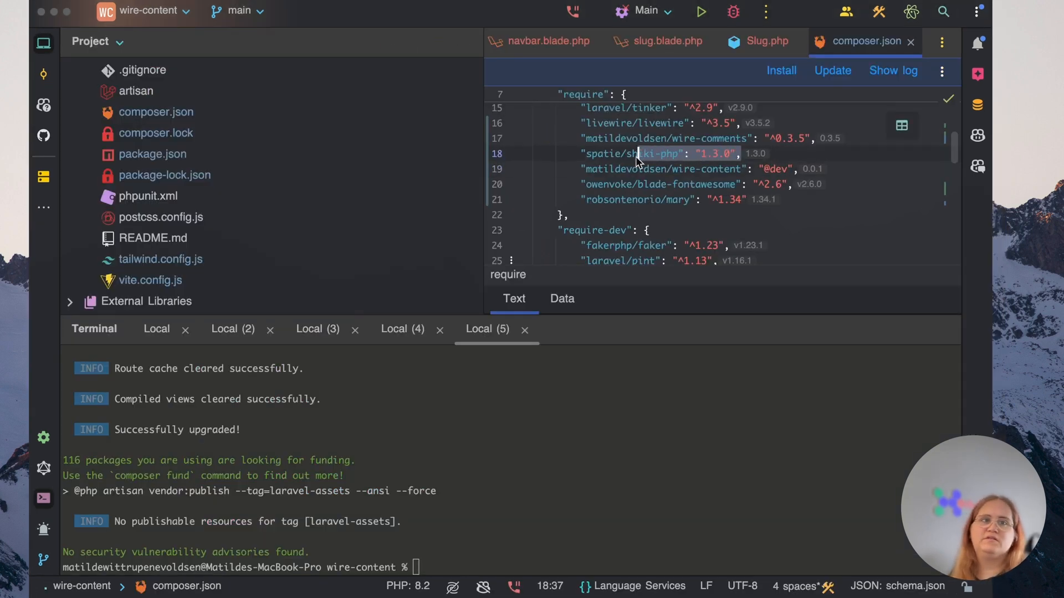
Run composer require awcodes/filament-tiptap-editor:"^3.0" and keep the reloaded composer.json
click(641, 154)
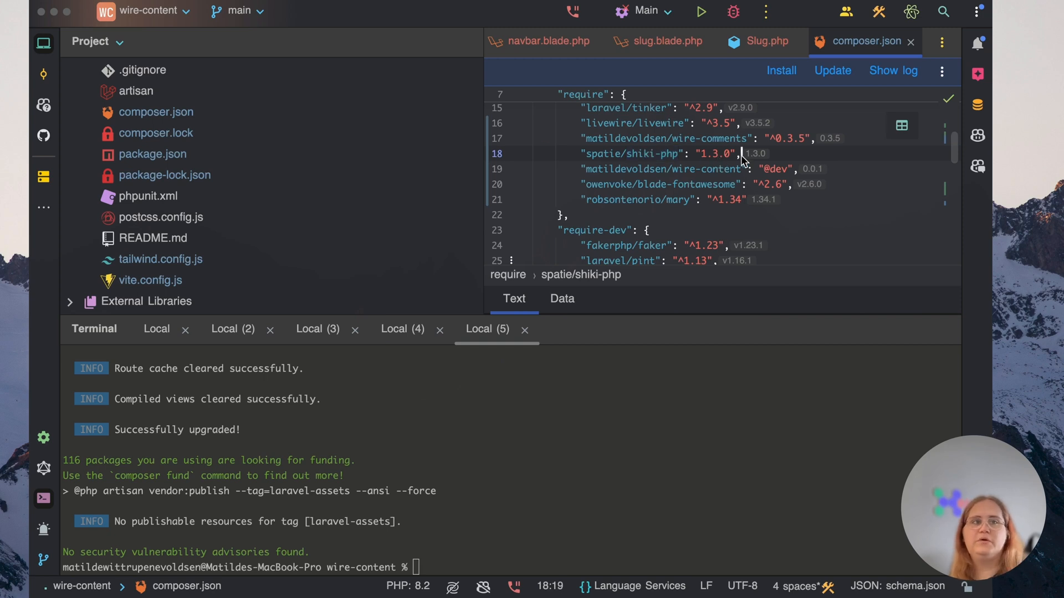
scroll(up, 3)
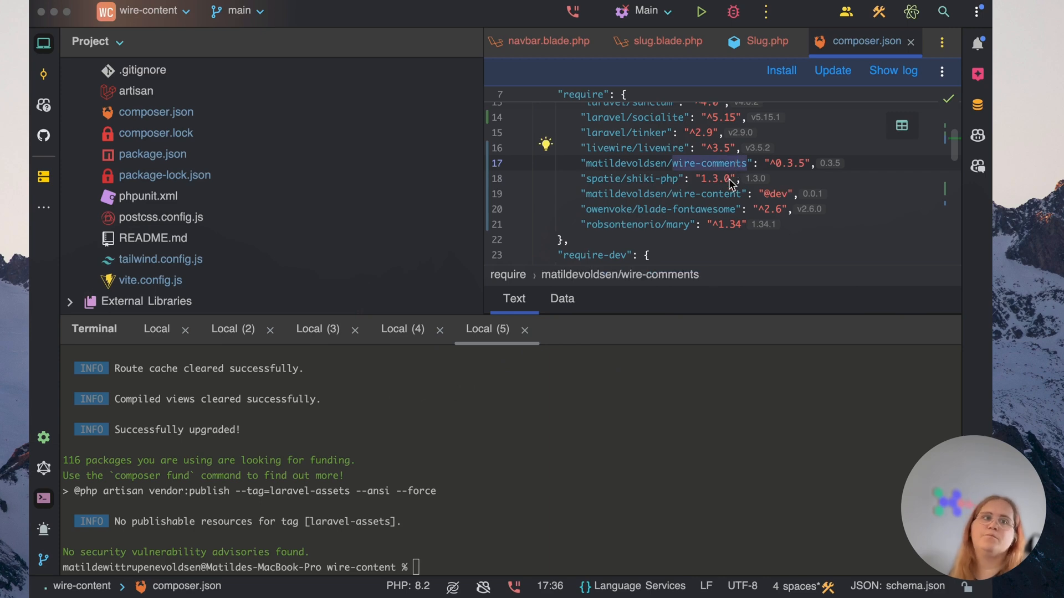
mouse_move(791, 152)
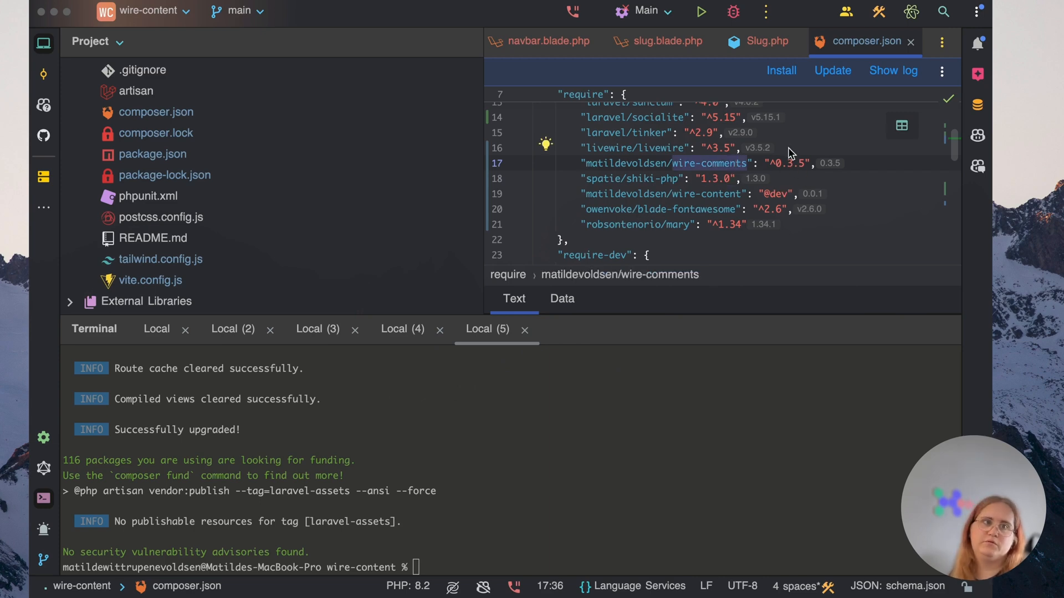
mouse_move(745, 173)
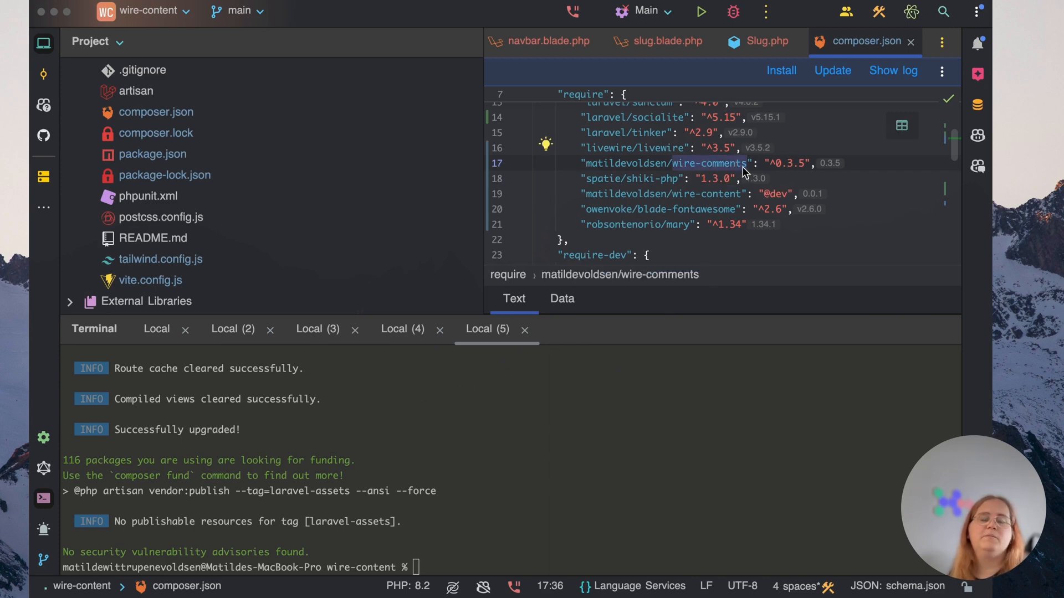
double_click(662, 163)
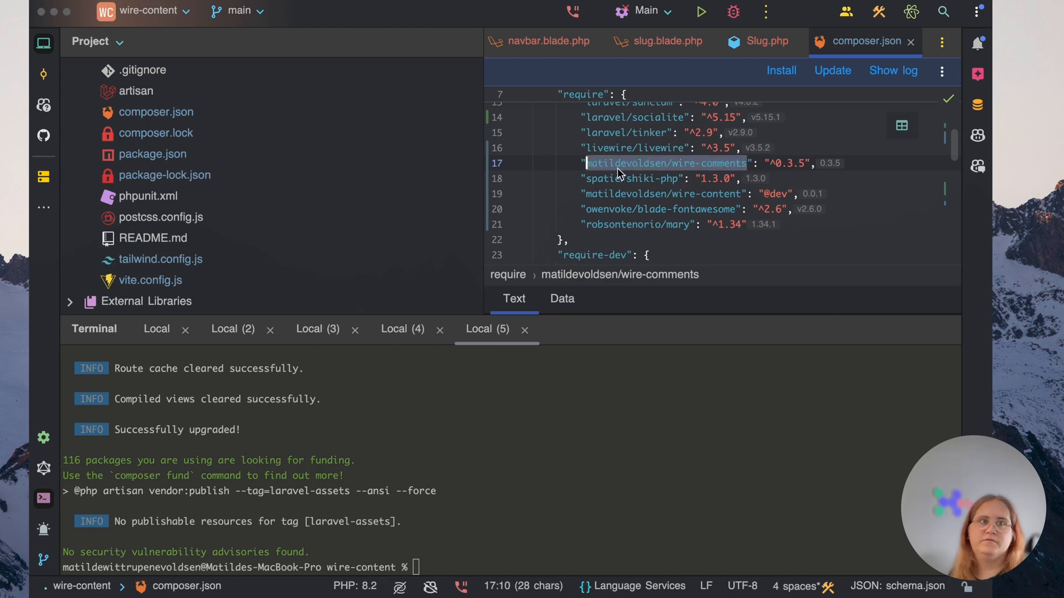
mouse_move(658, 171)
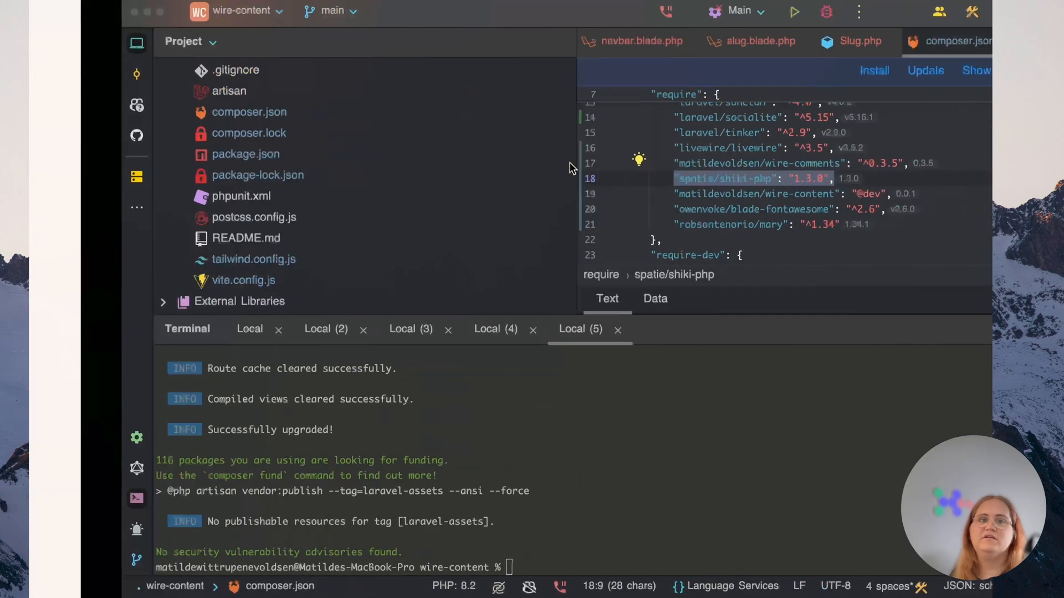
text(composer require awcodes/filament-tiptap-editor:"^3.0")
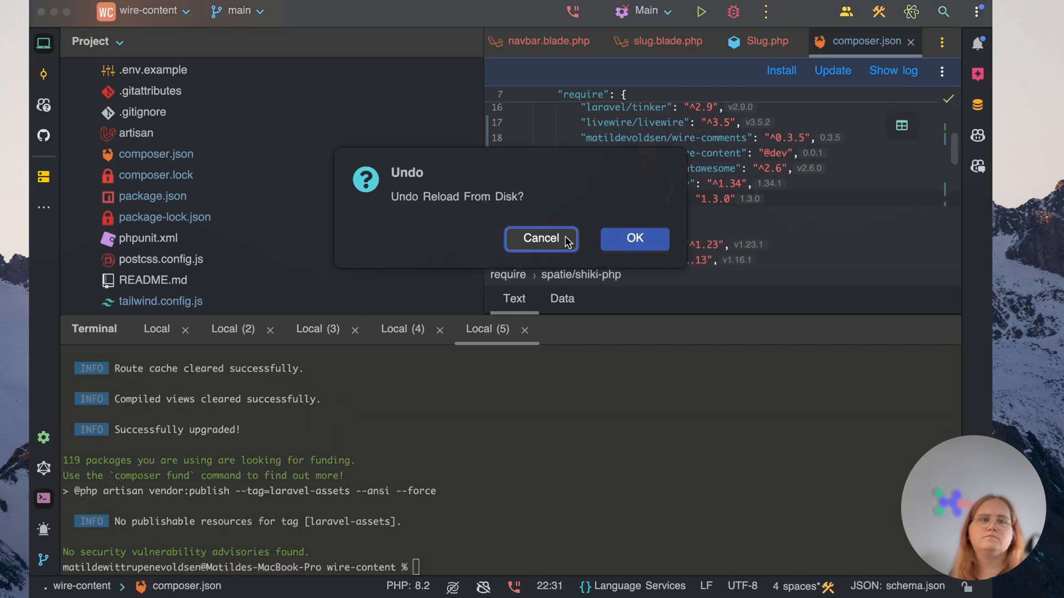
click(540, 239)
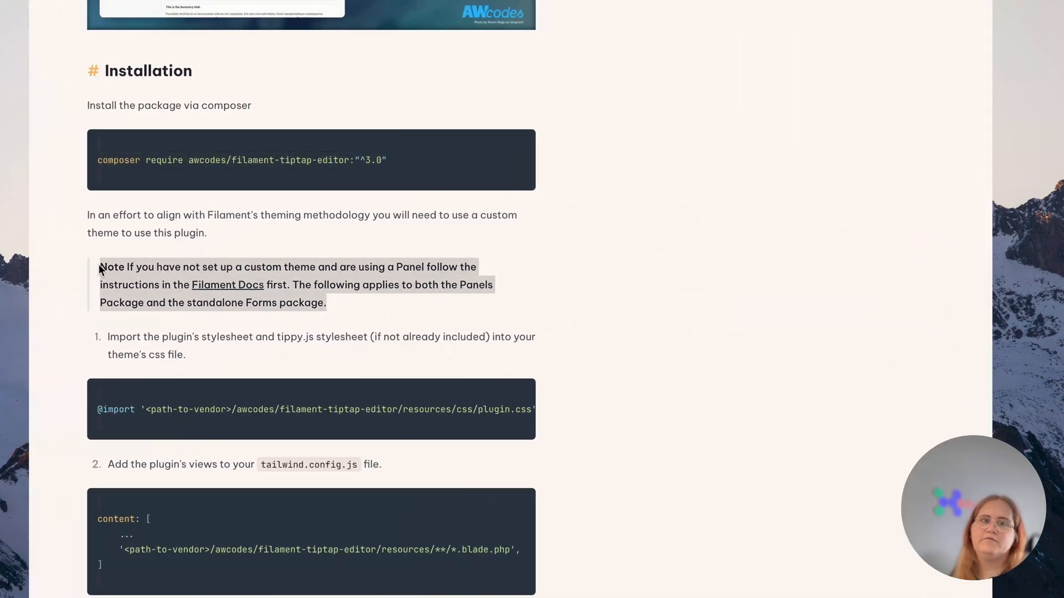
Scroll the Tiptap editor docs down to the Installation section's theme stylesheet steps
scroll(down, 3)
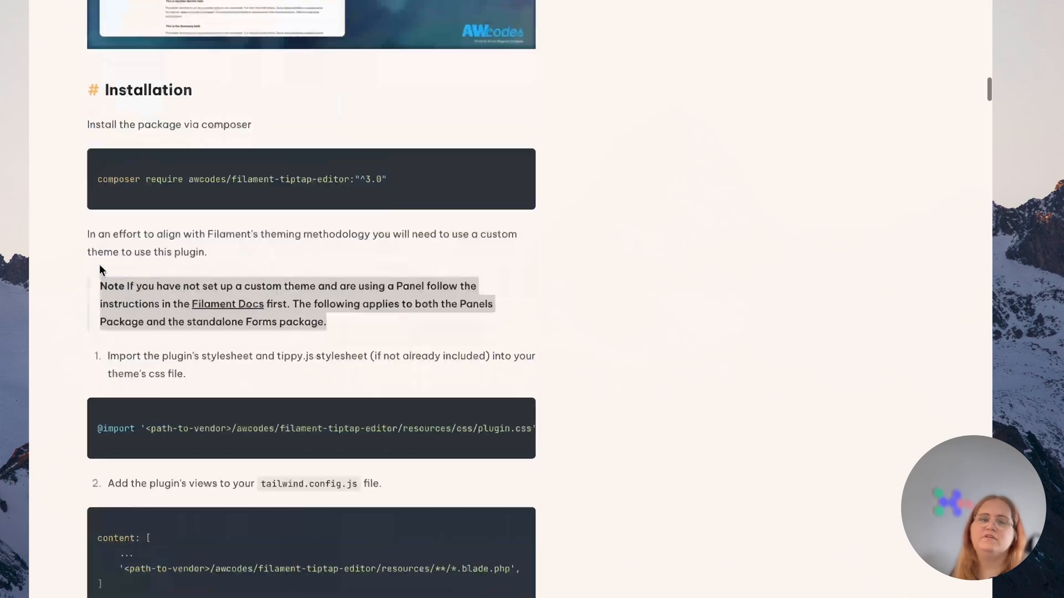
scroll(down, 3)
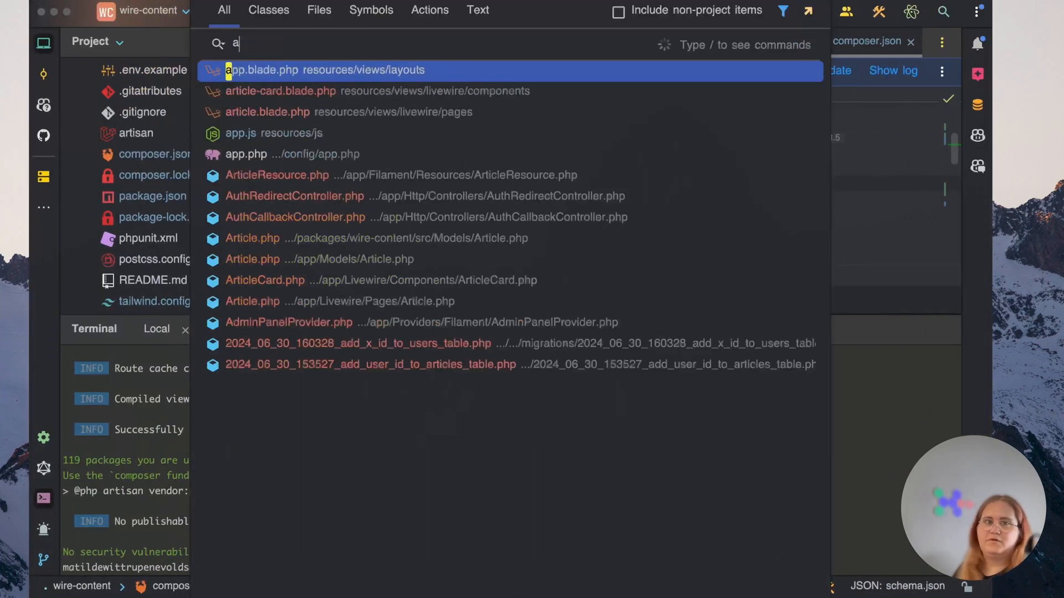
text(dmin.css)
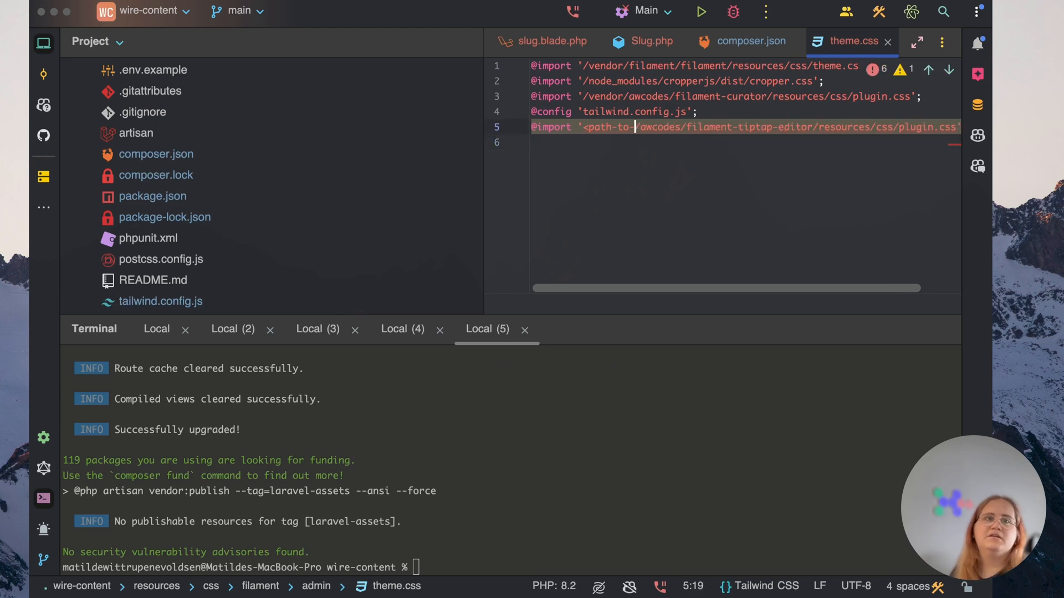
key(Backspace)
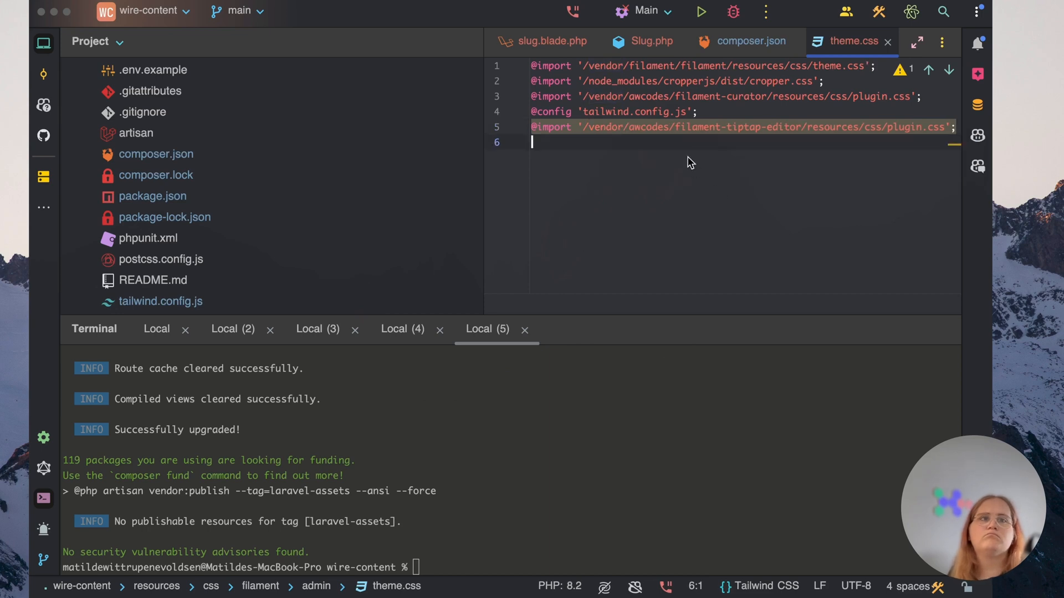
mouse_move(726, 120)
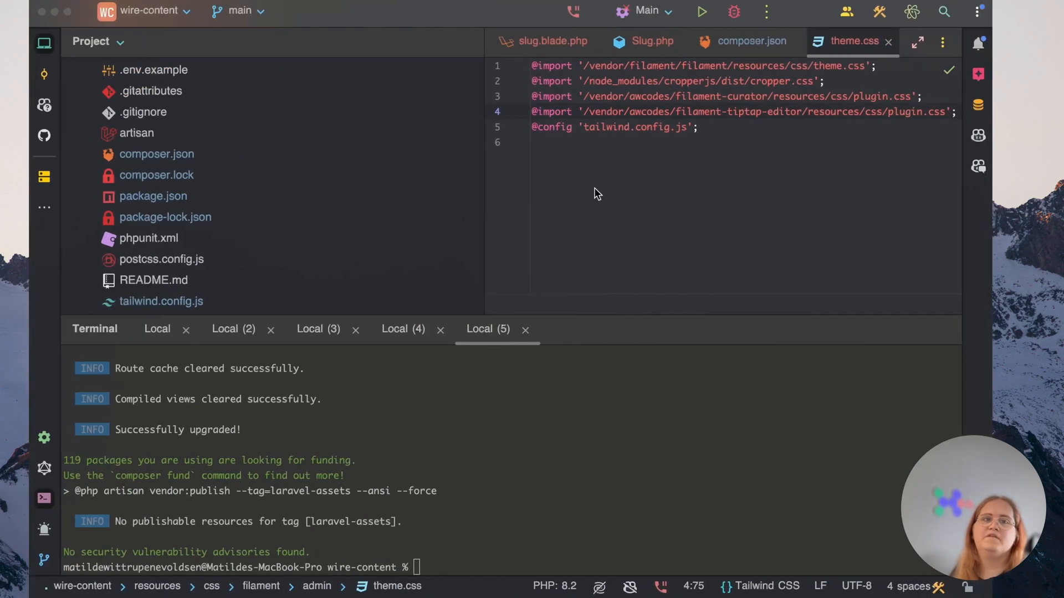
click(161, 301)
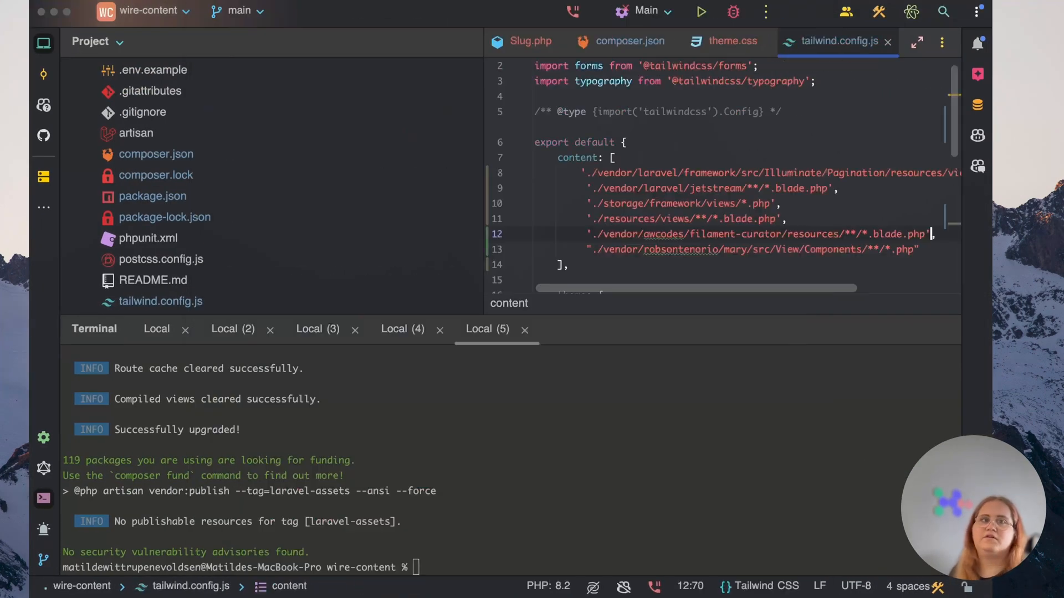
scroll(down, 3)
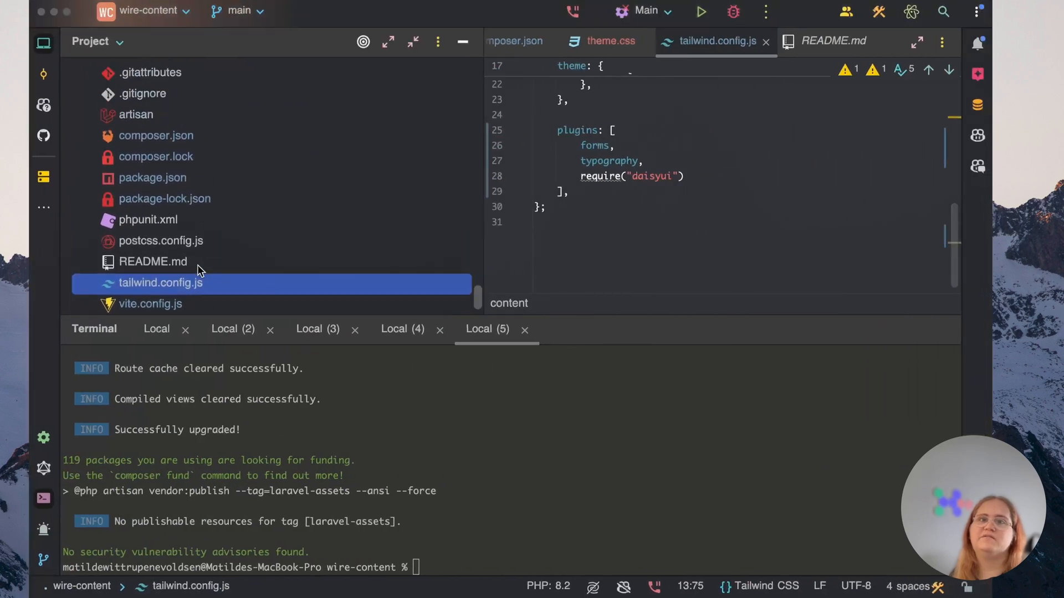
click(161, 241)
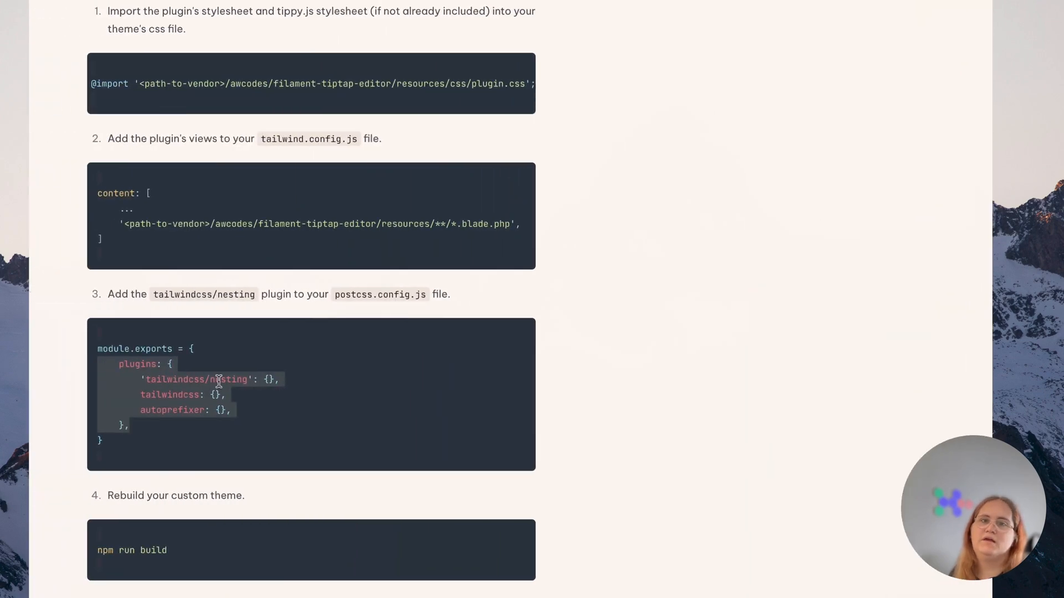
mouse_move(88, 370)
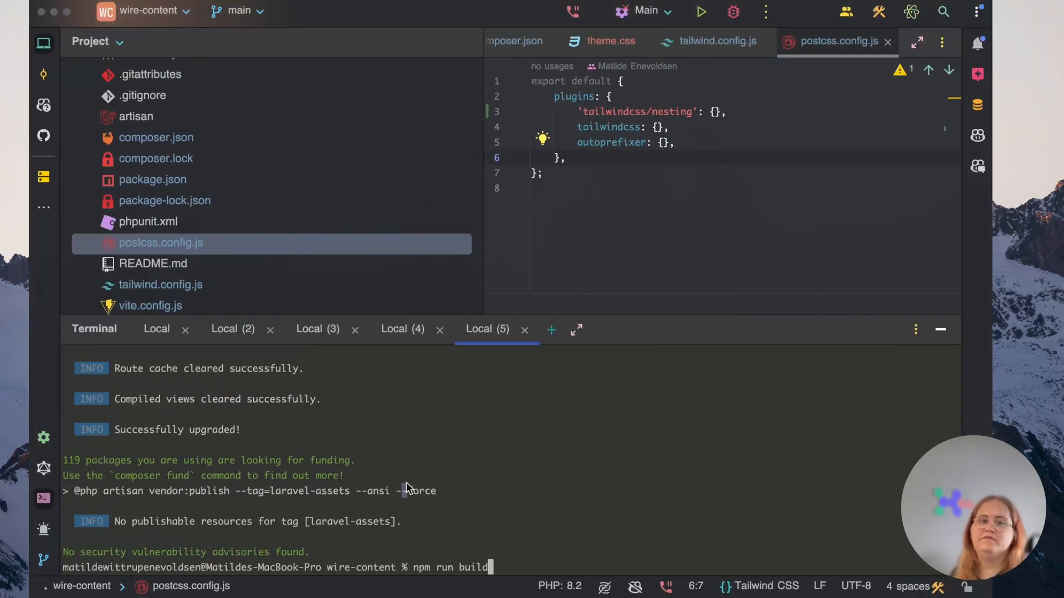
Check composer.json and relaunch npm run dev in the project terminal
click(317, 329)
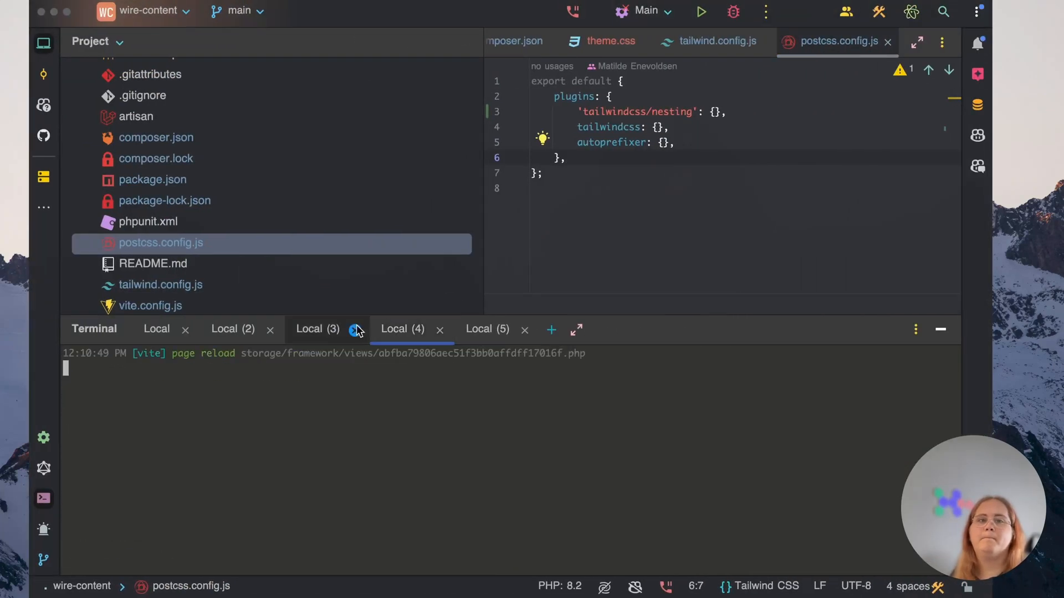
click(486, 329)
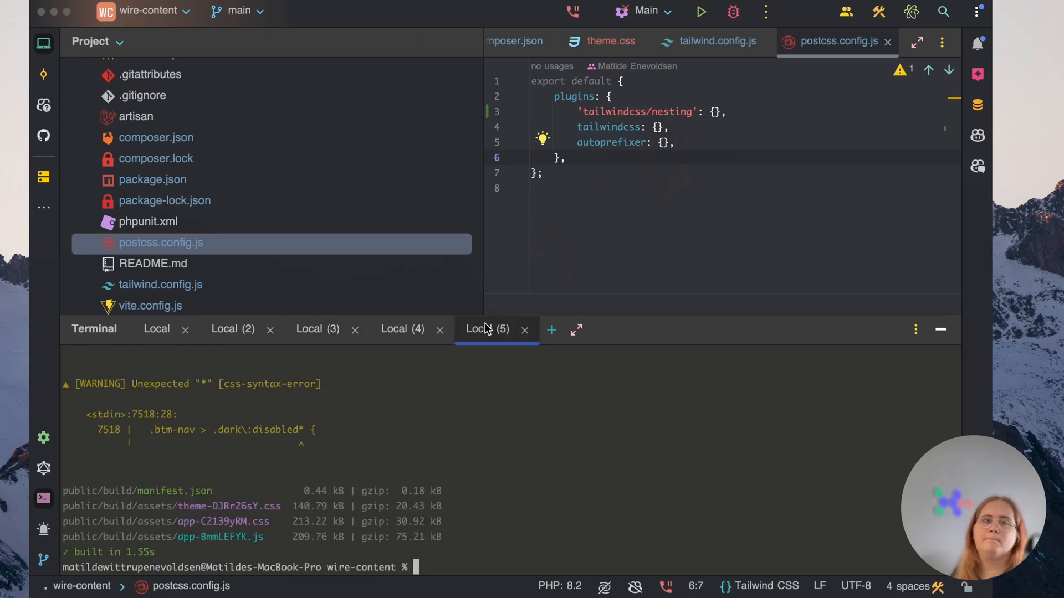
text(npm ru)
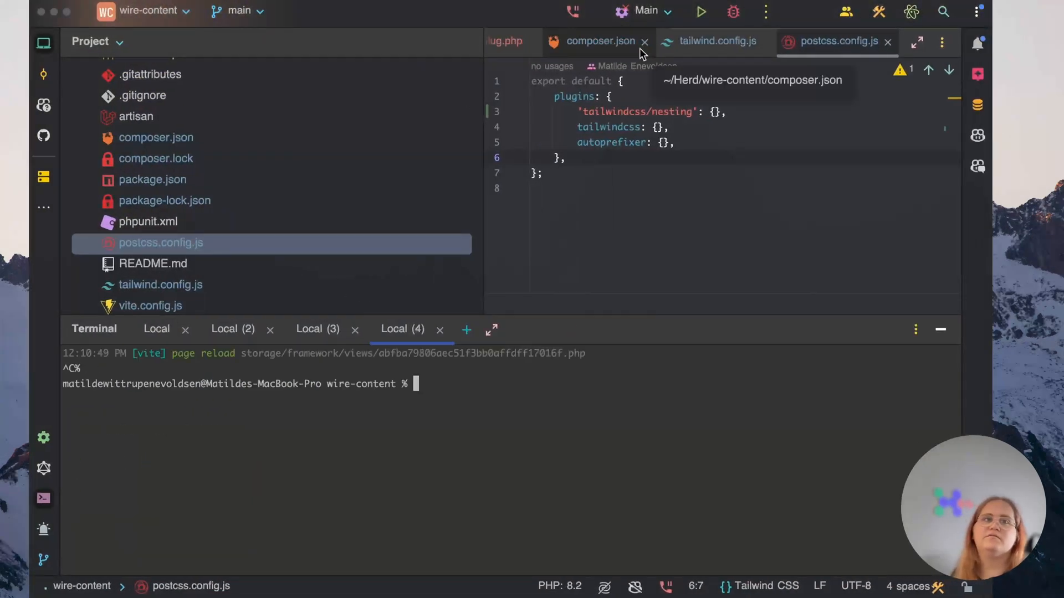
click(596, 41)
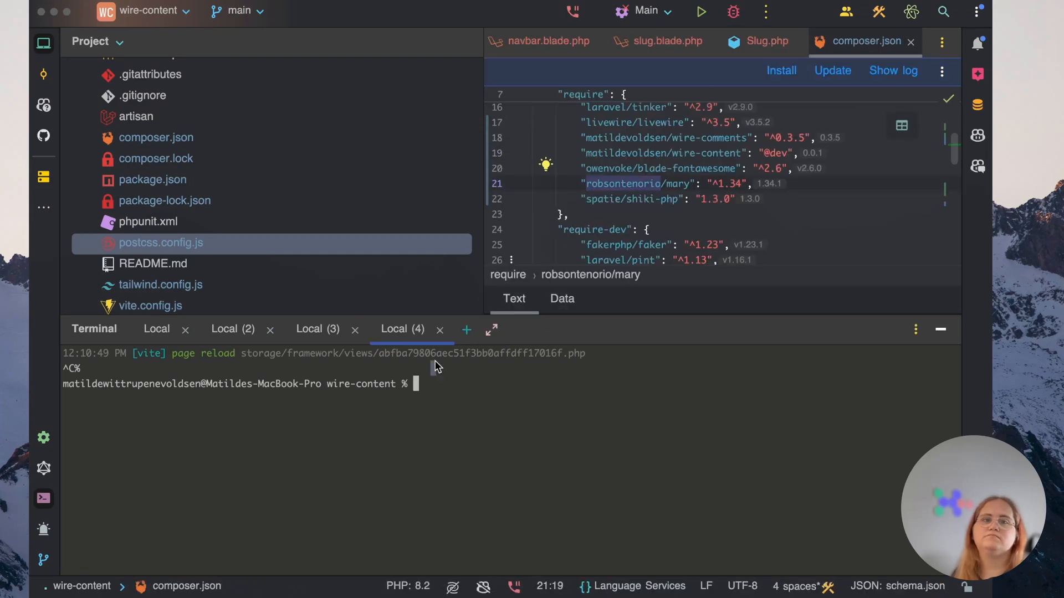
text(npm run dev)
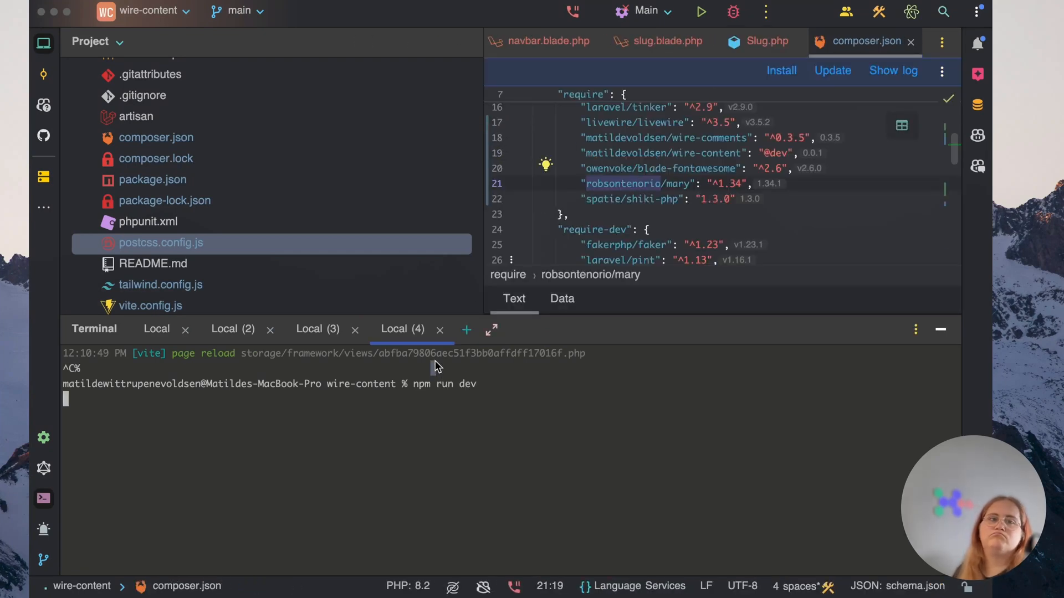
click(767, 40)
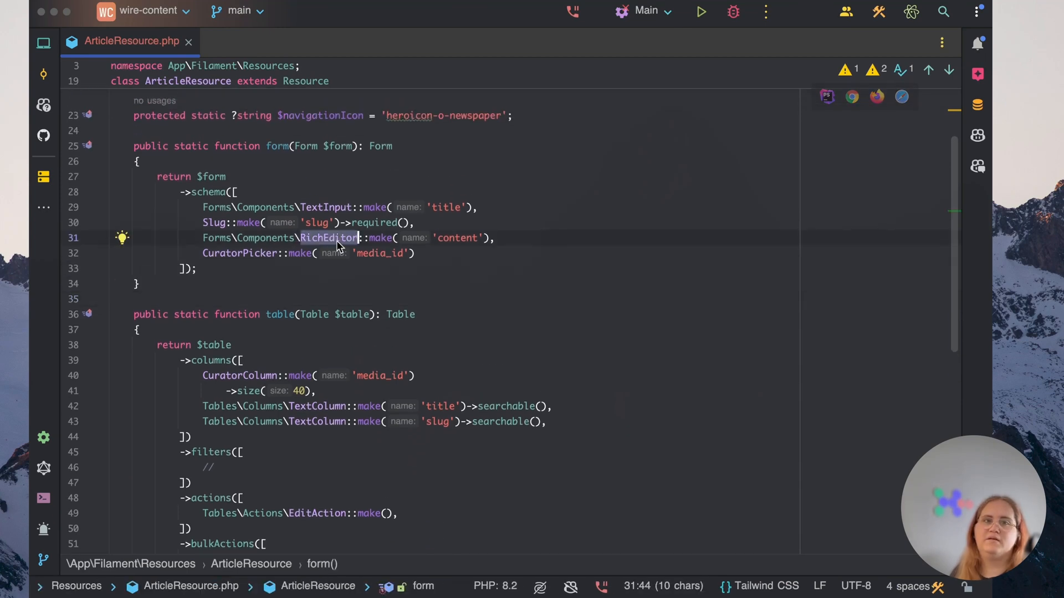
Swap RichEditor for an imported TiptapEditor::make('content') with ->required() on its own line
text(TipT::make('content'),)
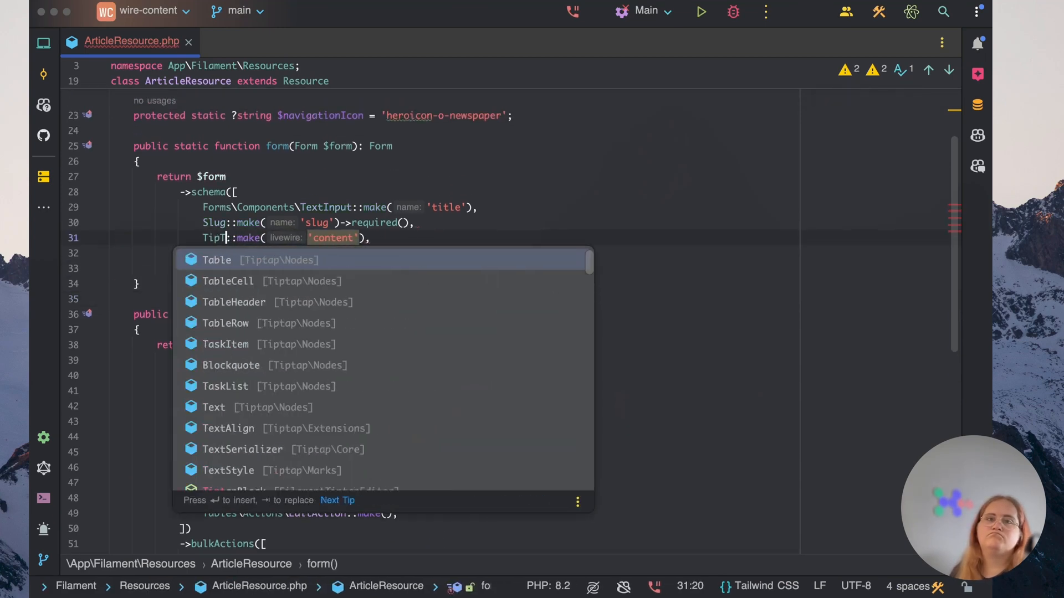
text(apEditor)
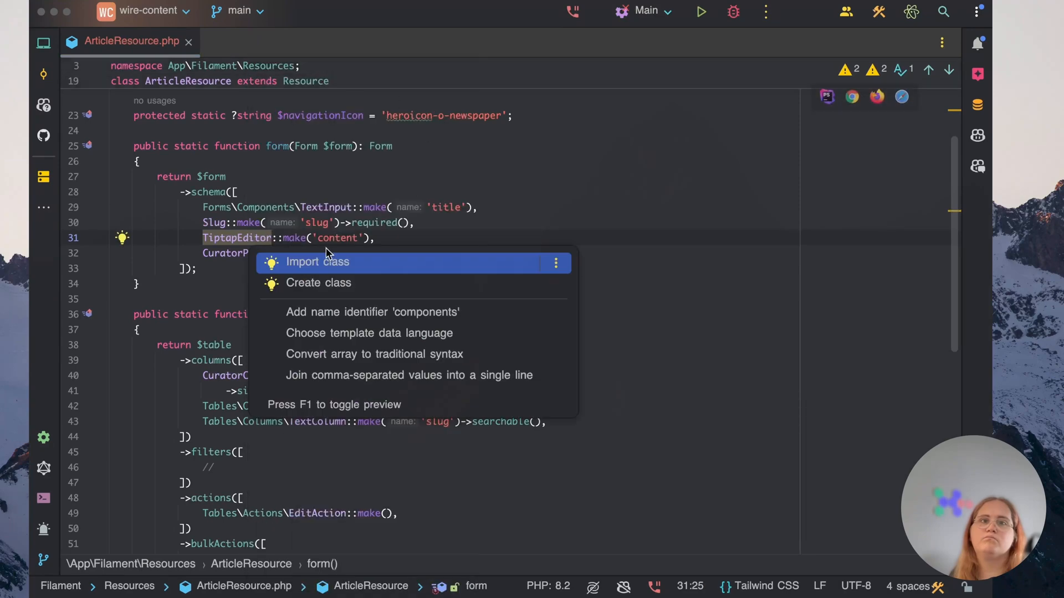
click(316, 262)
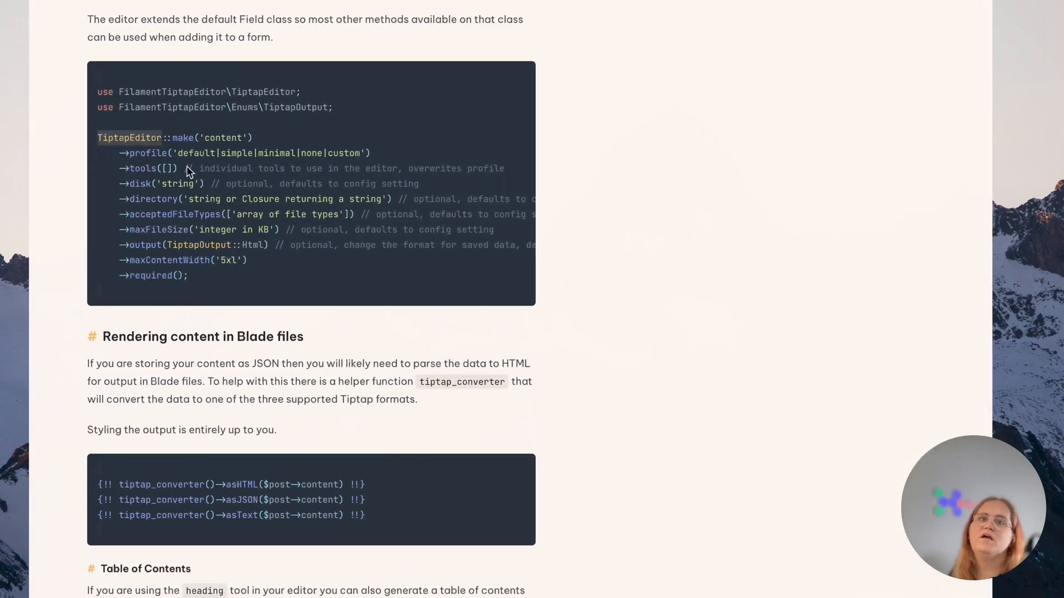
mouse_move(430, 226)
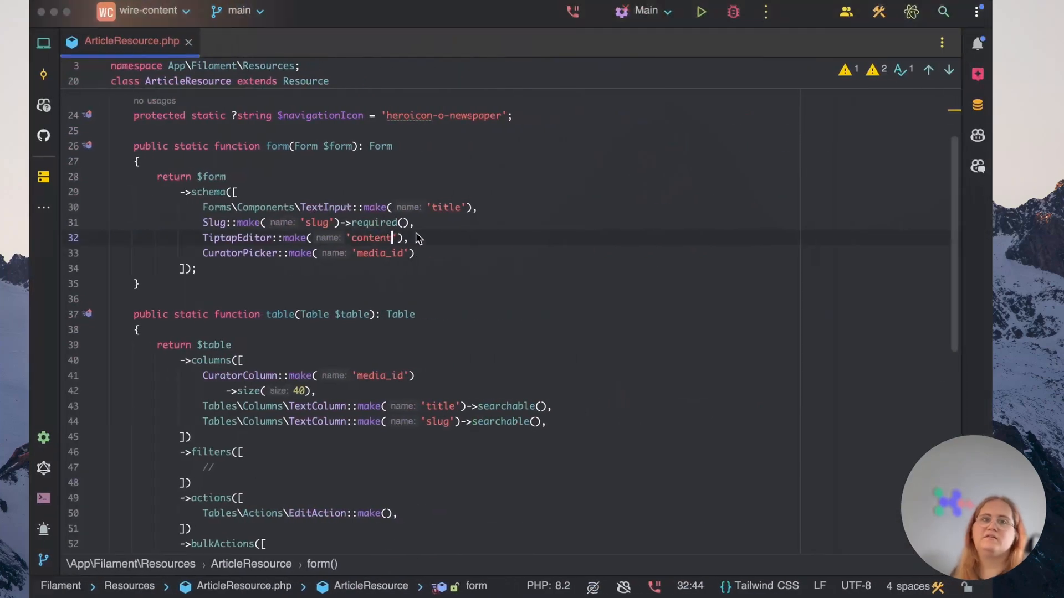
text(->required()
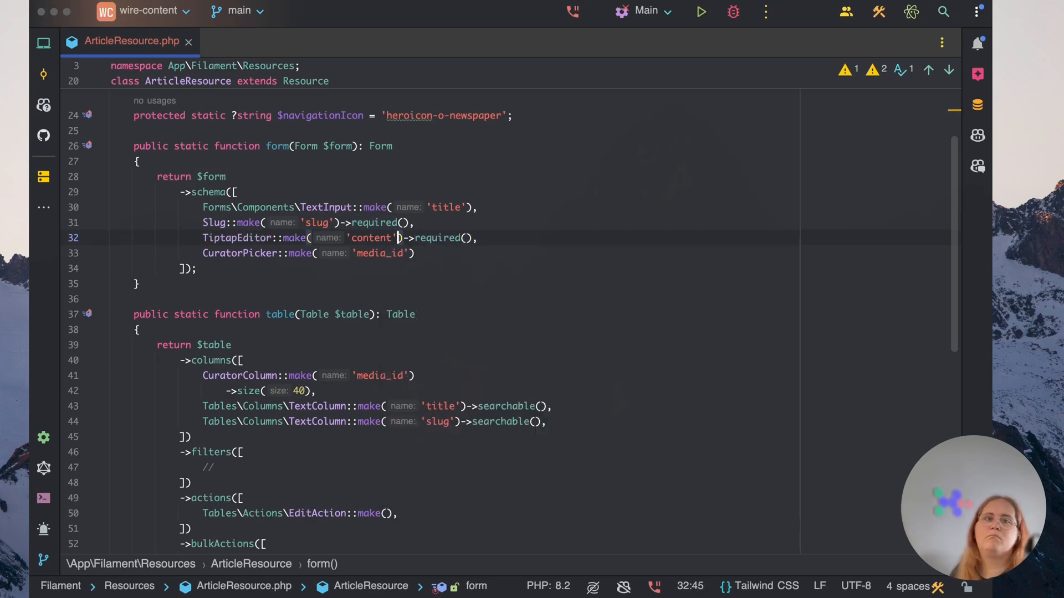
key(Enter)
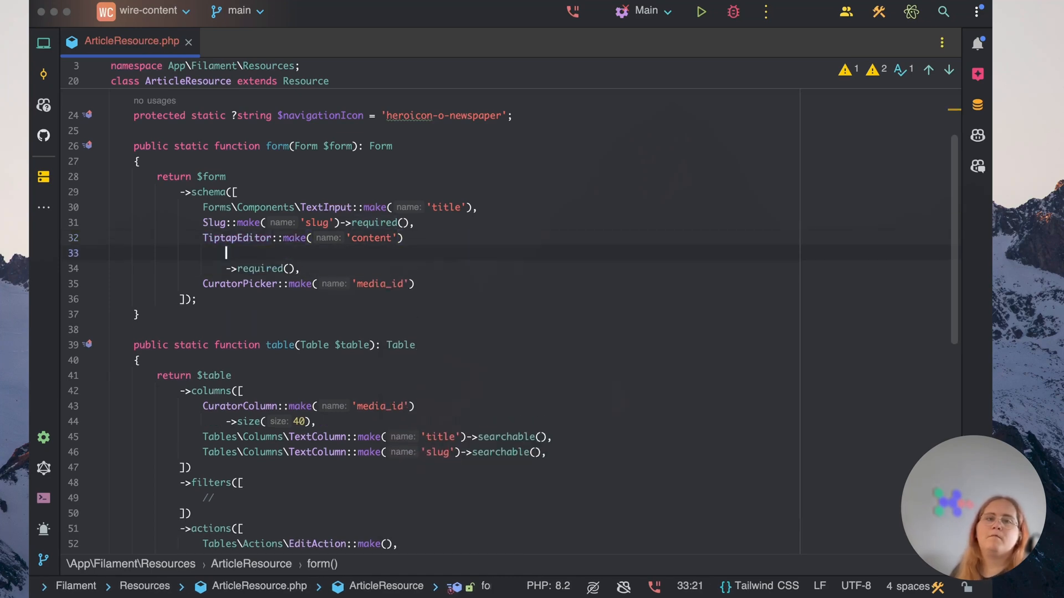
text(->)
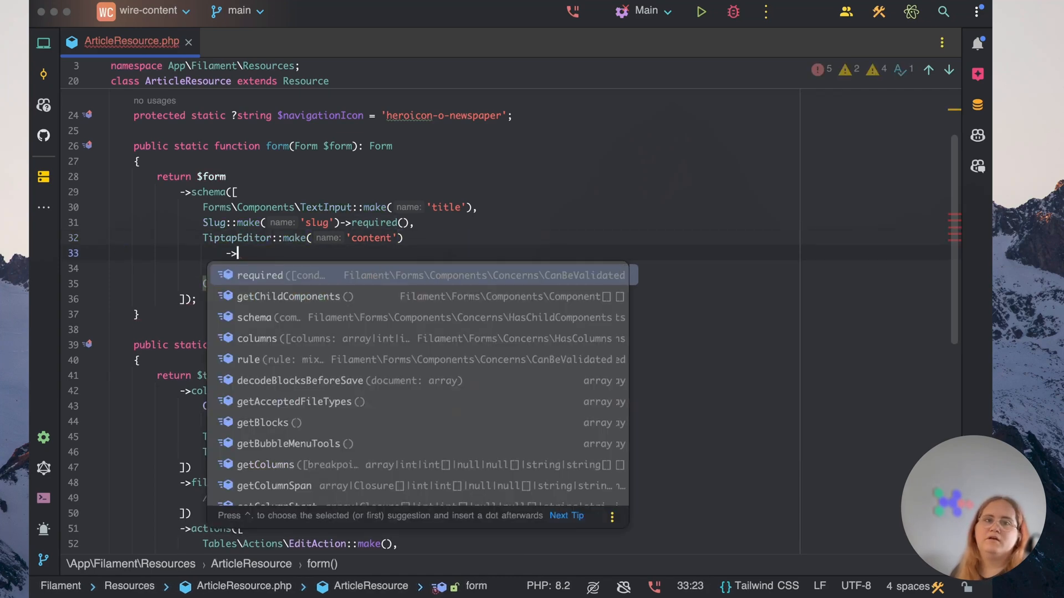
key(Escape)
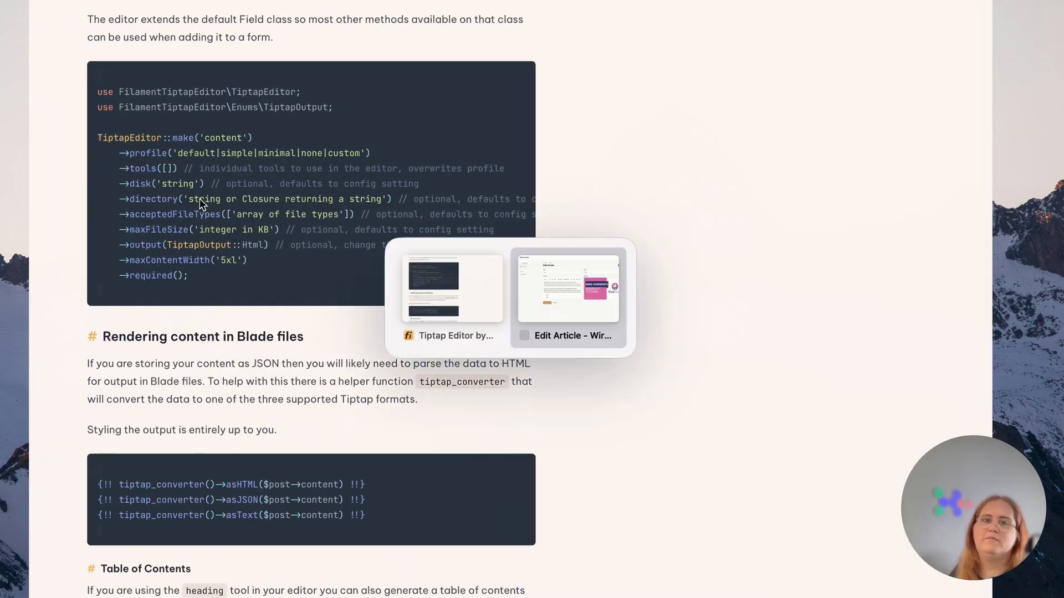
Switch to the Edit Article browser window to see the Tiptap content editor
click(568, 288)
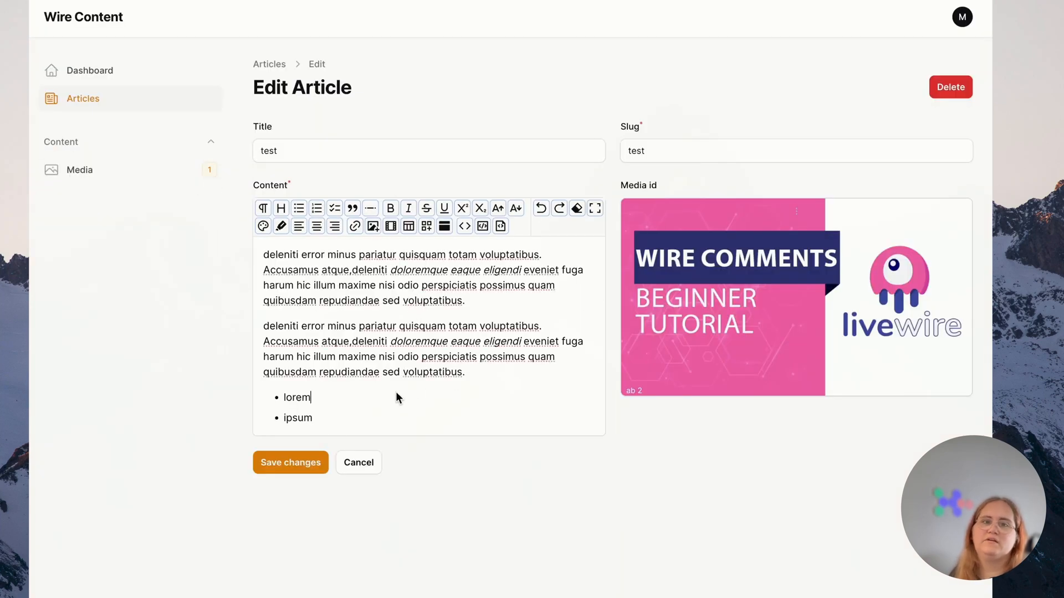
mouse_move(203, 143)
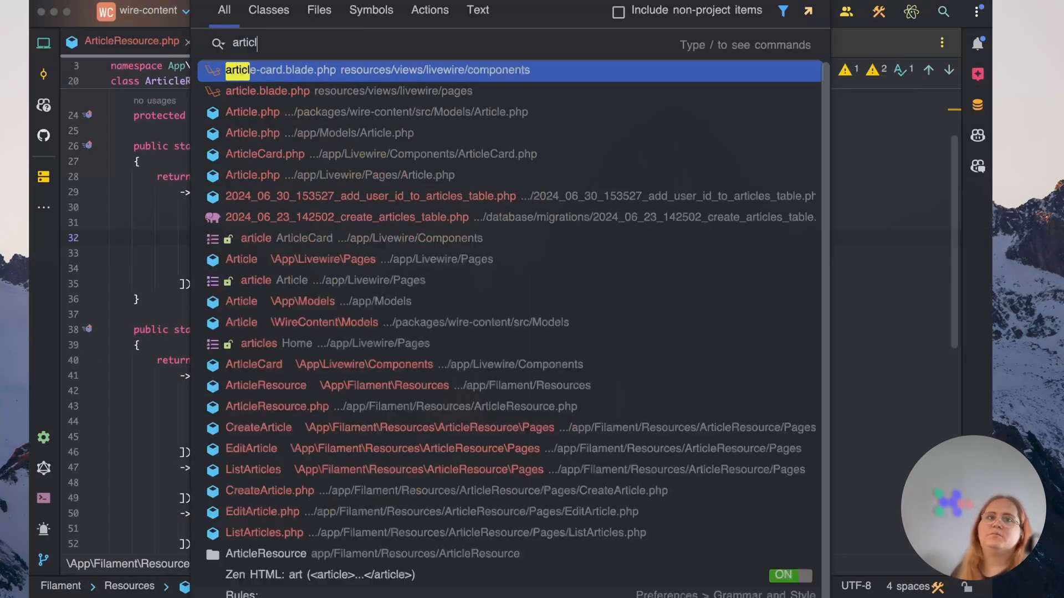
Replace $article?->content with tiptap_converter()->asHTML($article?->content ?? '', toc: true, maxDepth: 4)
click(267, 90)
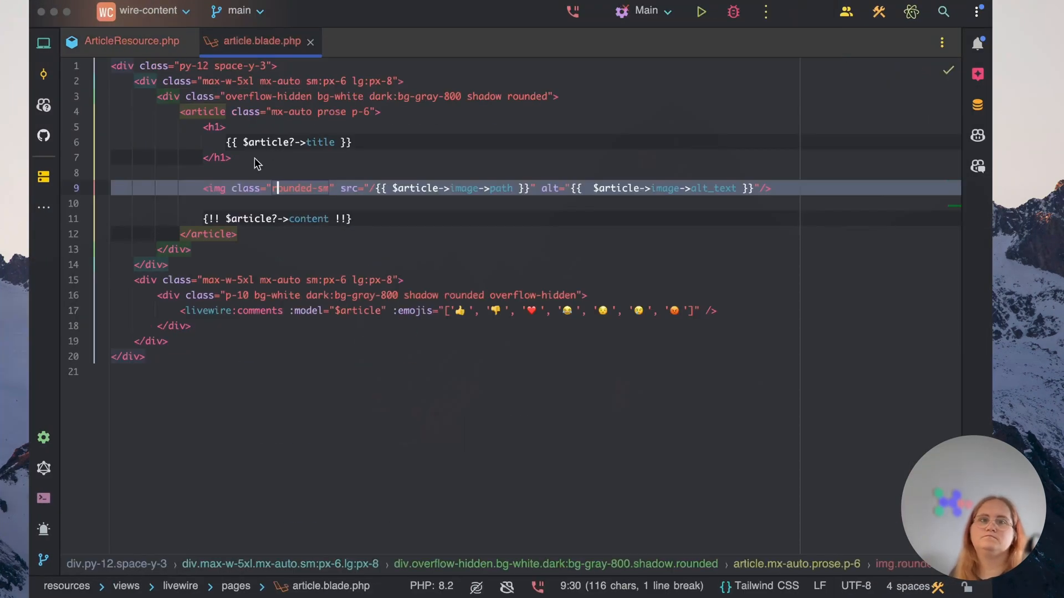
double_click(308, 218)
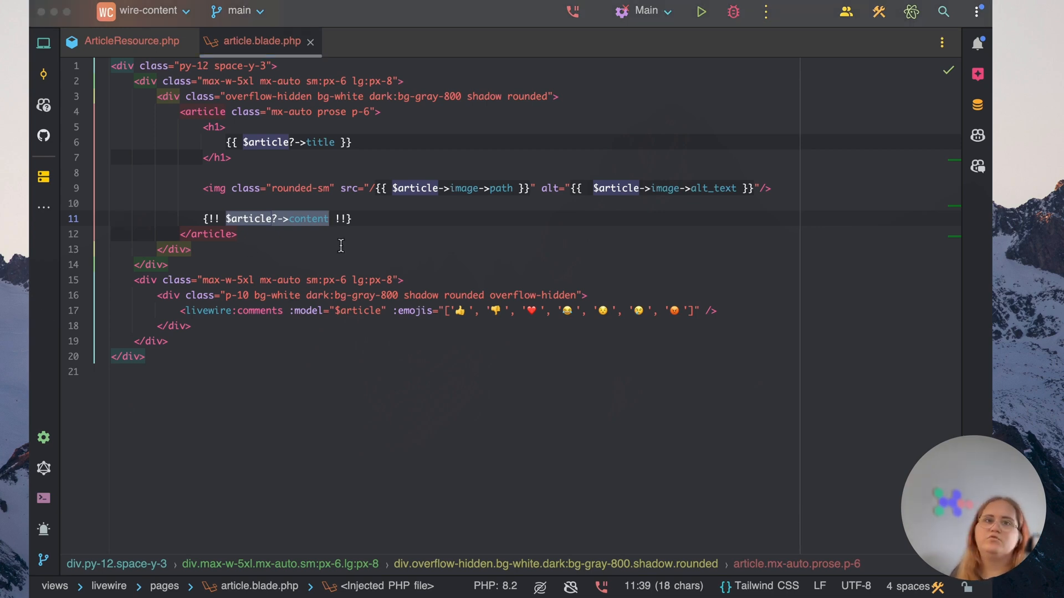
text(tap_)
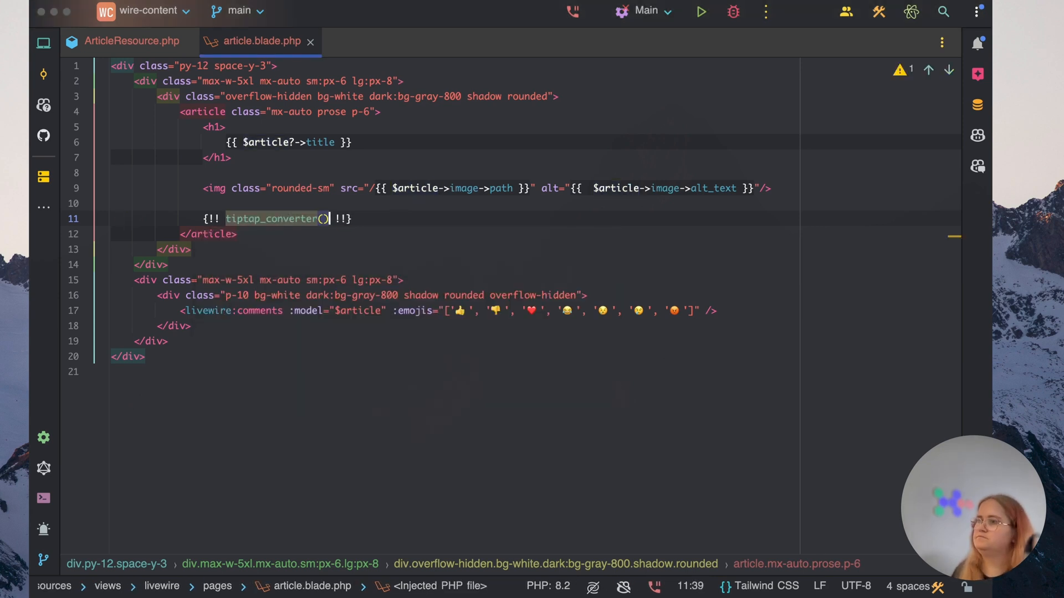
text(->asHTML($article?->content)
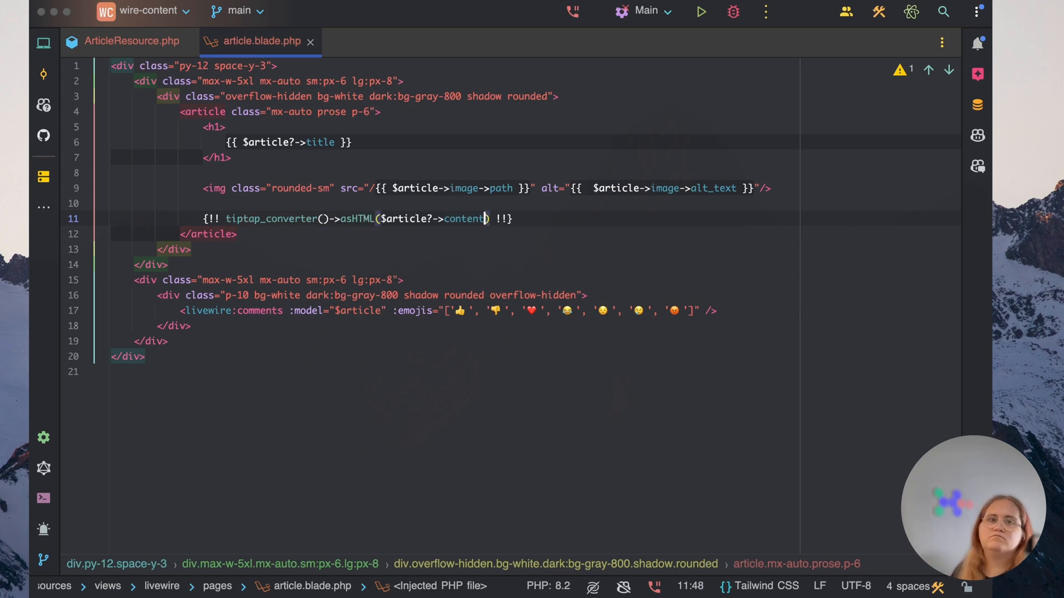
text(?? '')
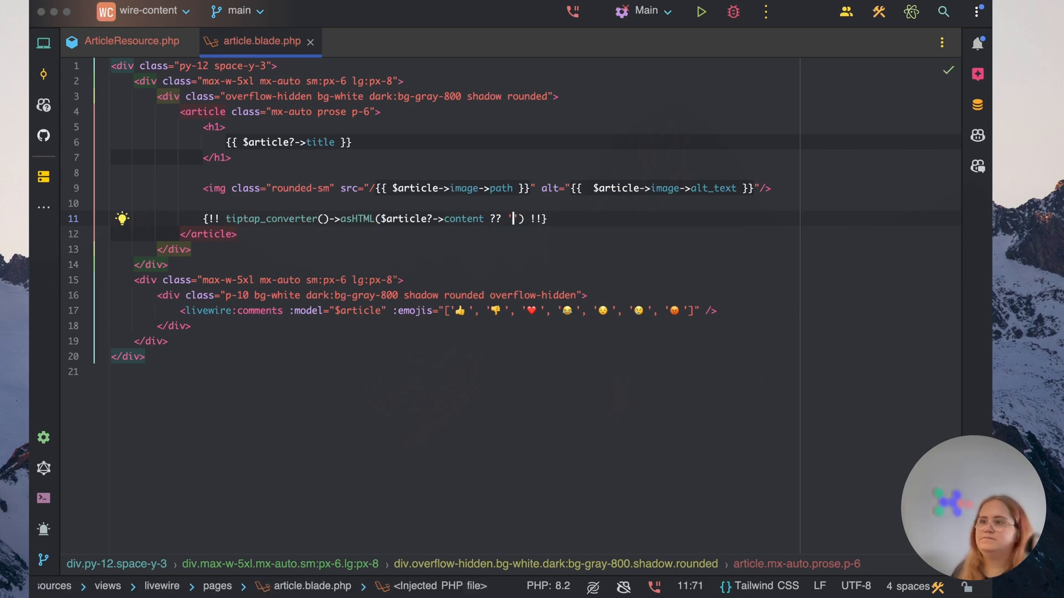
text(',)
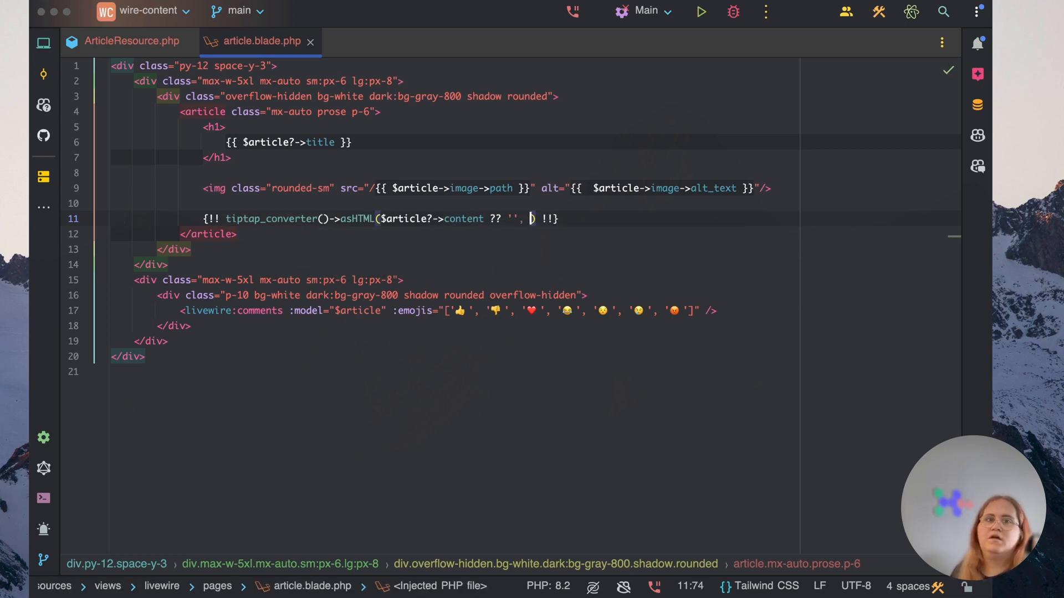
text(tocc)
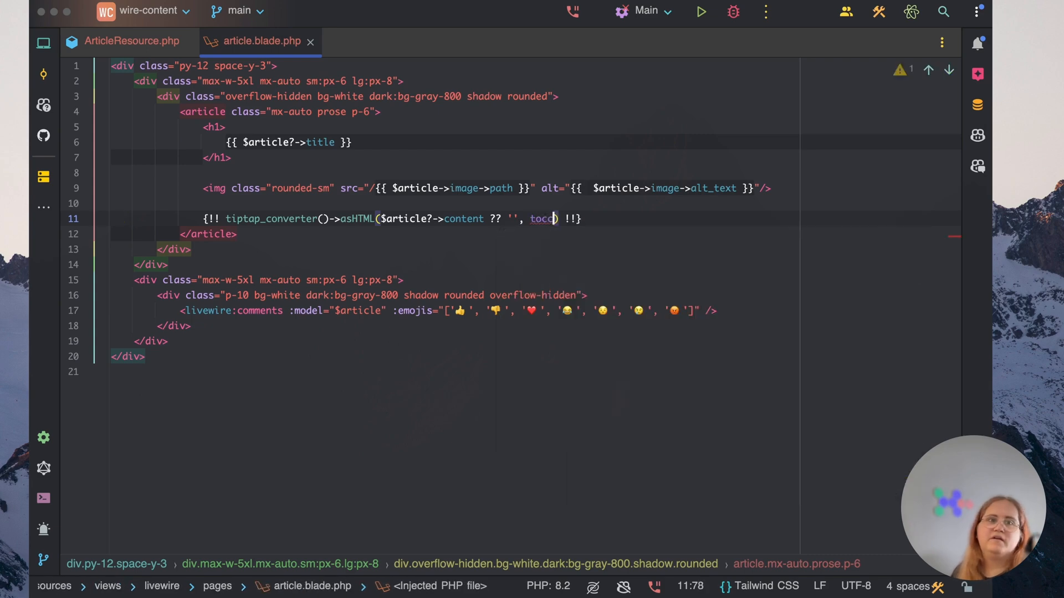
text(:)
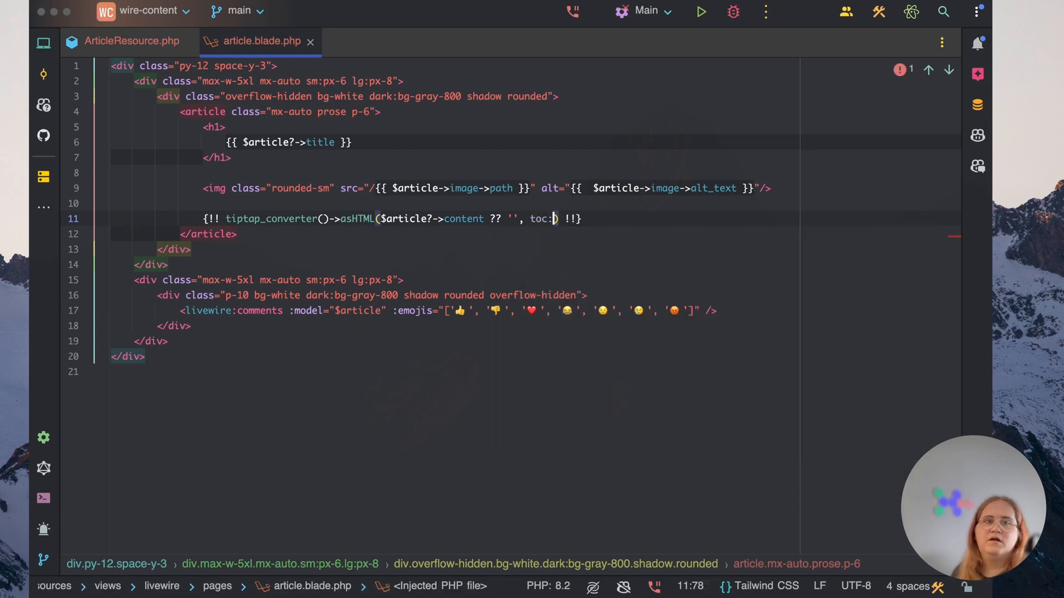
text(true, maxDepth:)
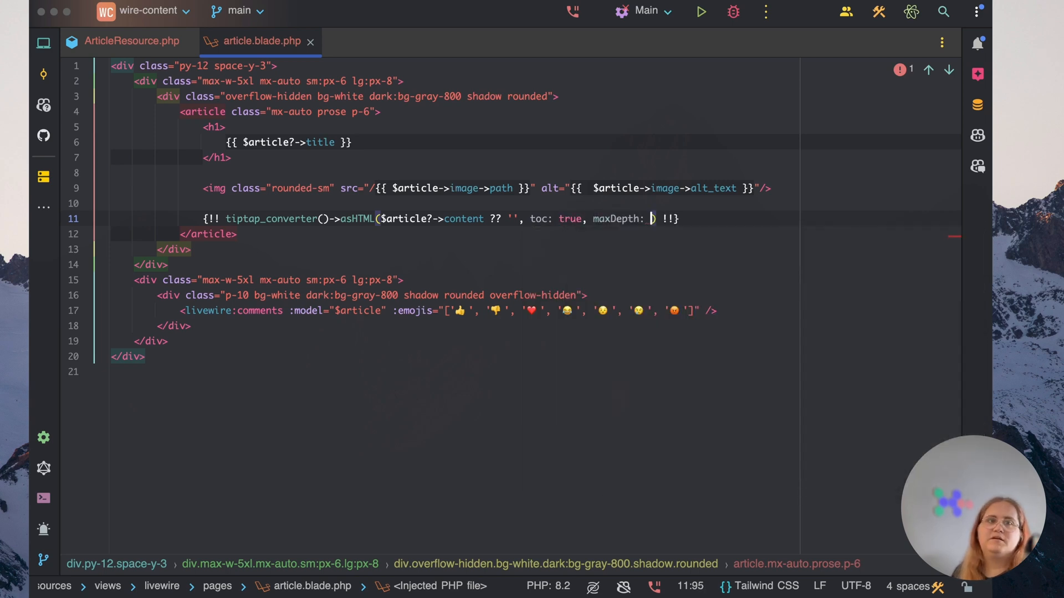
text(4)
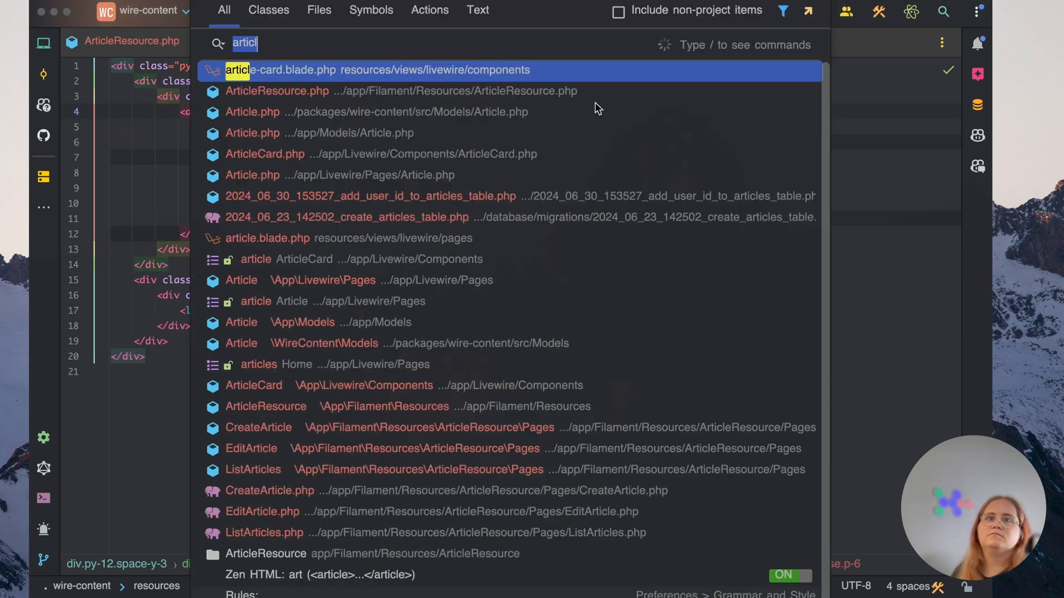
Dismiss Search Everywhere and return to the Edit Article page in the browser
click(380, 70)
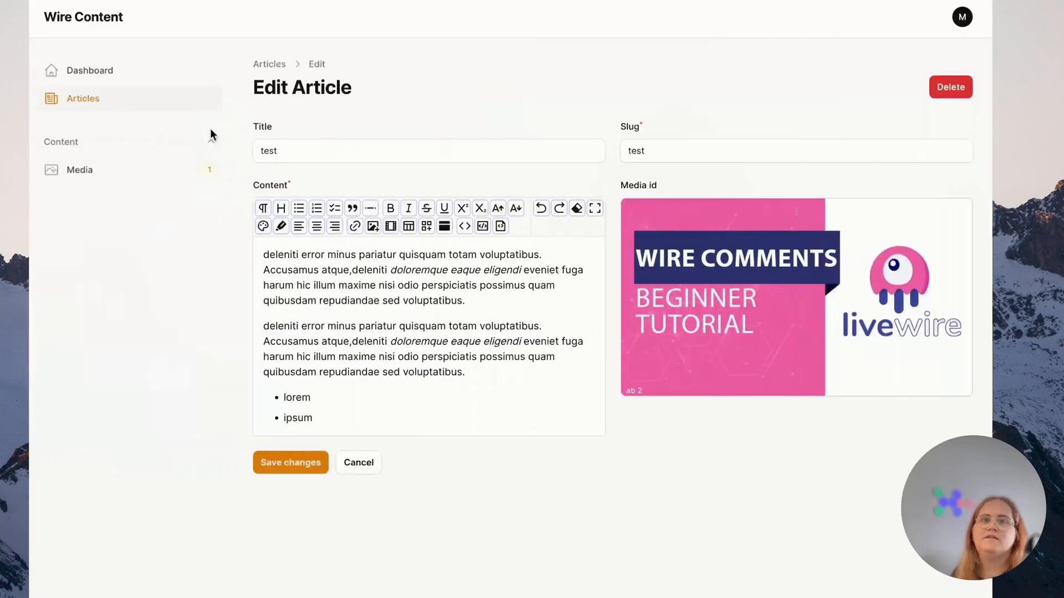
Open the articles/test-1 public page and scroll through its rendered paragraphs and bullet list
click(359, 462)
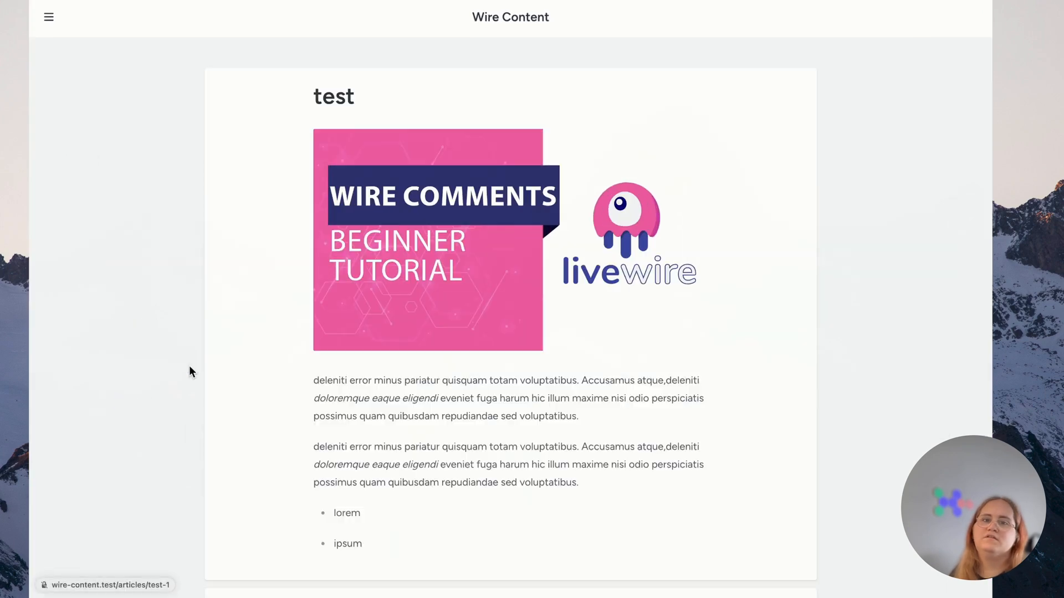
scroll(down, 3)
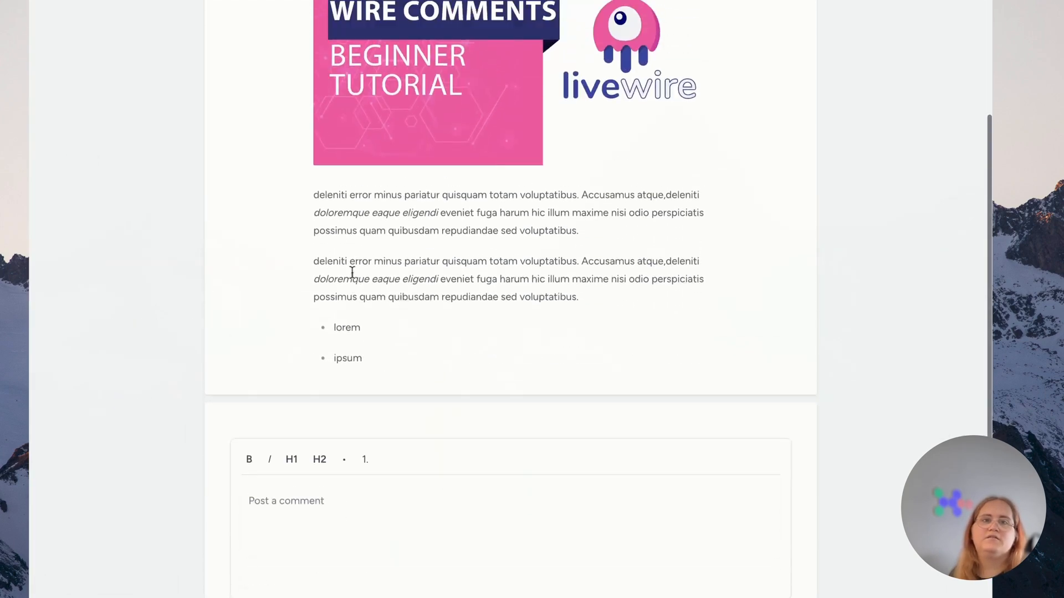
mouse_move(471, 377)
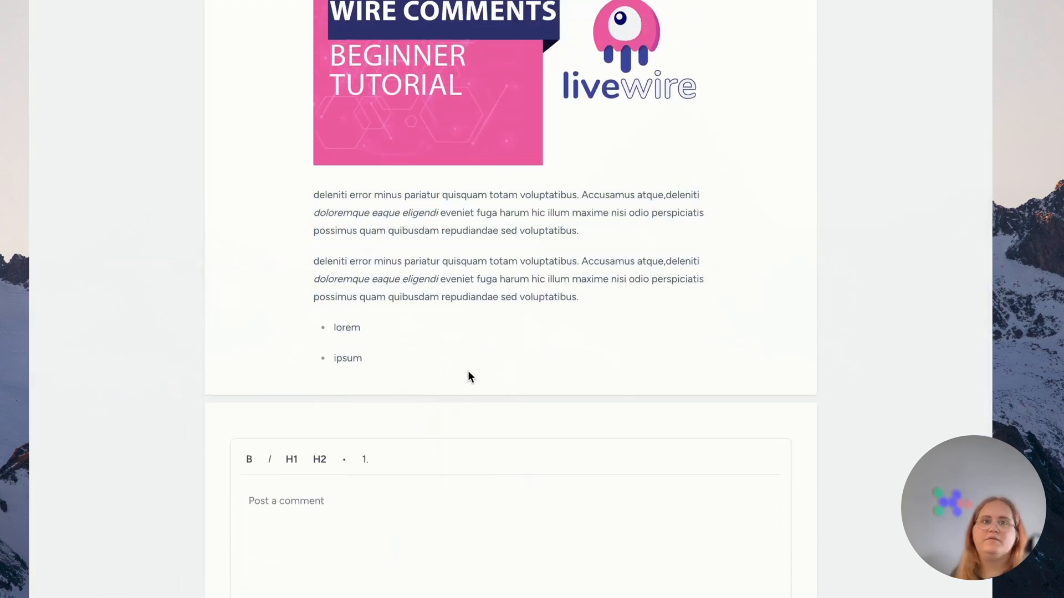
scroll(up, 3)
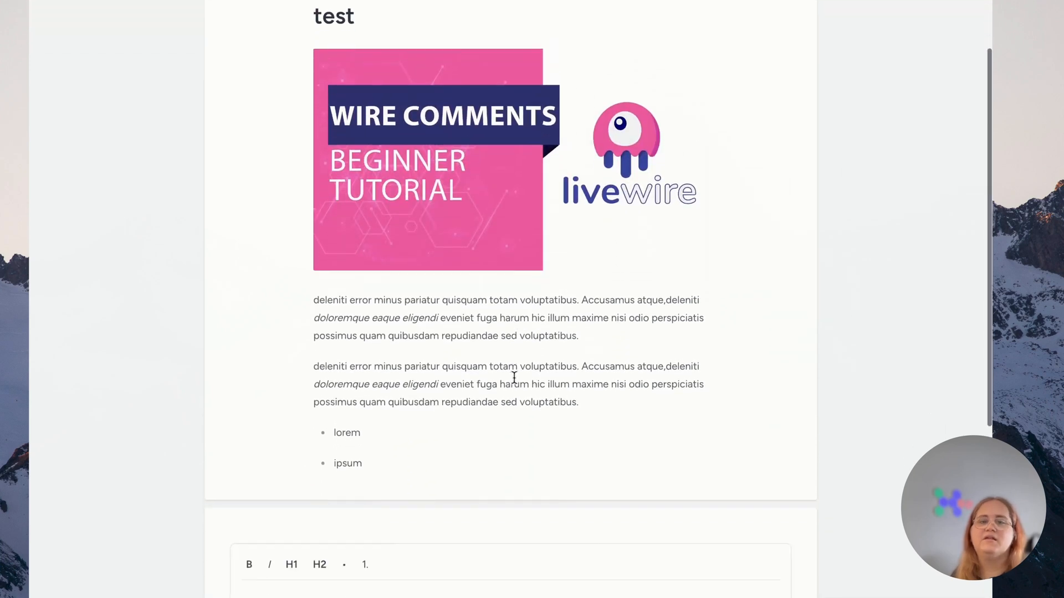
scroll(down, 3)
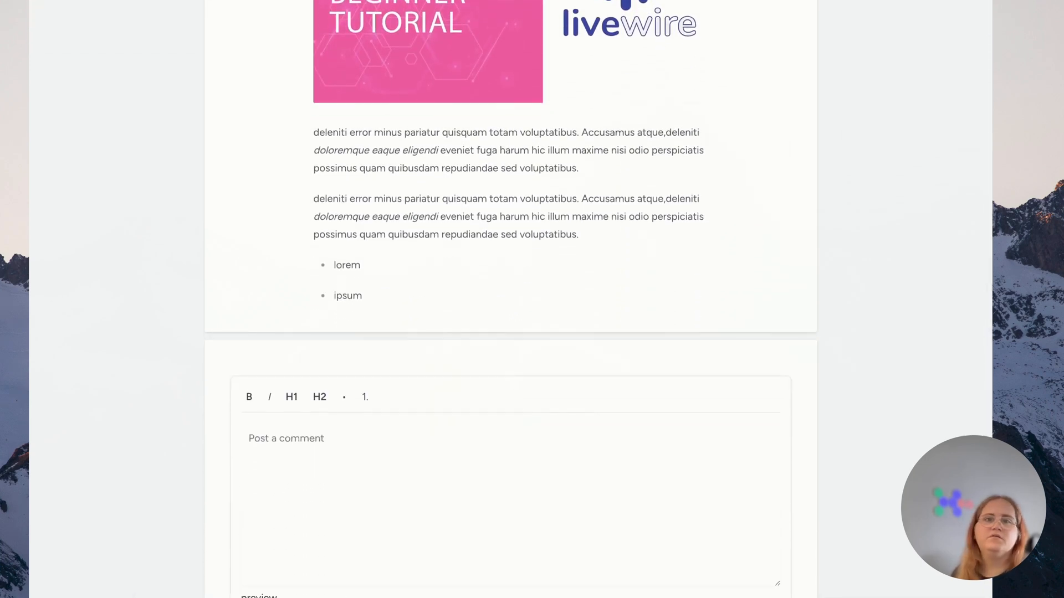
mouse_move(625, 321)
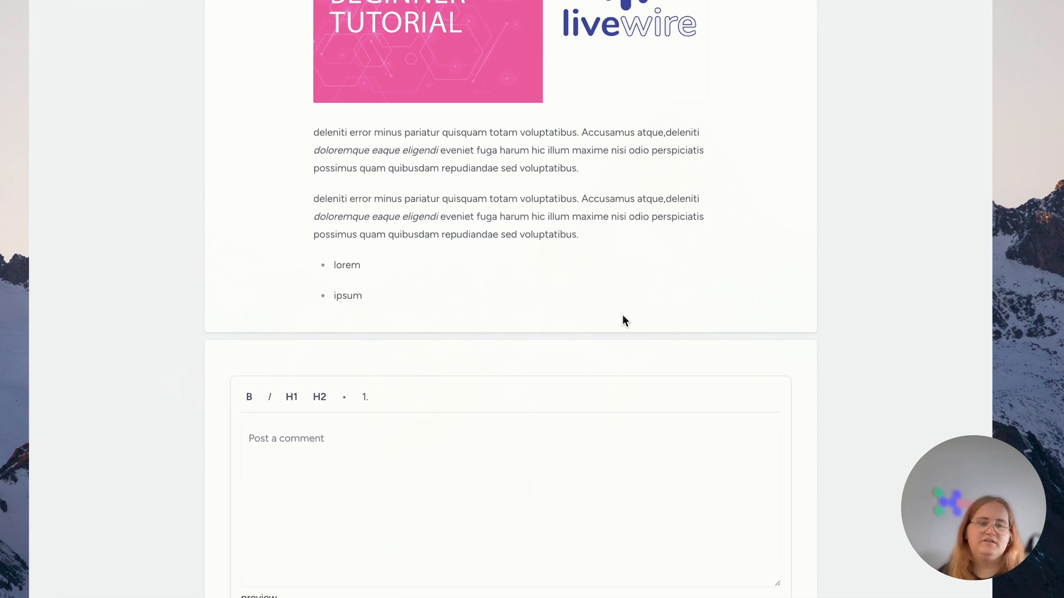
mouse_move(533, 293)
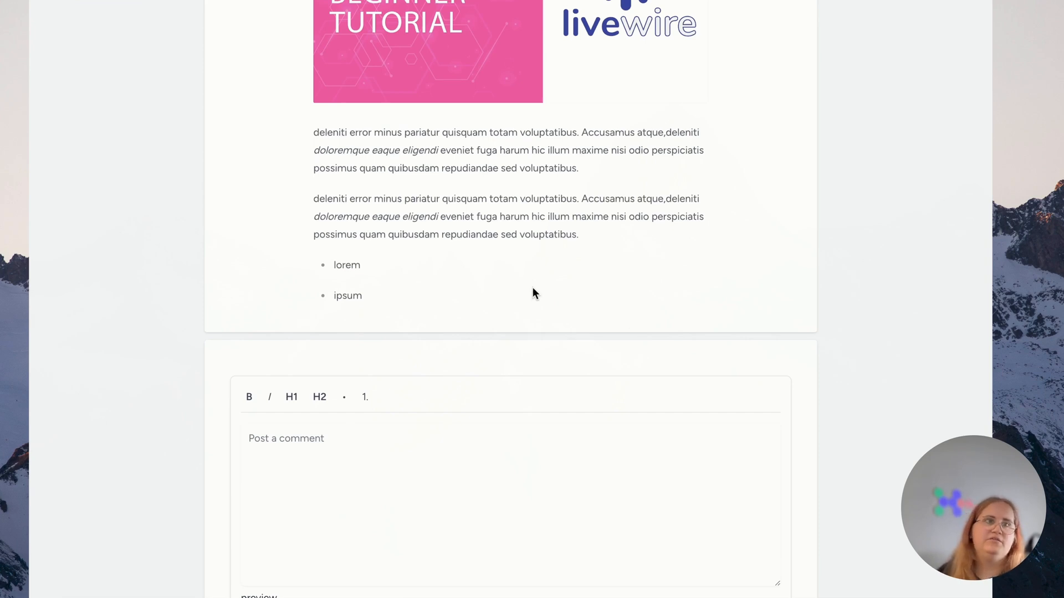